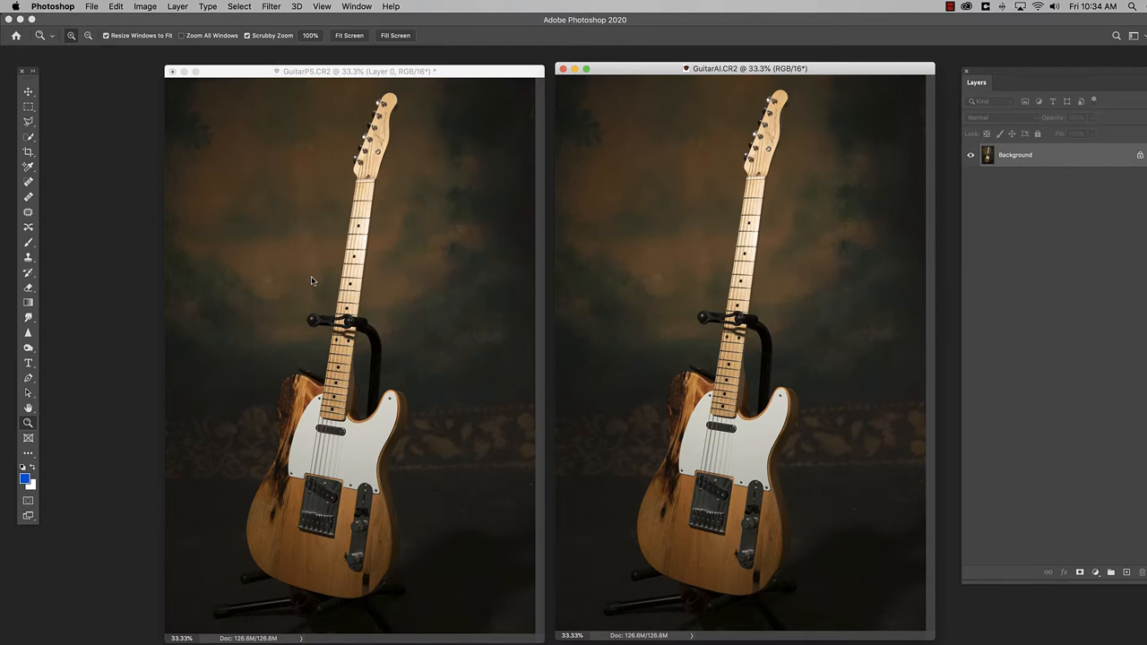
{"action": "mouse_move", "coordinate": [307, 341]}
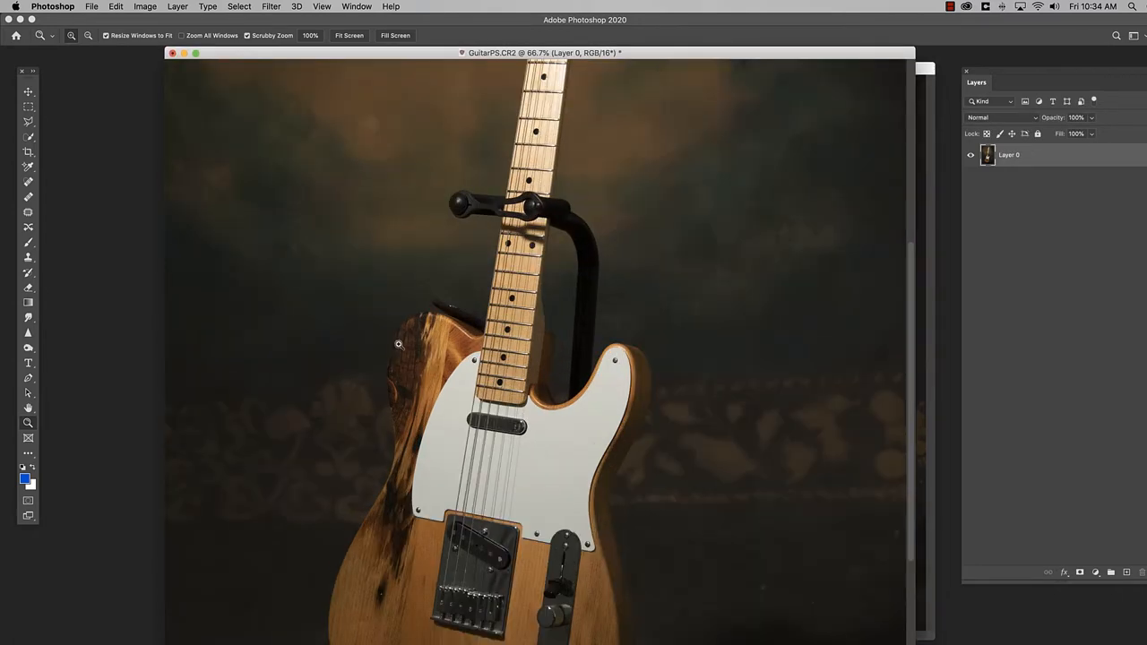
Magnify the guitar photo's Camera Raw preview to 200% to inspect its noise
{"action": "left_click", "coordinate": [399, 345]}
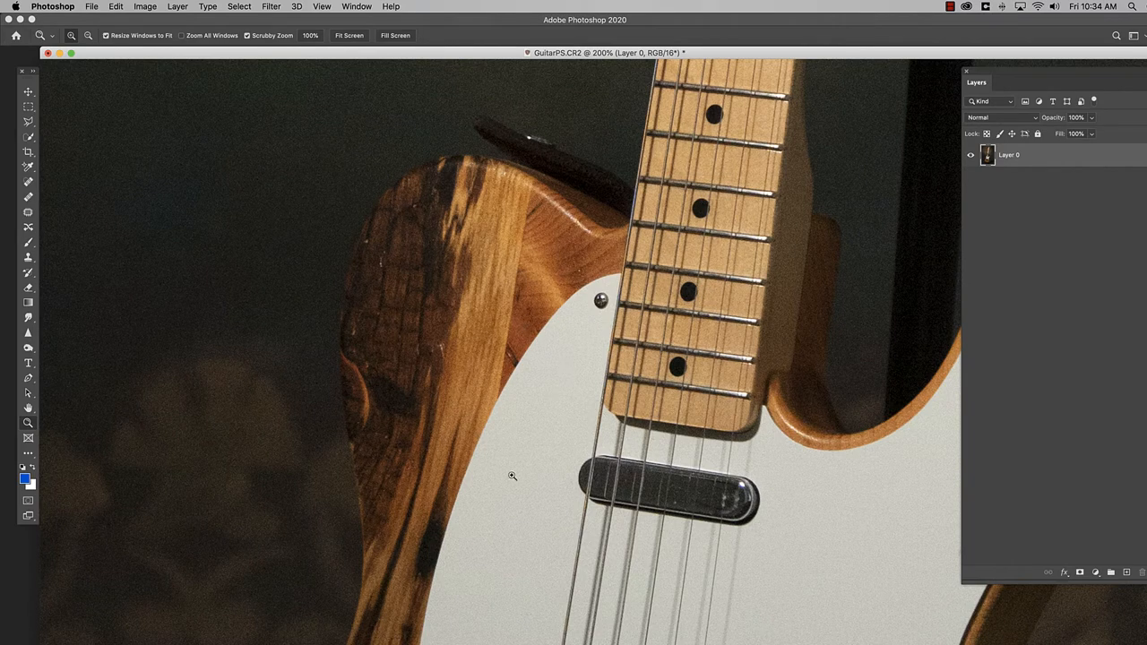
{"action": "mouse_move", "coordinate": [549, 456]}
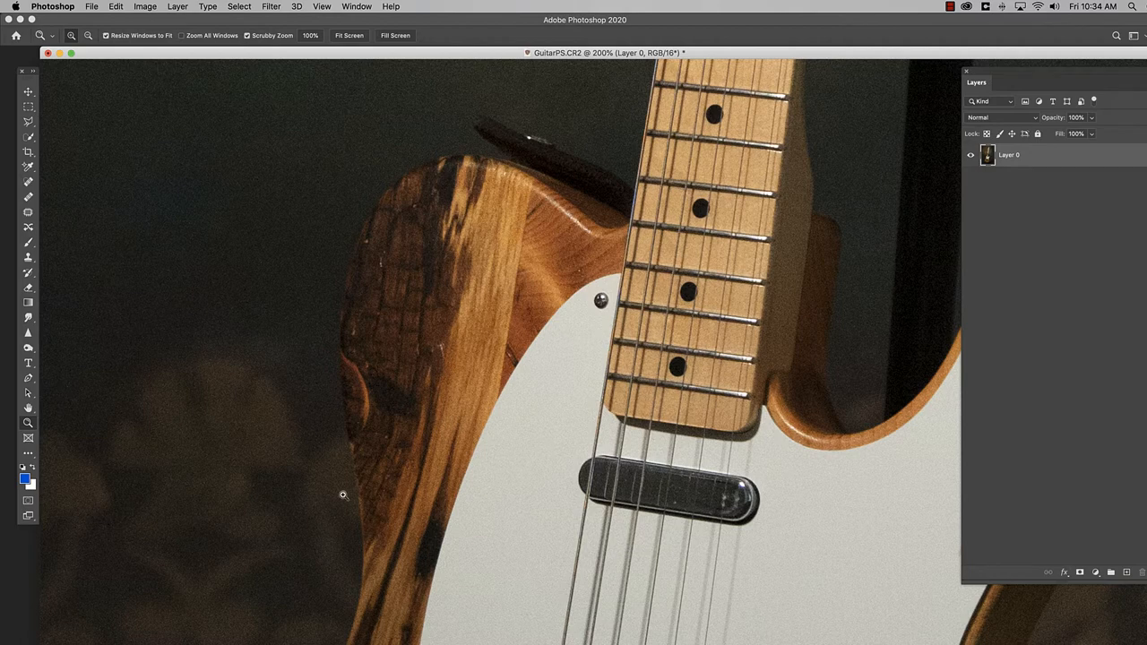
{"action": "mouse_move", "coordinate": [285, 252]}
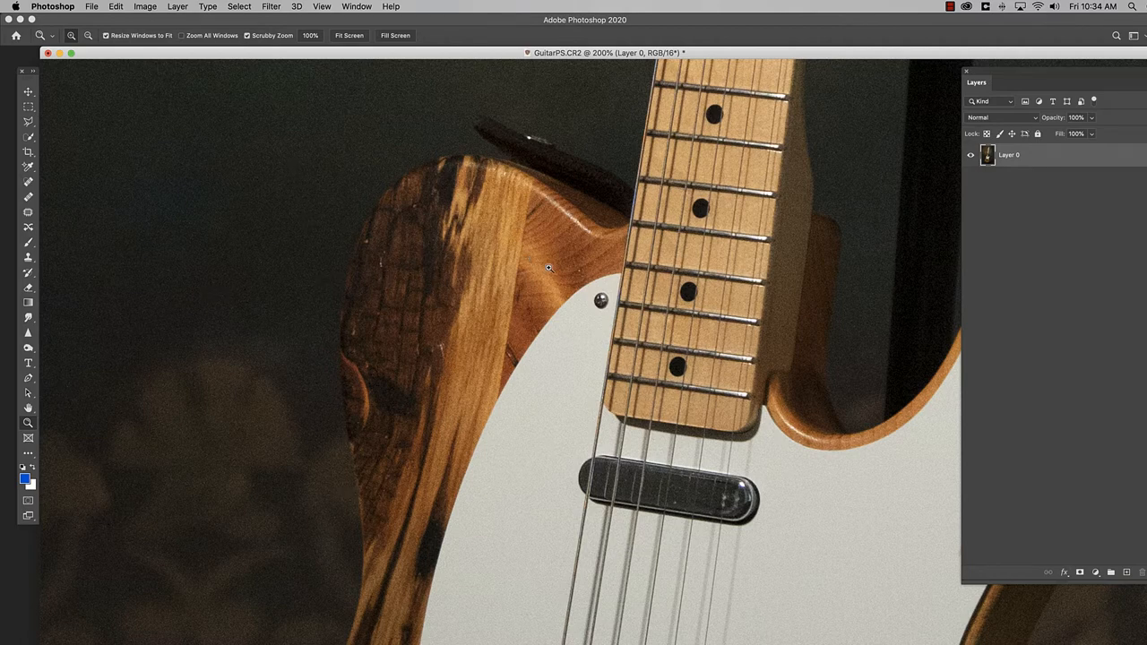
{"action": "mouse_move", "coordinate": [455, 273]}
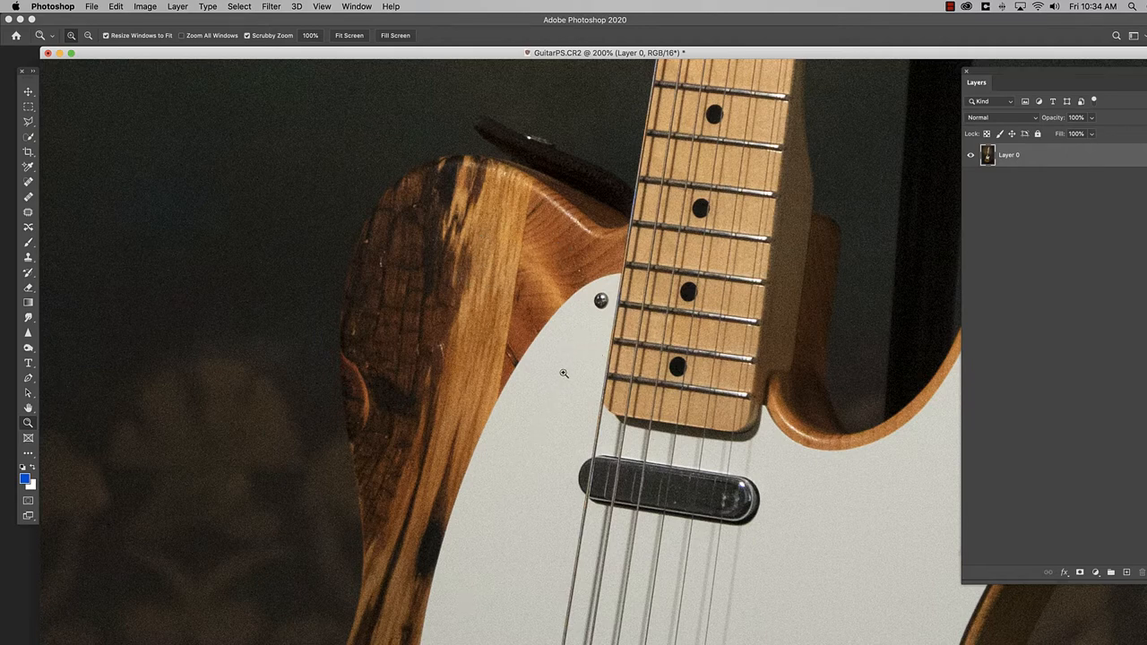
{"action": "mouse_move", "coordinate": [525, 372]}
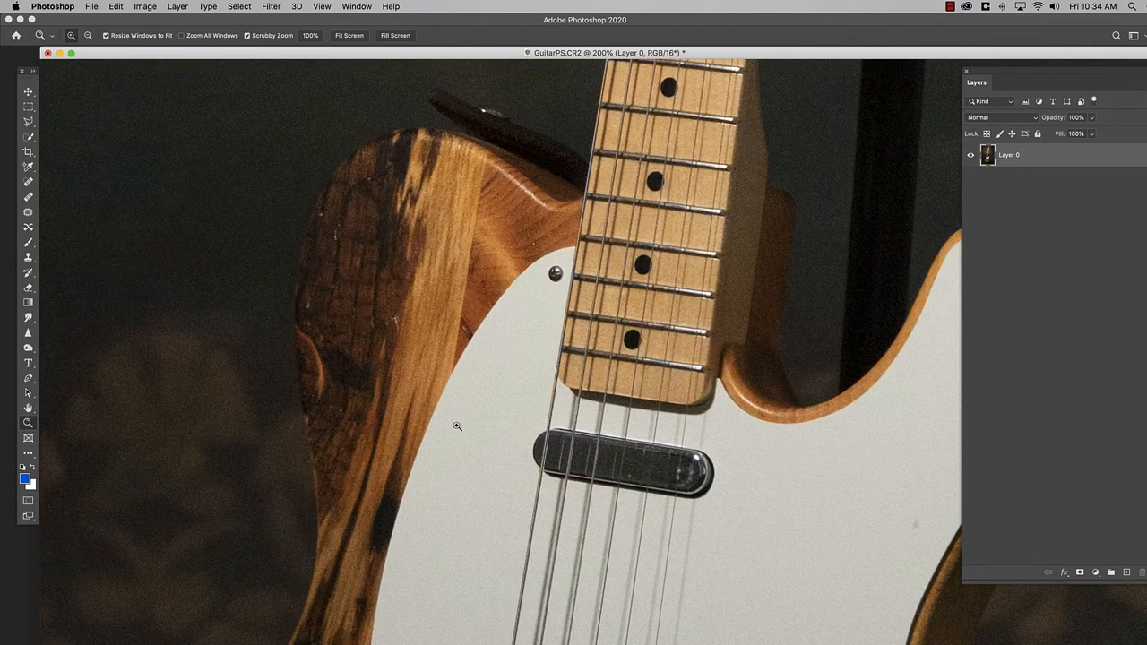
{"action": "mouse_move", "coordinate": [451, 375]}
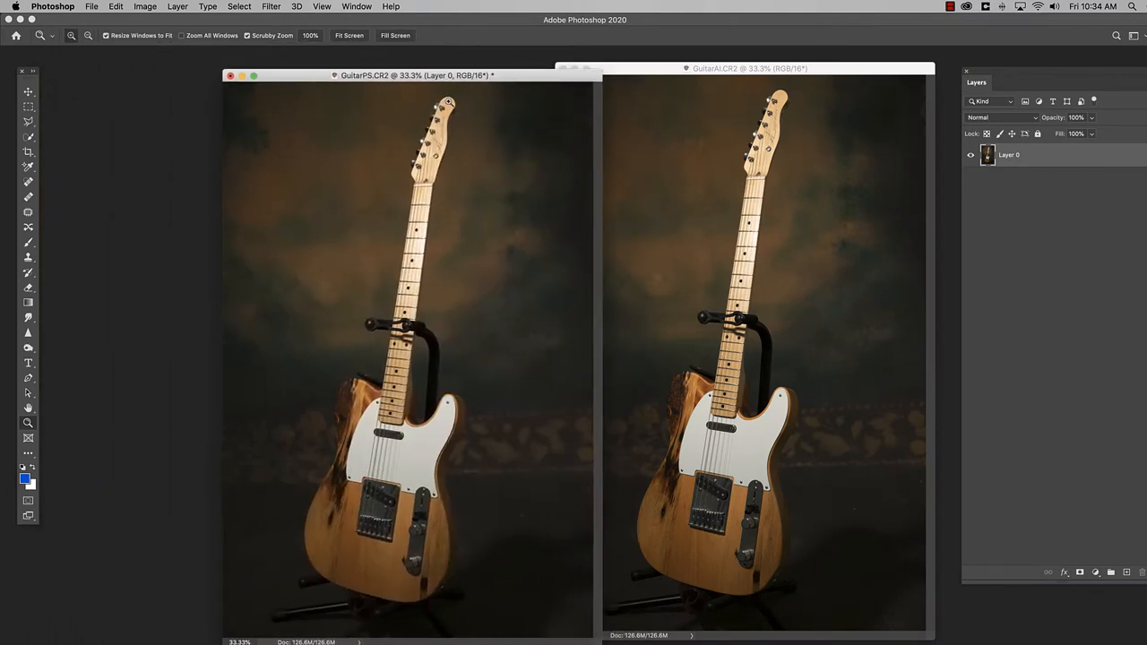
{"action": "mouse_move", "coordinate": [465, 359]}
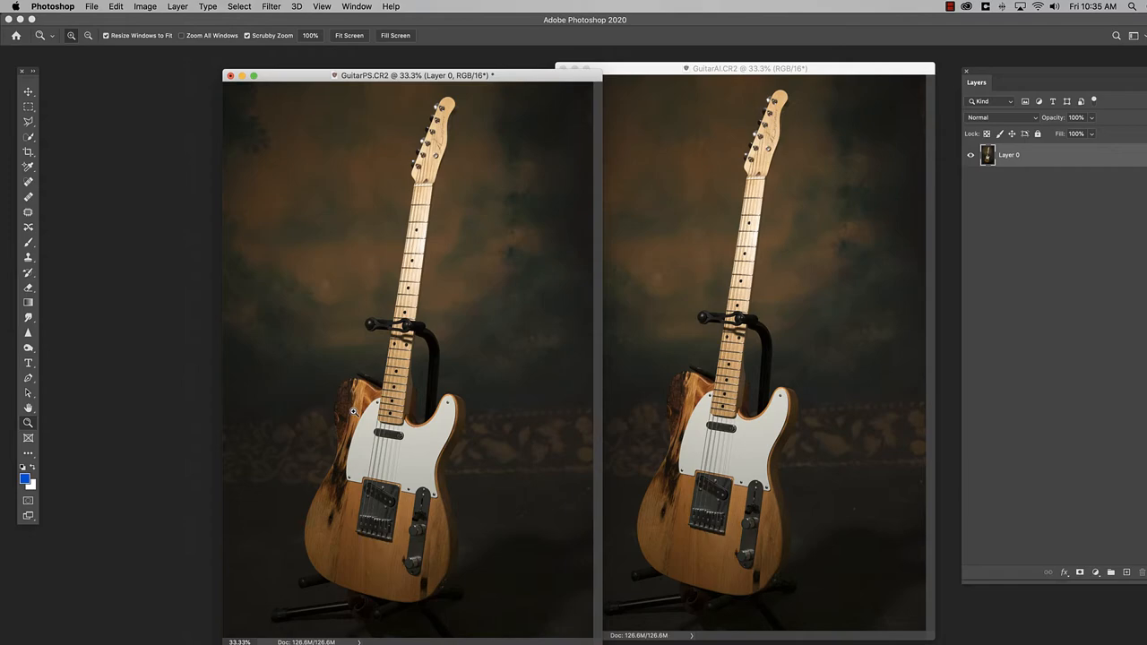
{"action": "left_click", "coordinate": [57, 621]}
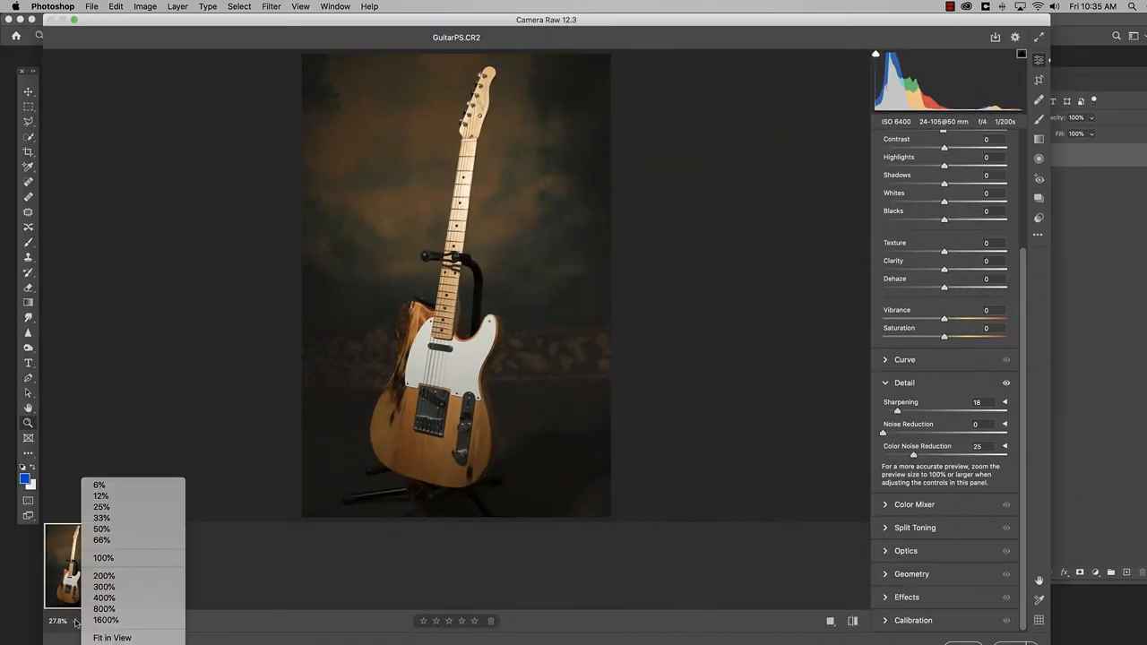
{"action": "left_click", "coordinate": [103, 576]}
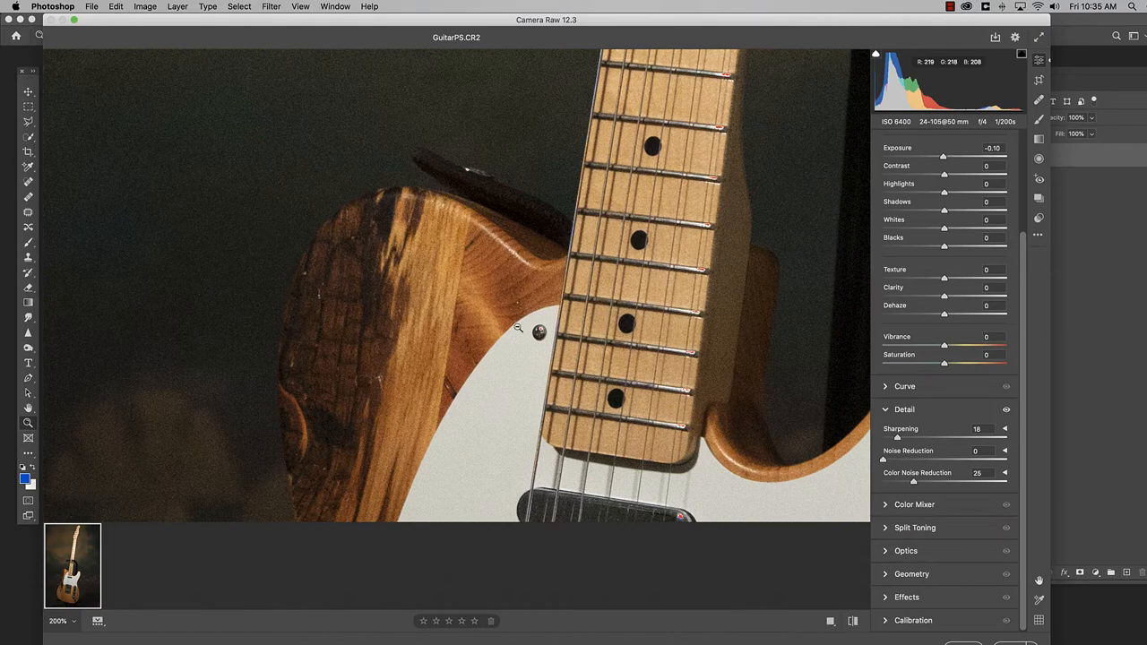
{"action": "mouse_move", "coordinate": [959, 443]}
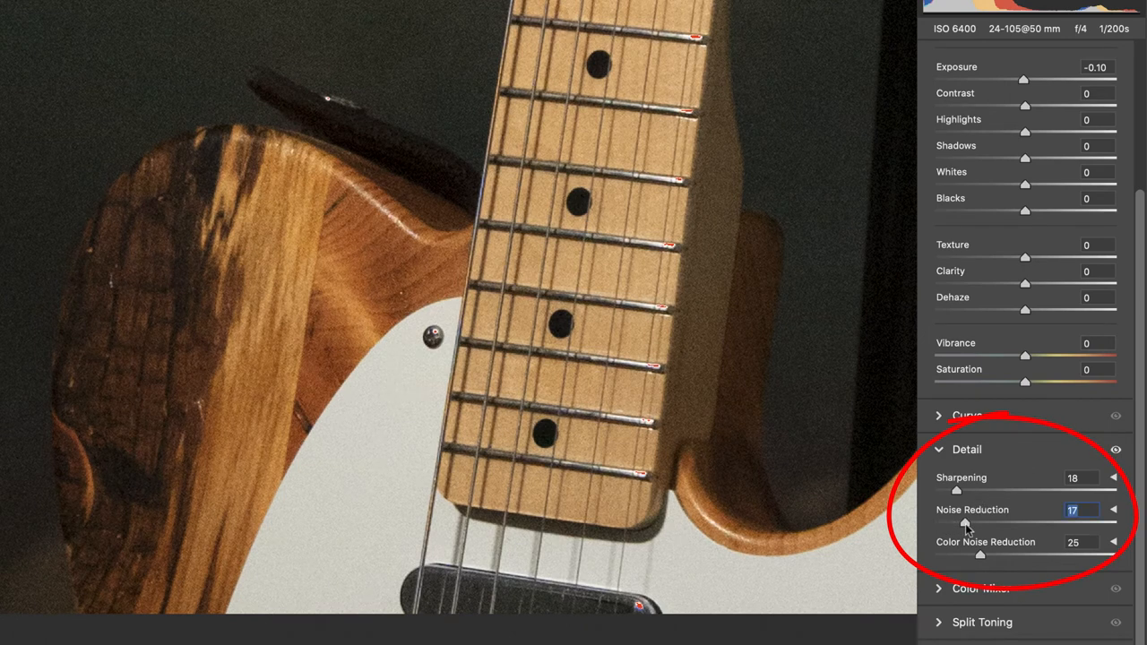
Set Noise Reduction to 52, Color Noise Reduction to 50 and Sharpening to 51
{"action": "left_click_drag", "start_coordinate": [966, 525], "coordinate": [980, 524]}
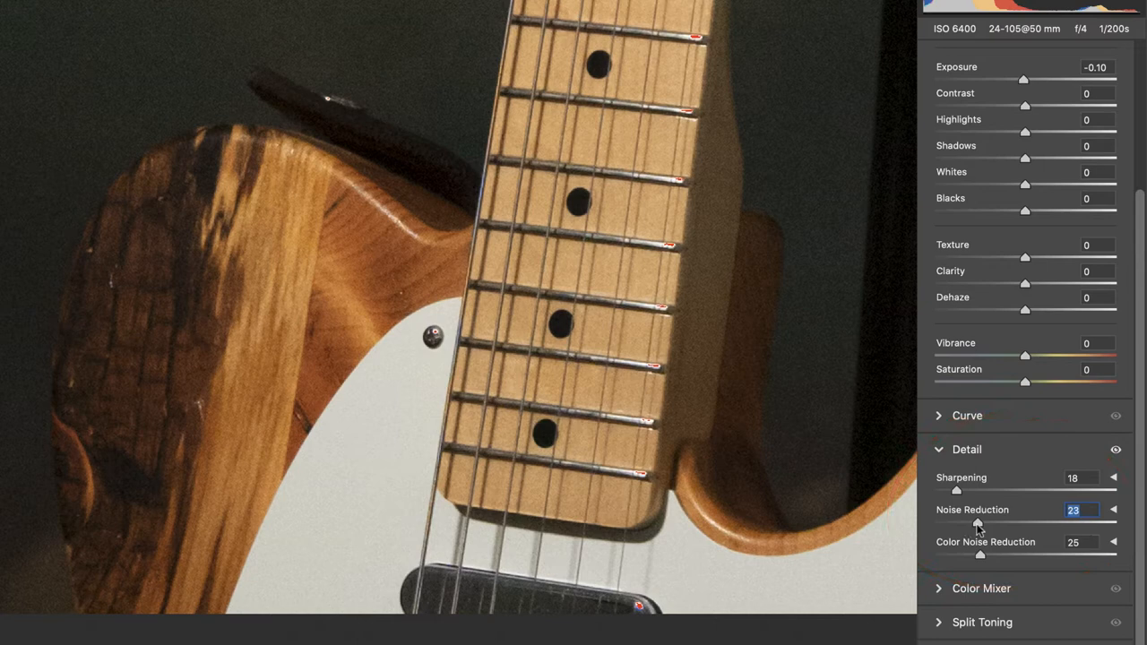
{"action": "left_click_drag", "start_coordinate": [978, 524], "coordinate": [986, 523]}
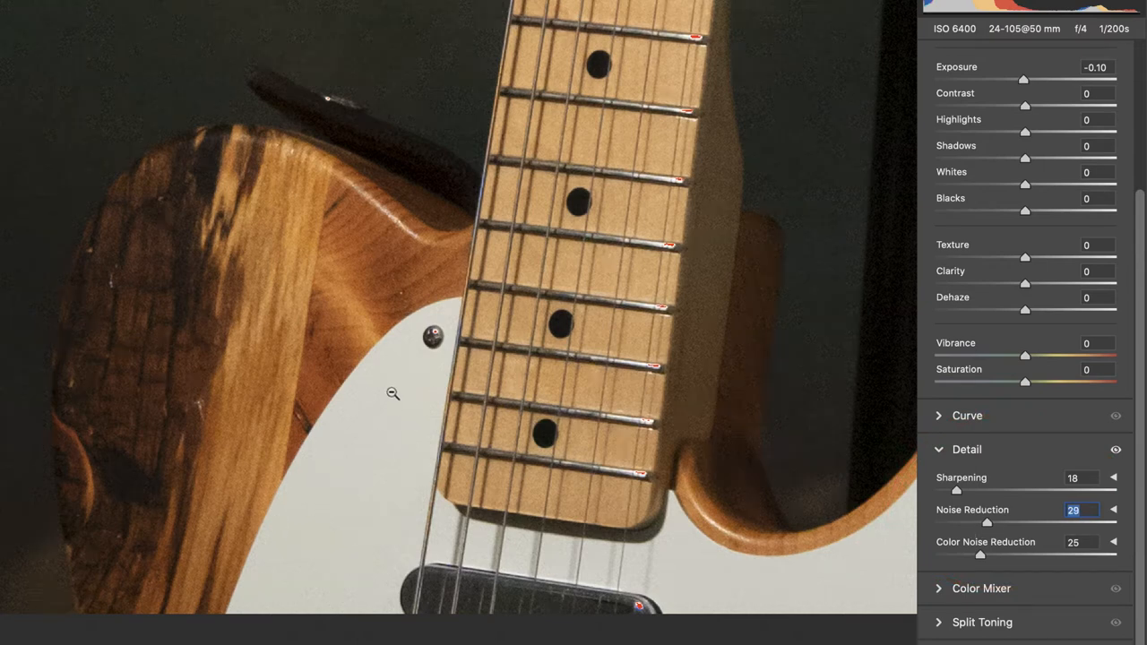
{"action": "mouse_move", "coordinate": [404, 417]}
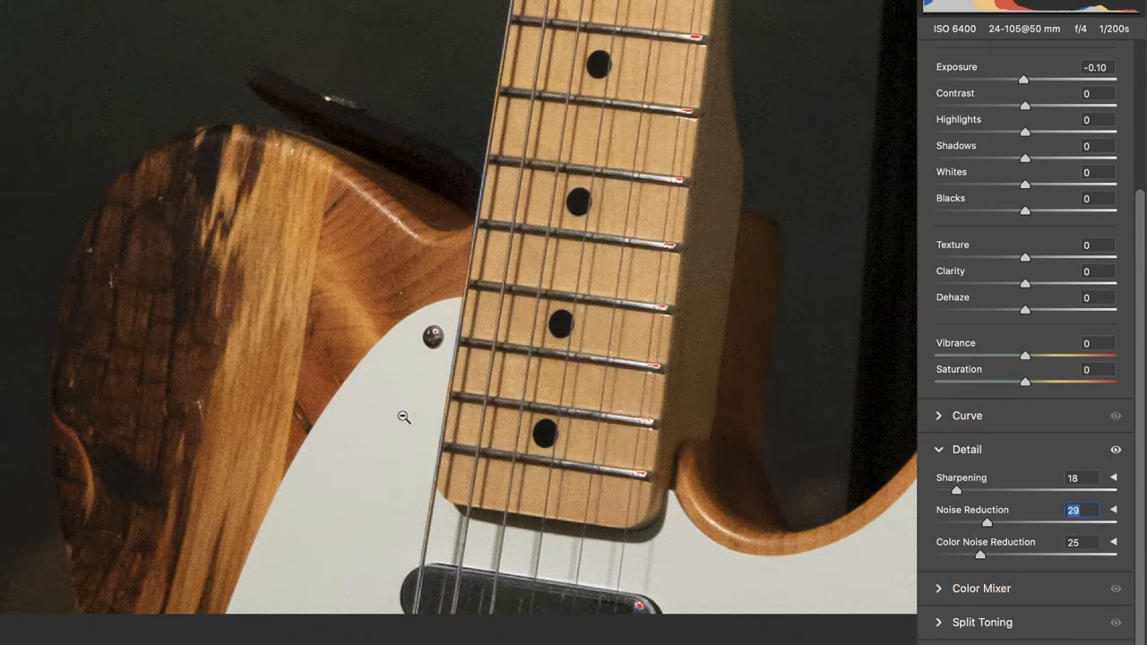
{"action": "left_click_drag", "start_coordinate": [986, 523], "coordinate": [999, 523]}
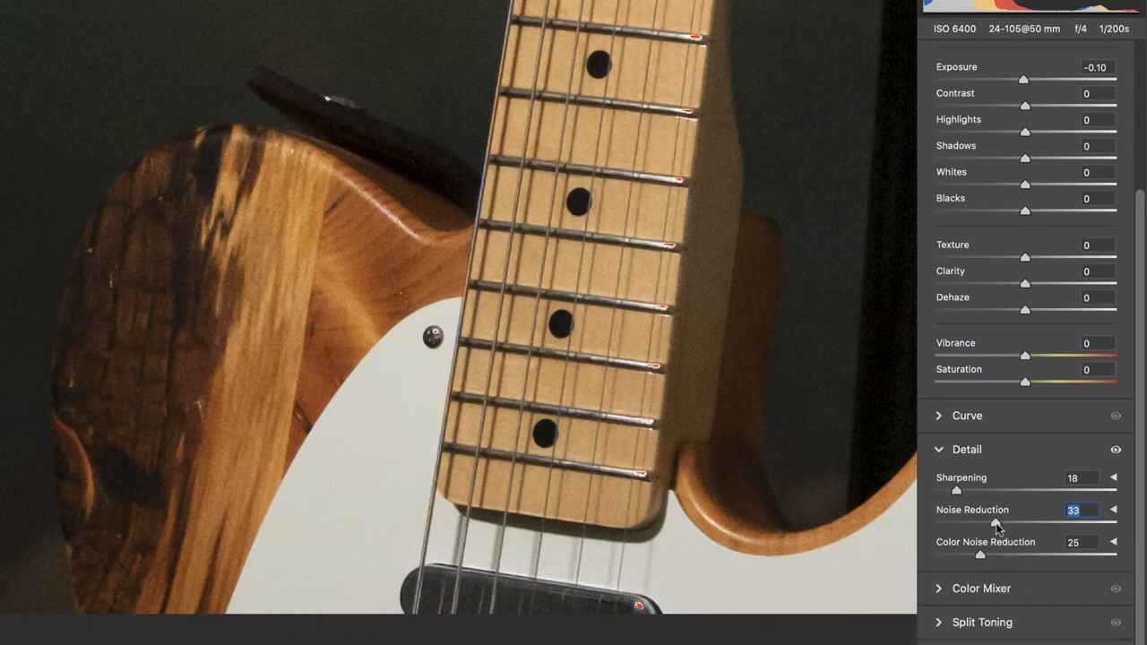
{"action": "left_click_drag", "start_coordinate": [995, 527], "coordinate": [1011, 527]}
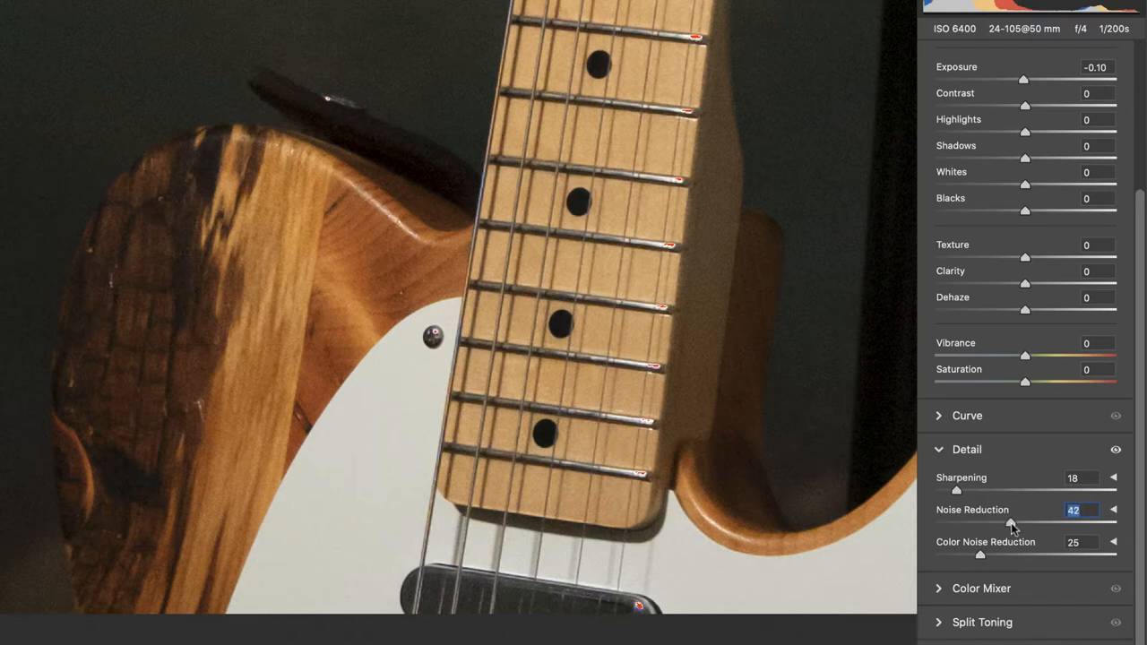
{"action": "mouse_move", "coordinate": [341, 511]}
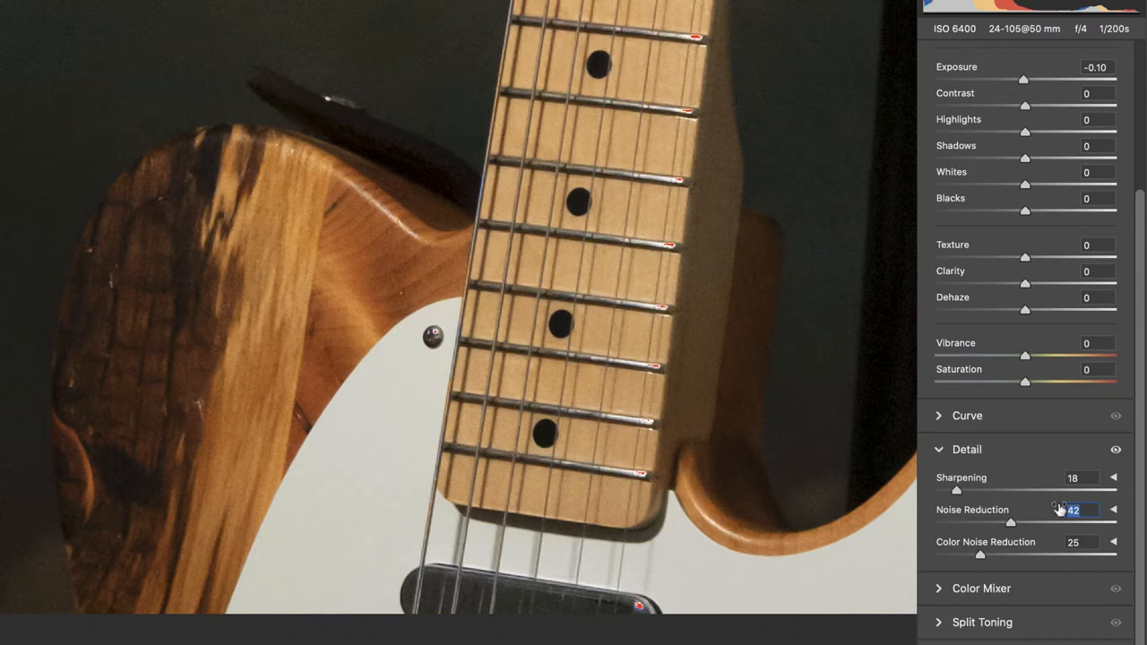
{"action": "left_click_drag", "start_coordinate": [980, 554], "coordinate": [995, 554]}
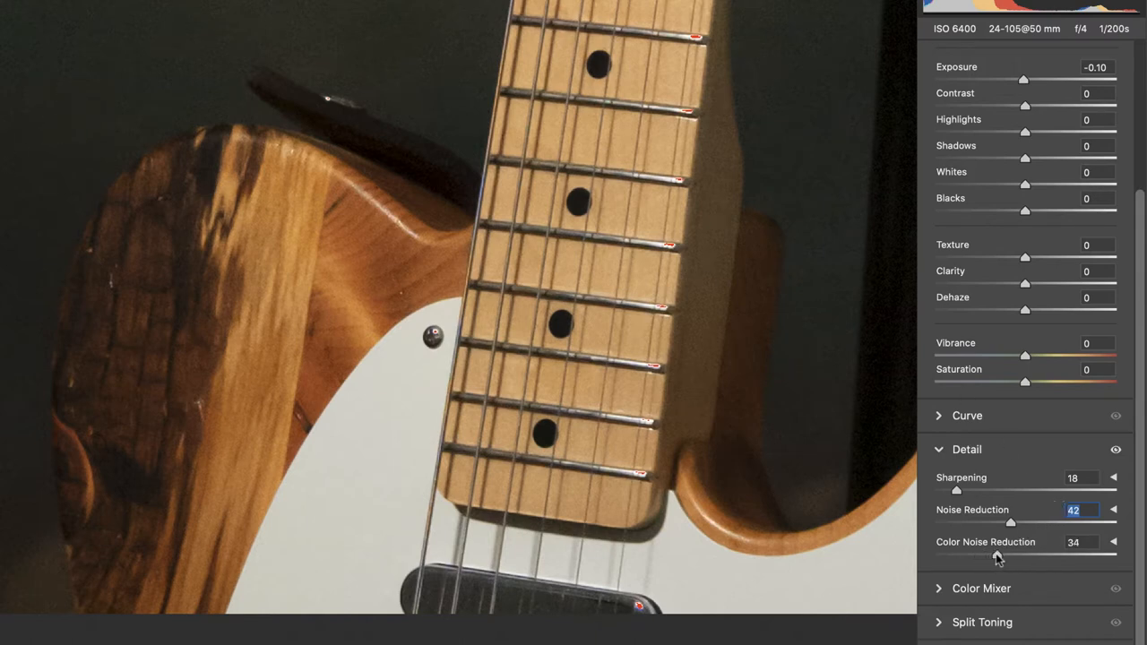
{"action": "left_click_drag", "start_coordinate": [1013, 548], "coordinate": [1003, 548]}
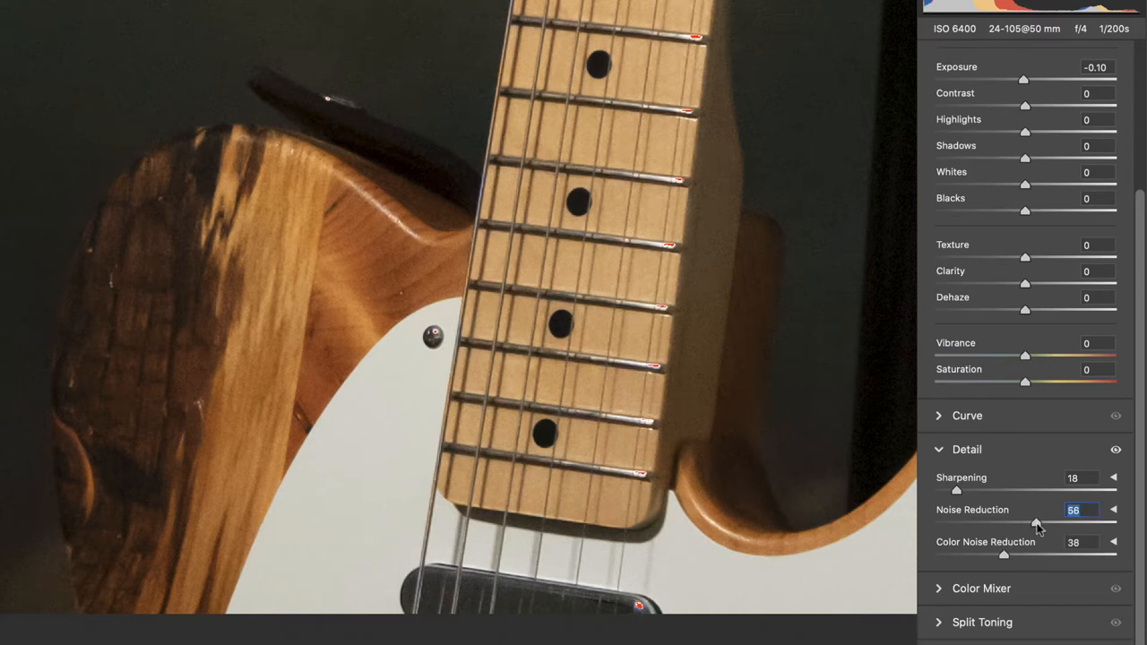
{"action": "left_click_drag", "start_coordinate": [1004, 555], "coordinate": [1040, 555]}
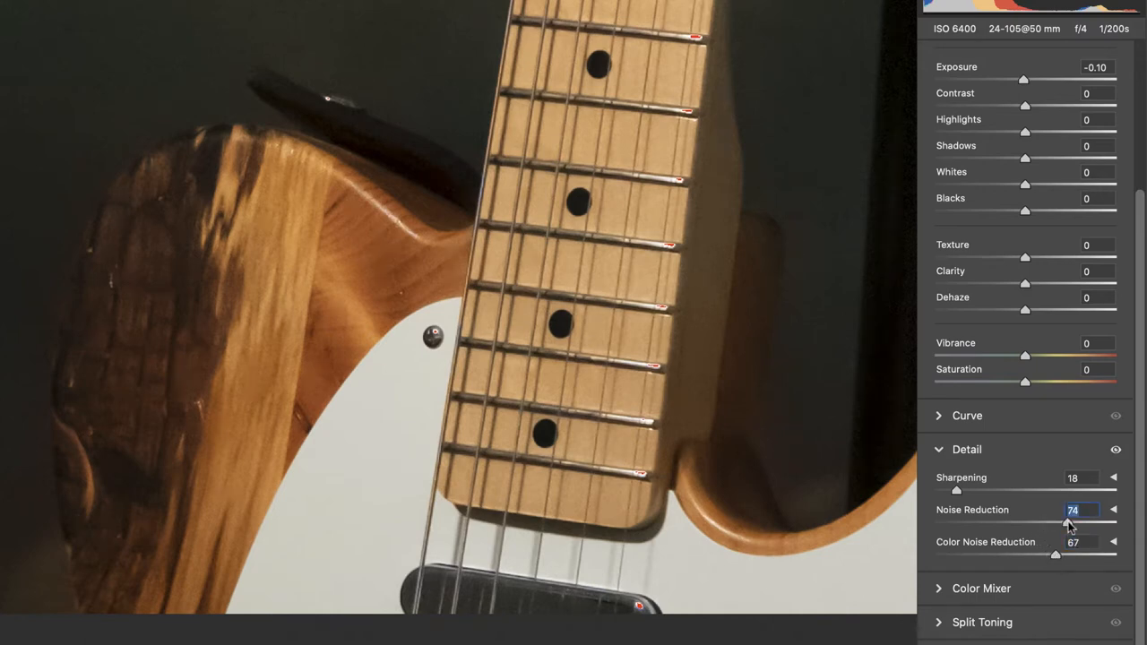
{"action": "left_click_drag", "start_coordinate": [1068, 523], "coordinate": [1045, 522]}
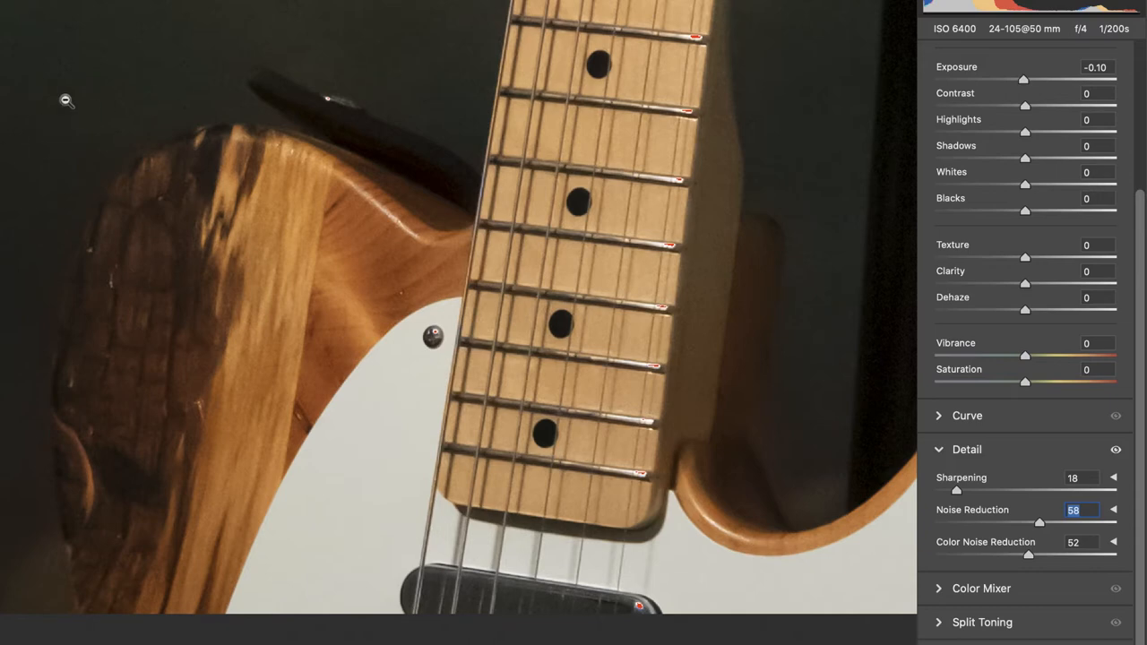
{"action": "mouse_move", "coordinate": [87, 290]}
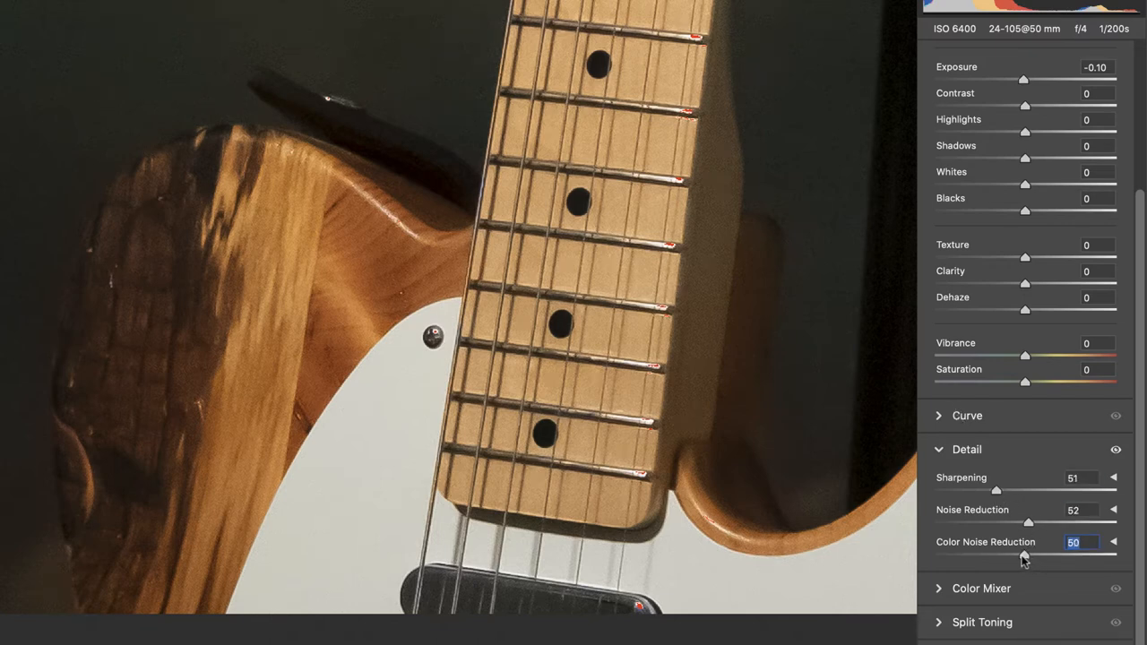
{"action": "scroll", "scroll_direction": "down", "scroll_amount": 3}
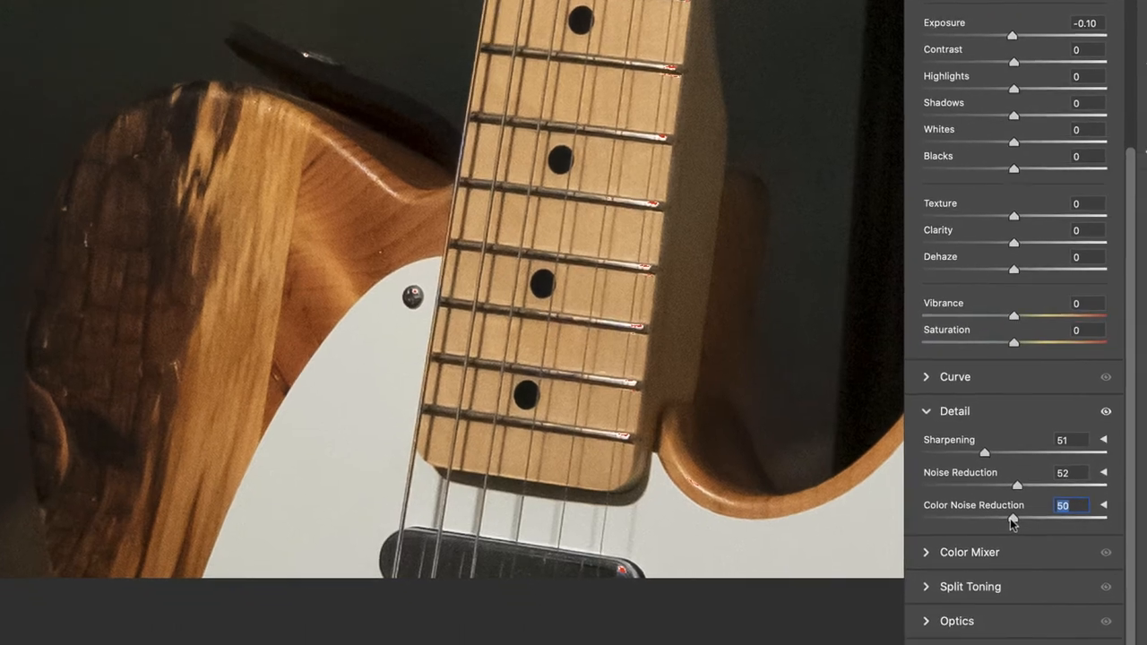
{"action": "scroll", "scroll_direction": "down", "scroll_amount": 3}
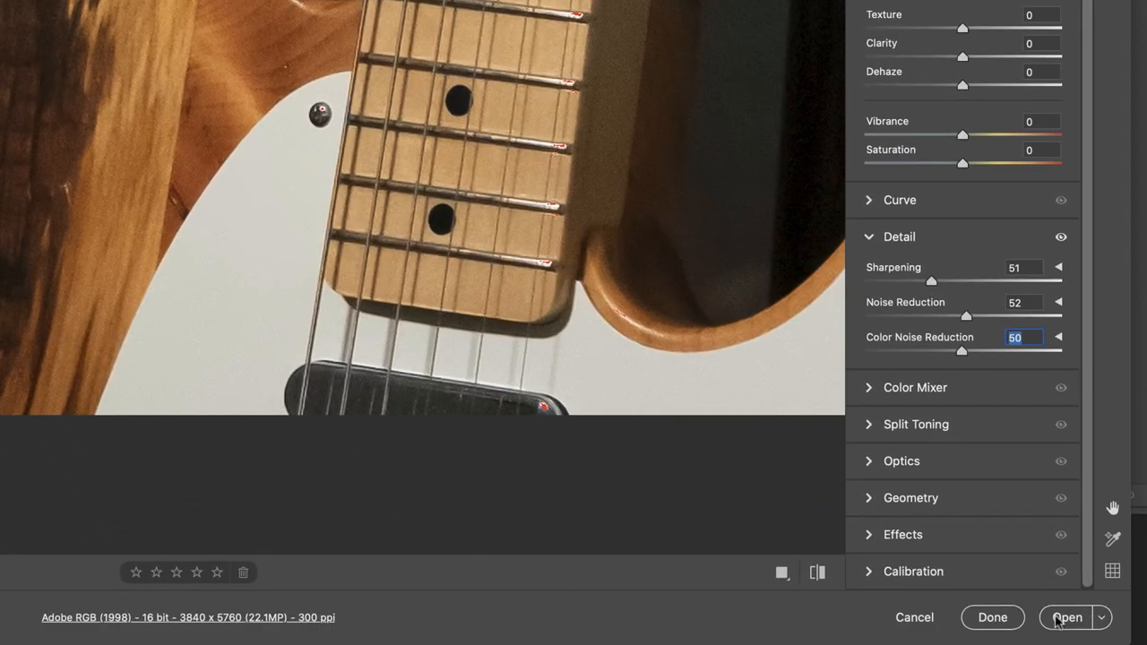
{"action": "mouse_move", "coordinate": [1067, 617]}
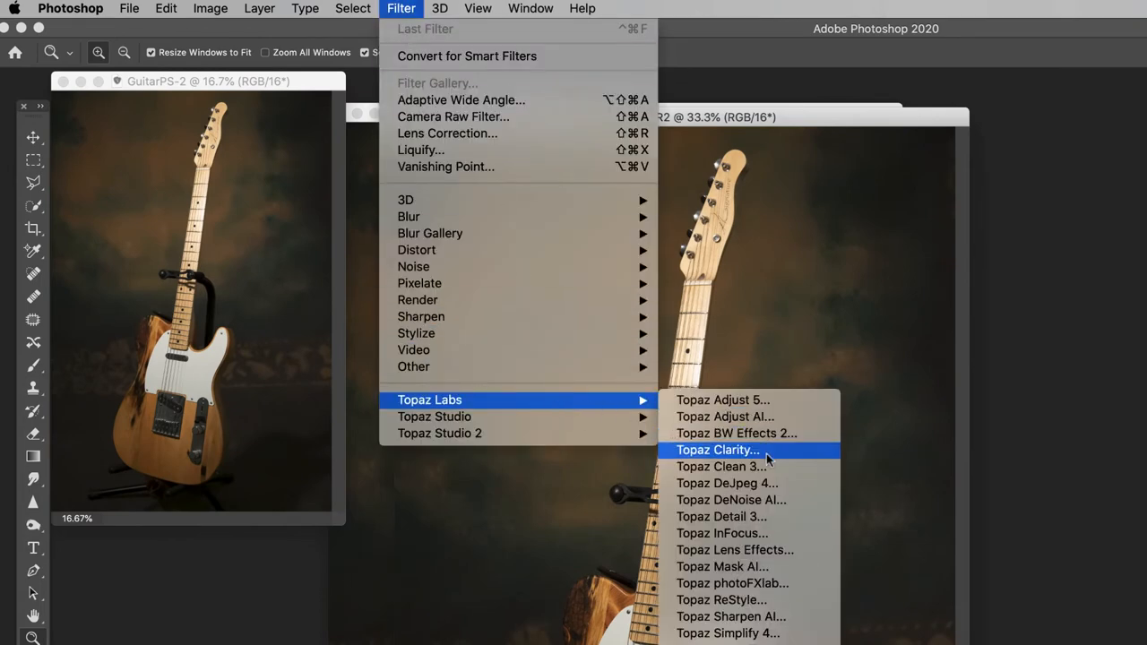
{"action": "mouse_move", "coordinate": [773, 500]}
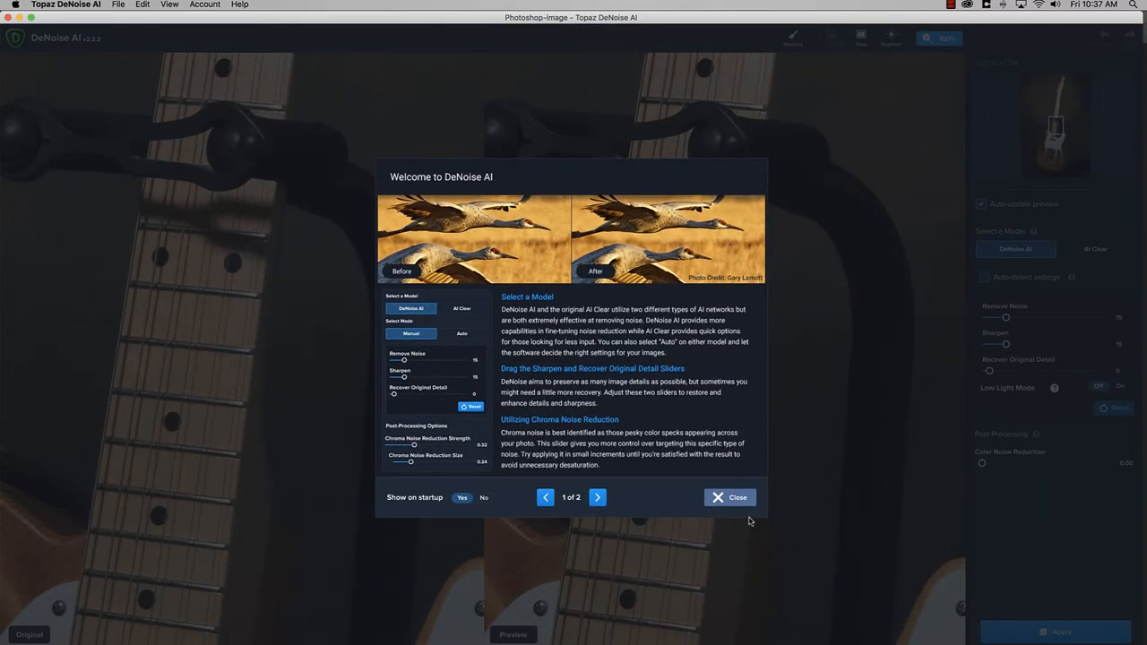
Dismiss the DeNoise AI welcome screen and show original and preview side by side
{"action": "left_click", "coordinate": [729, 497]}
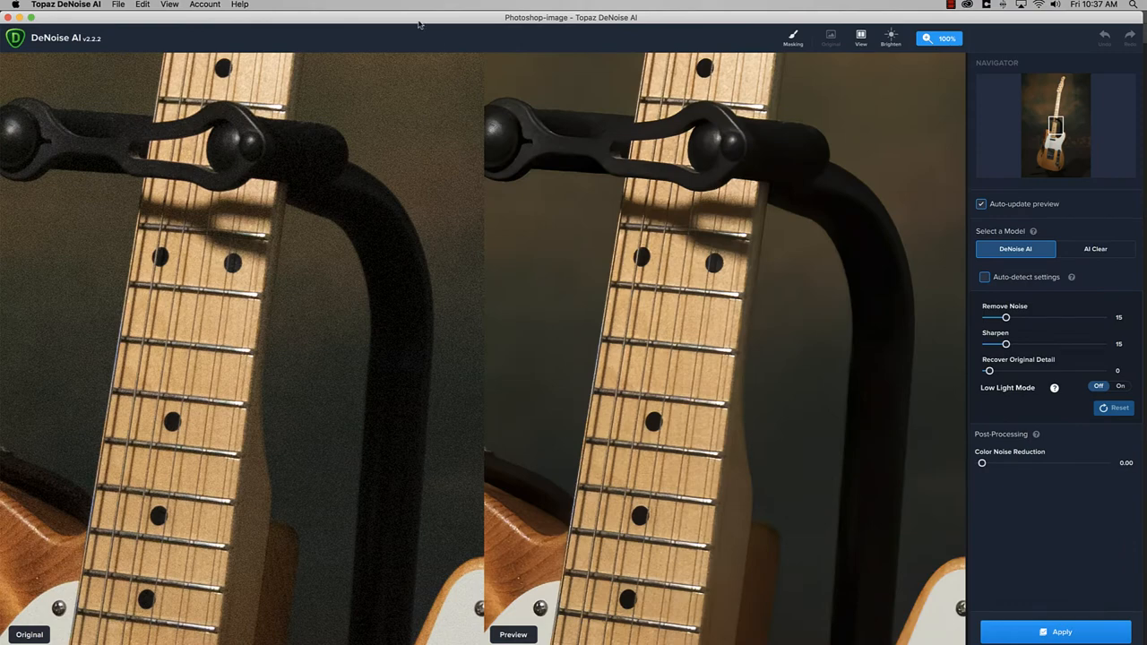
{"action": "mouse_move", "coordinate": [272, 359]}
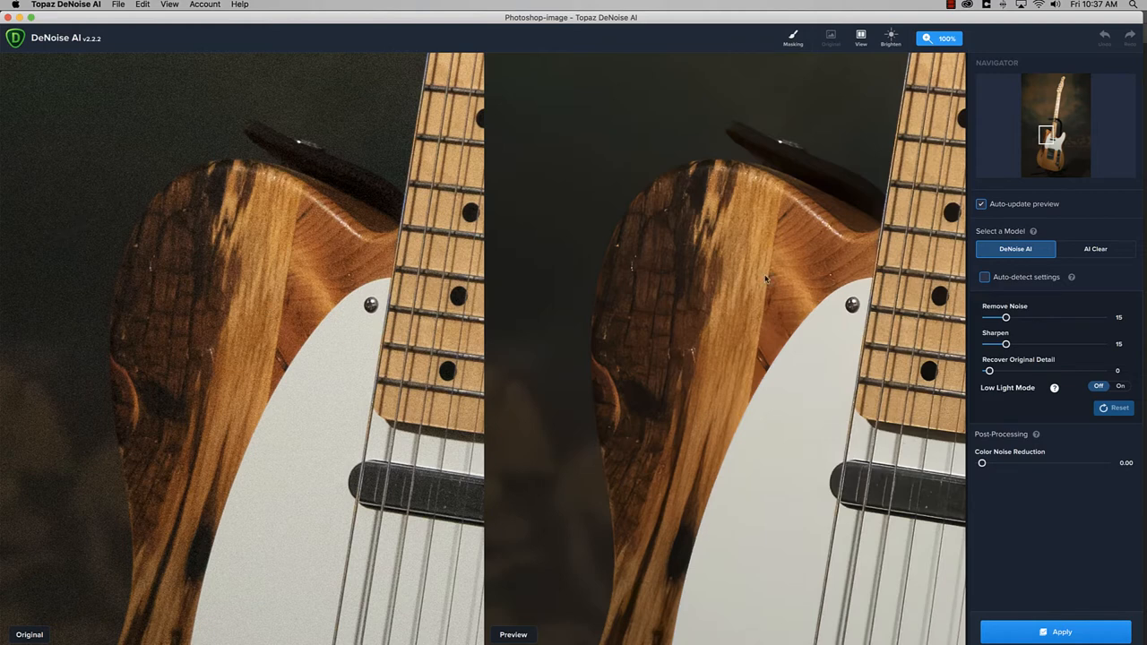
{"action": "mouse_move", "coordinate": [767, 276]}
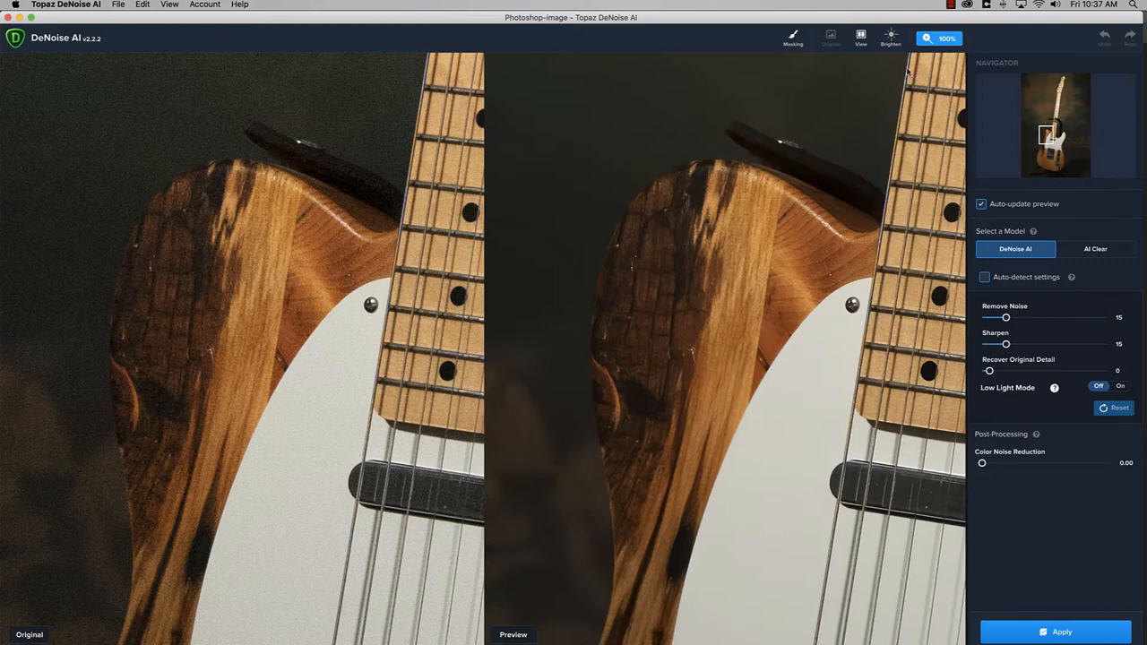
{"action": "mouse_move", "coordinate": [861, 38]}
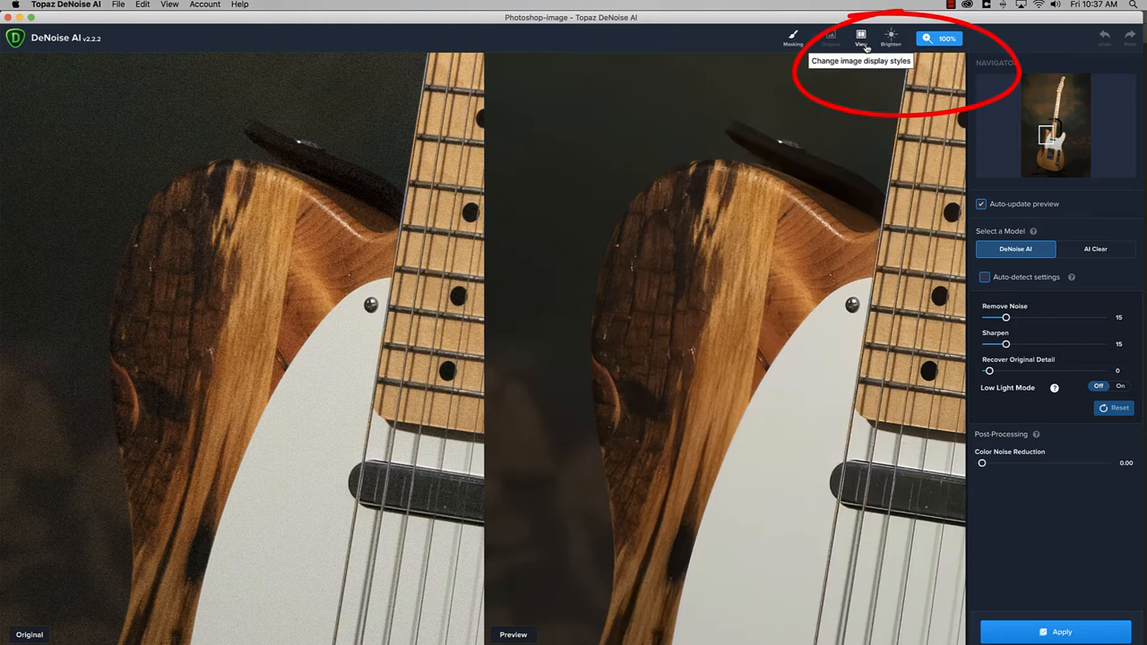
{"action": "left_click", "coordinate": [861, 37]}
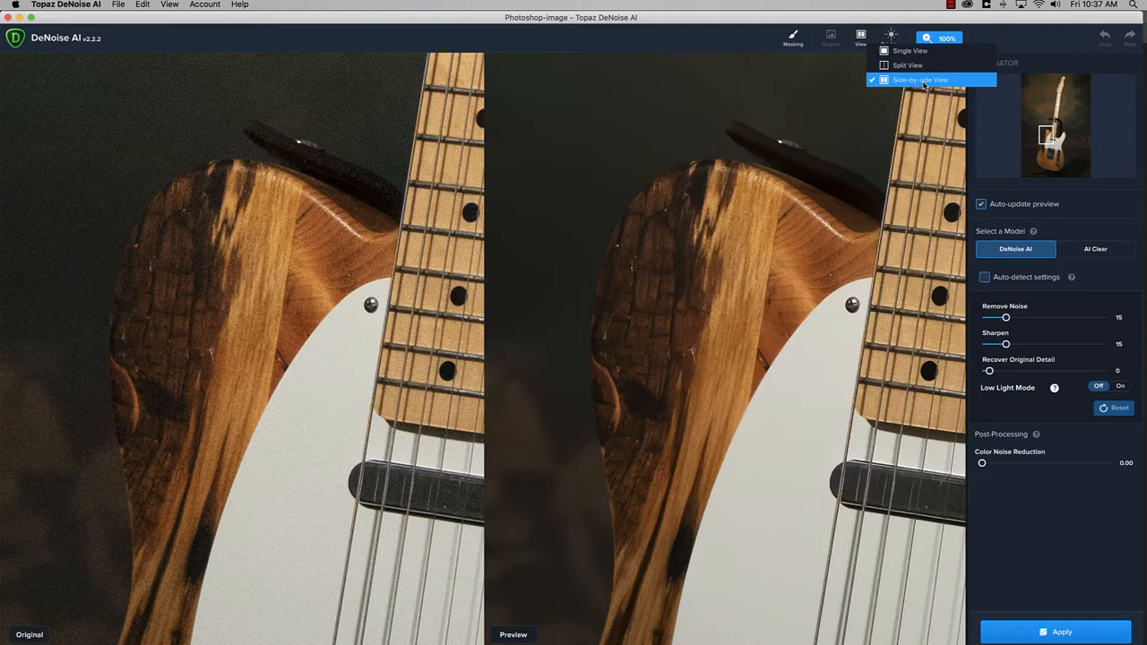
{"action": "left_click", "coordinate": [920, 80]}
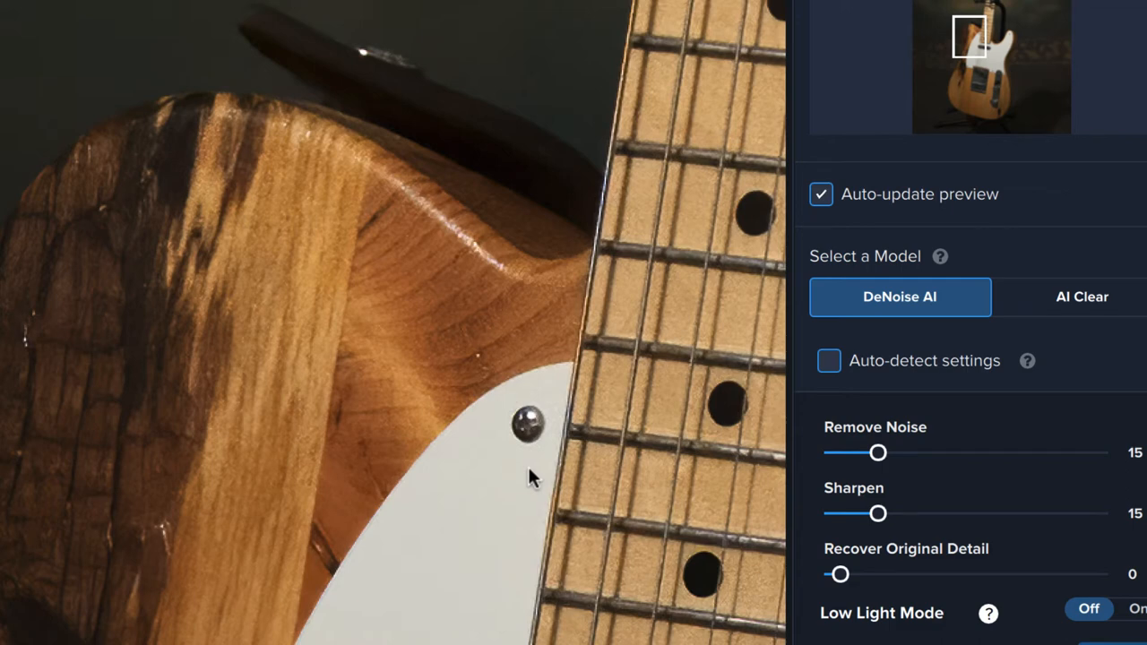
{"action": "mouse_move", "coordinate": [908, 580]}
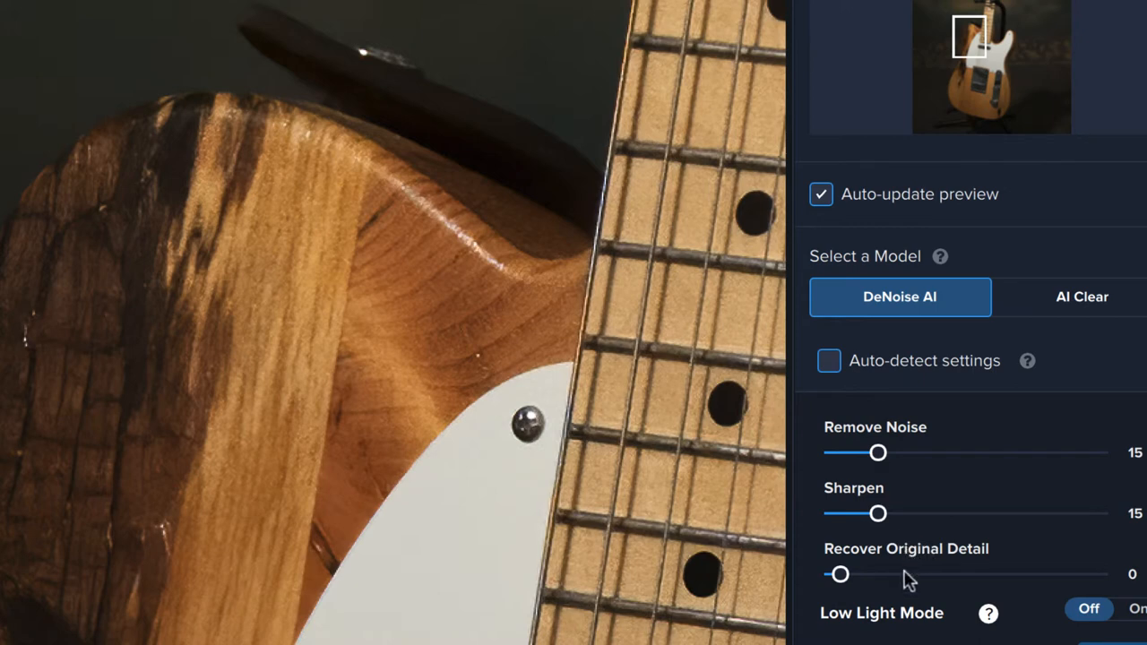
{"action": "mouse_move", "coordinate": [923, 478]}
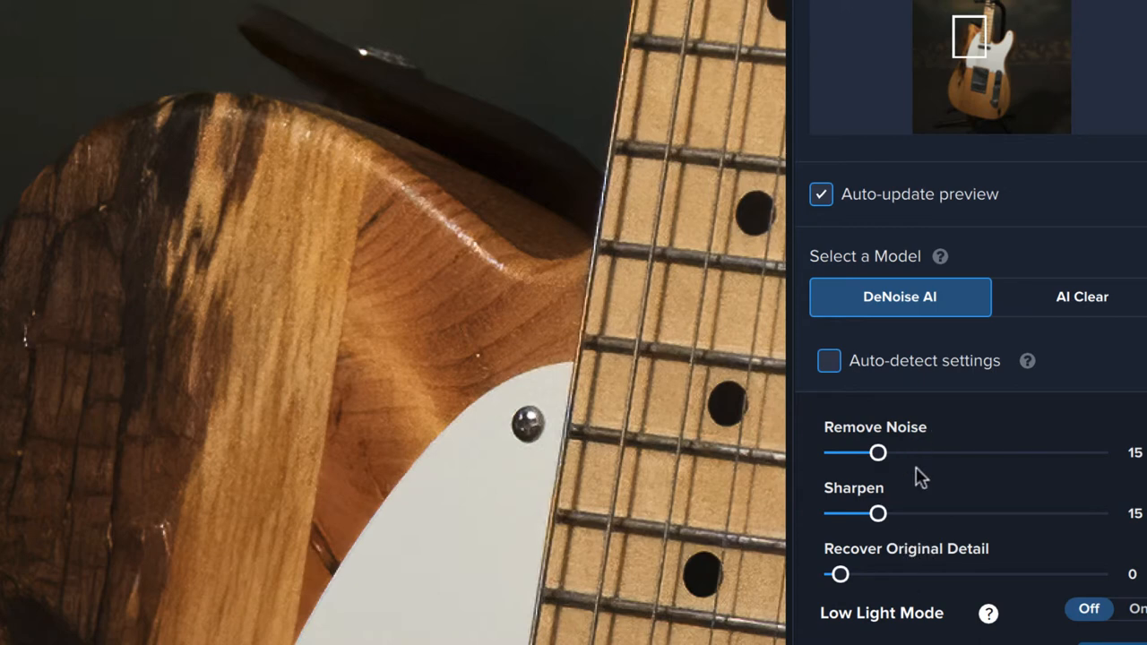
{"action": "mouse_move", "coordinate": [899, 527]}
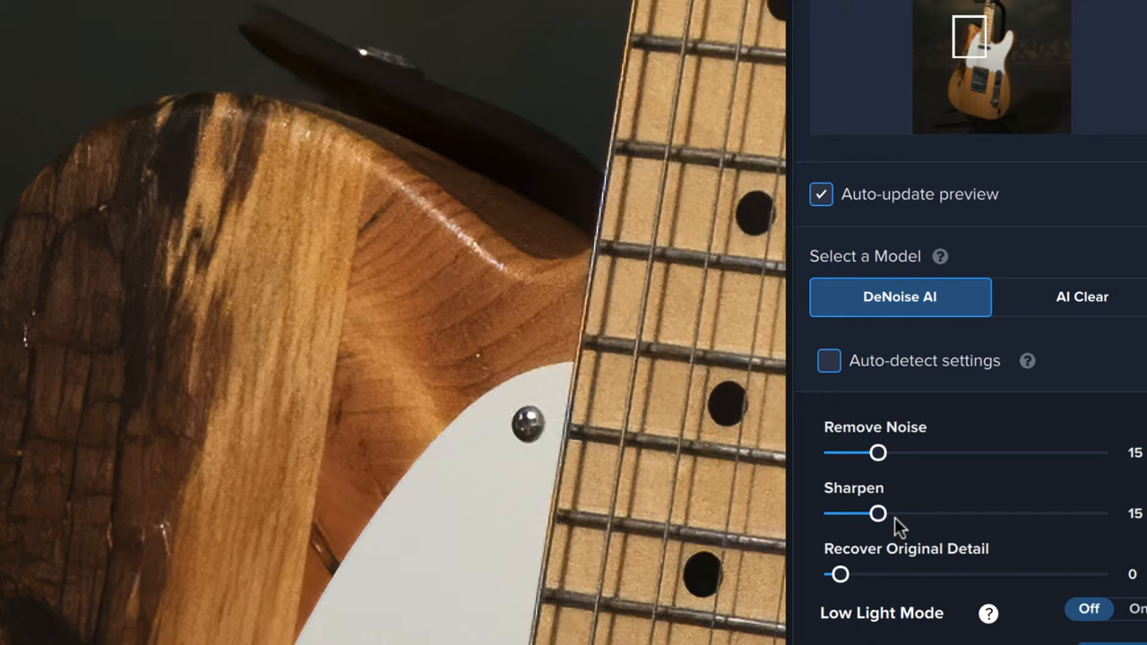
{"action": "mouse_move", "coordinate": [883, 457]}
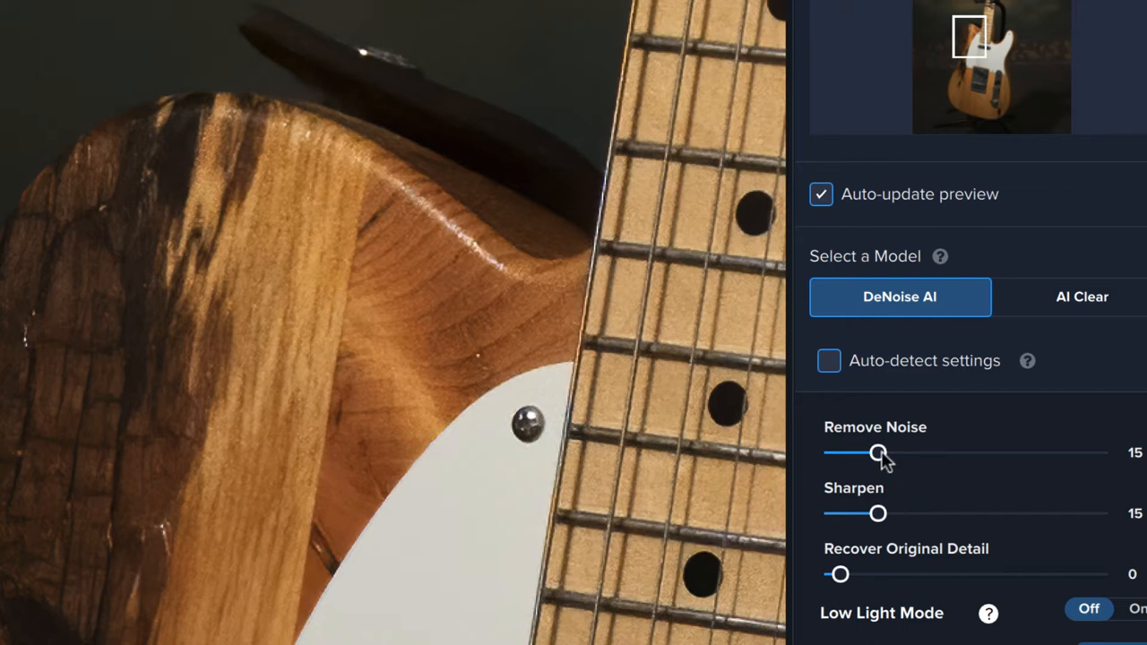
Raise Remove Noise step by step from 15 to 22, leaving Sharpen at 15
{"action": "left_click_drag", "start_coordinate": [878, 453], "coordinate": [888, 453]}
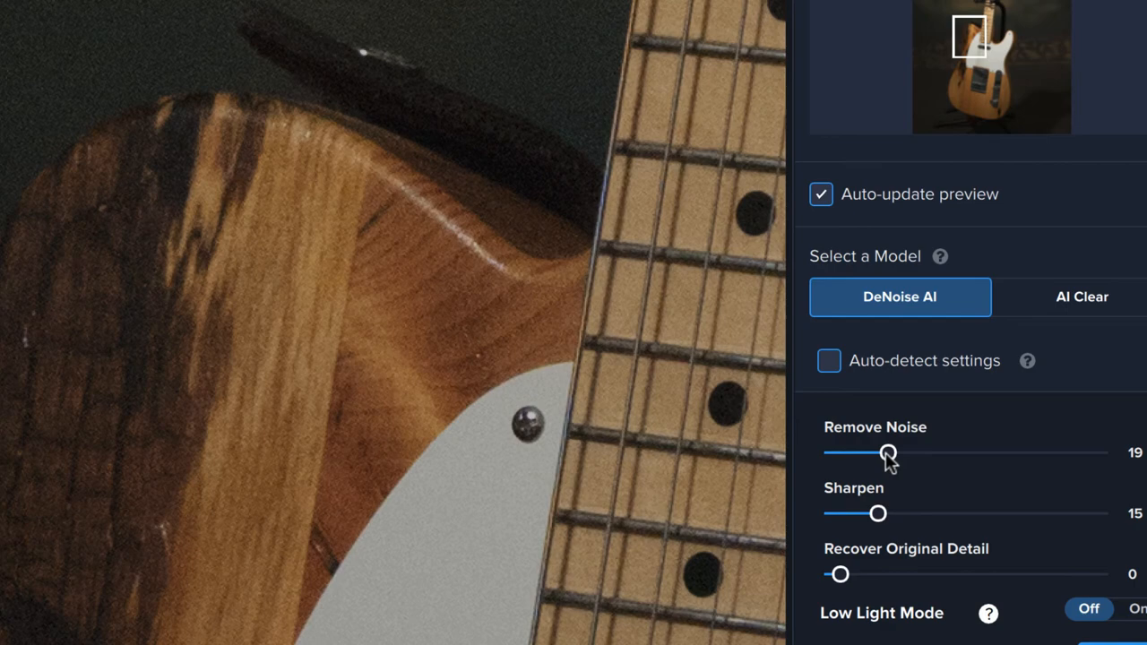
{"action": "left_click_drag", "start_coordinate": [889, 453], "coordinate": [891, 453]}
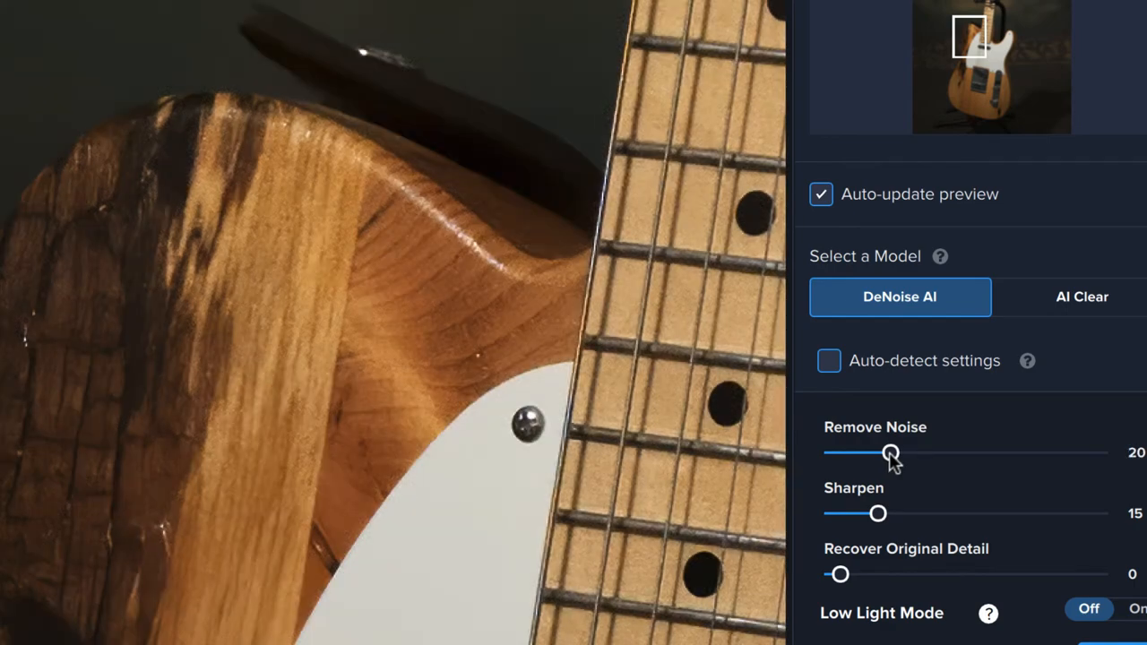
{"action": "left_click_drag", "start_coordinate": [891, 453], "coordinate": [896, 453]}
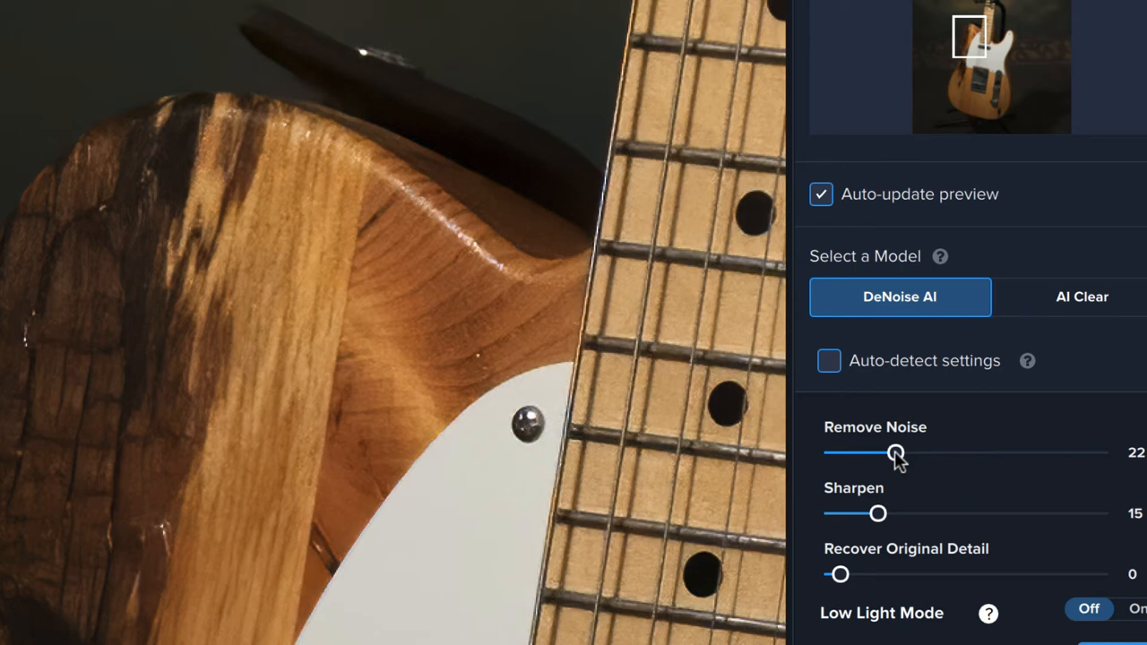
{"action": "mouse_move", "coordinate": [899, 412]}
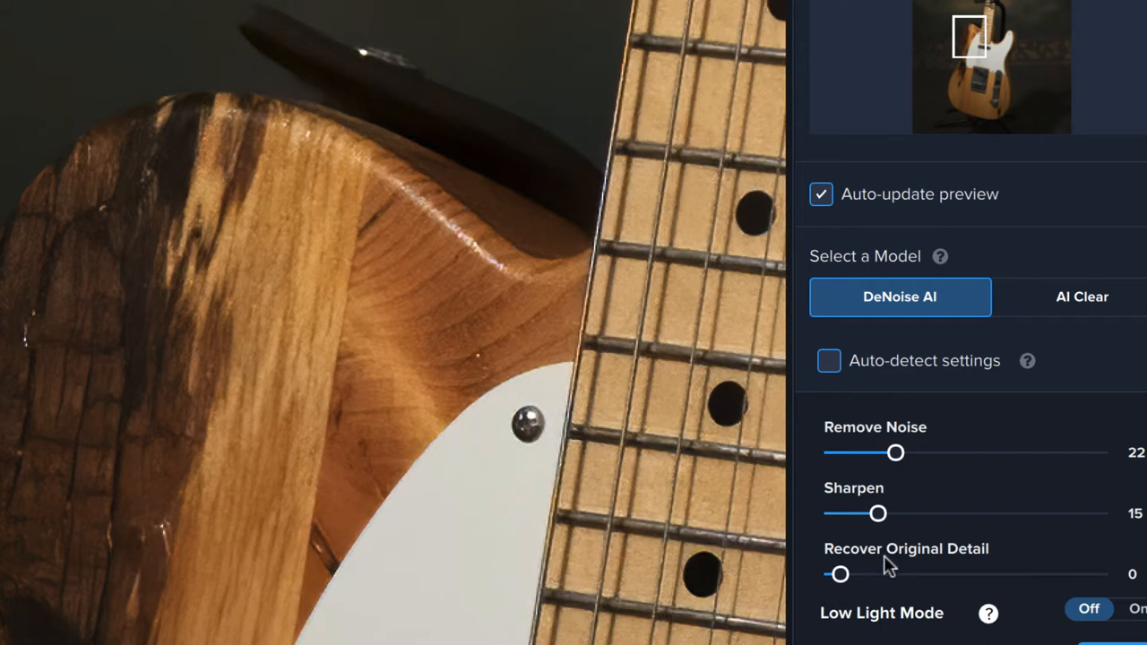
{"action": "mouse_move", "coordinate": [1024, 307]}
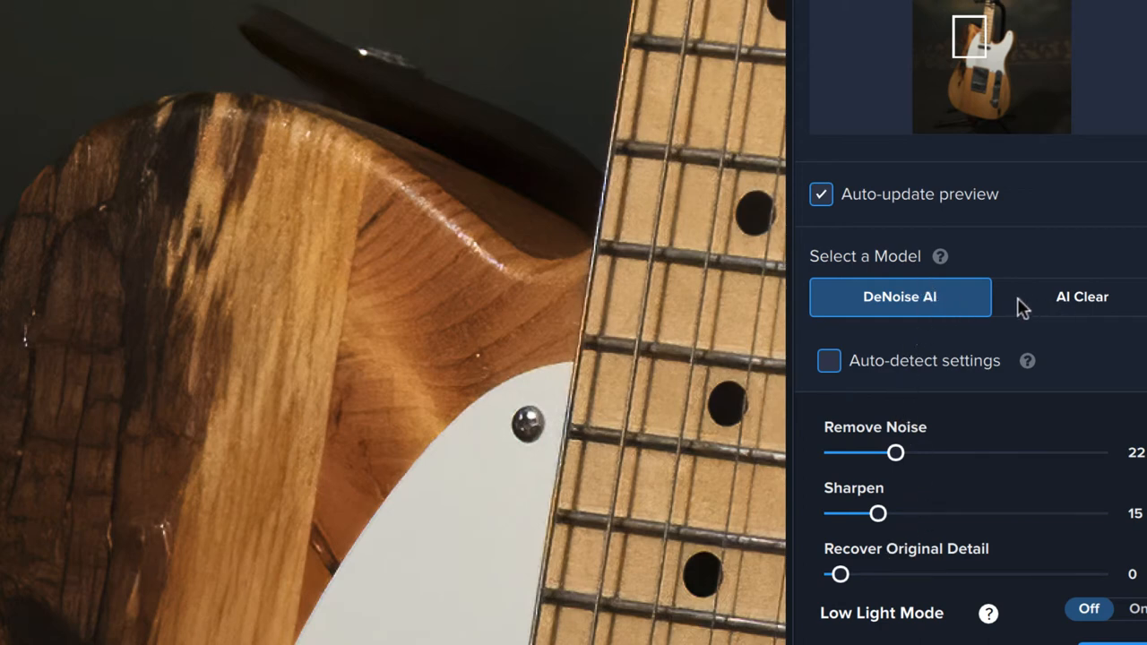
{"action": "mouse_move", "coordinate": [906, 305]}
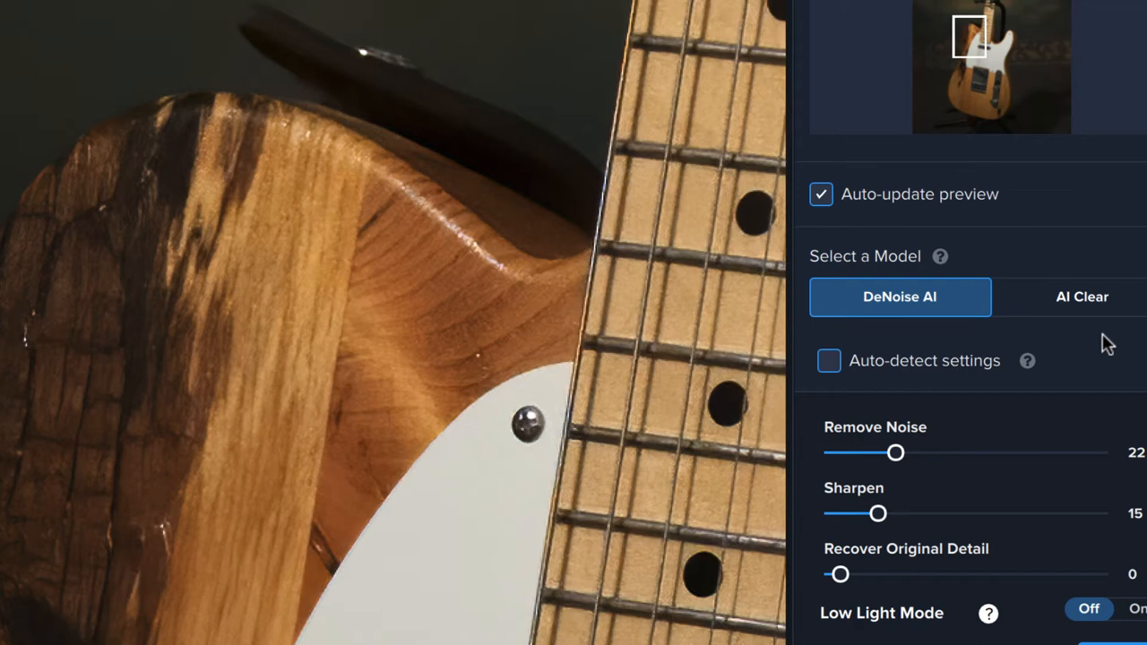
{"action": "mouse_move", "coordinate": [946, 308]}
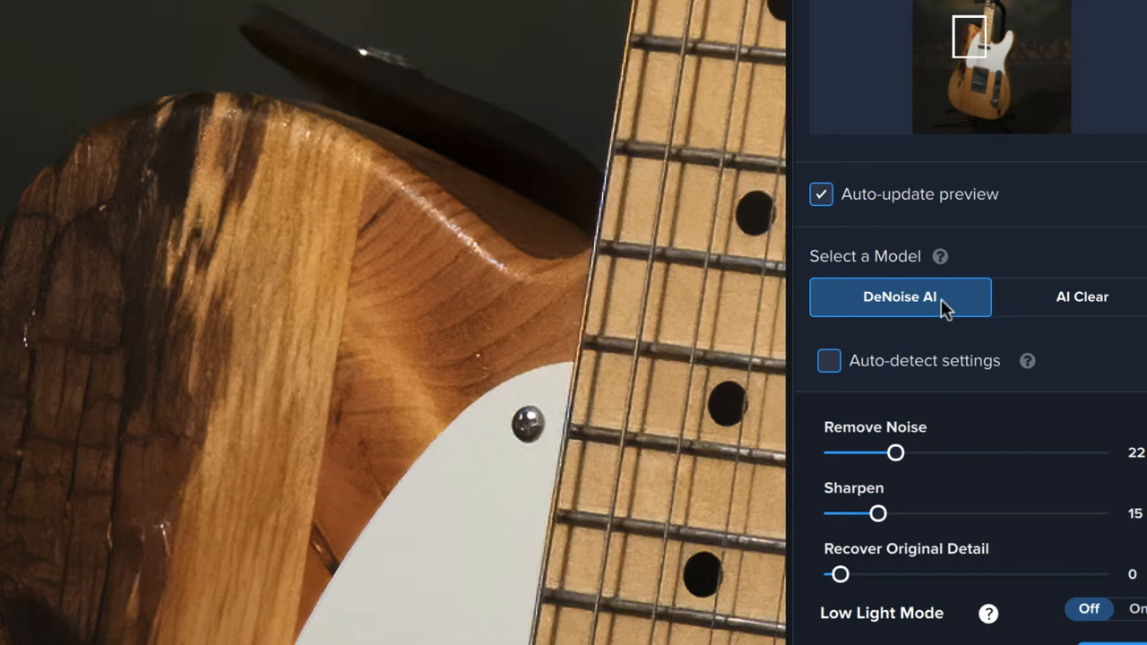
{"action": "mouse_move", "coordinate": [1098, 363]}
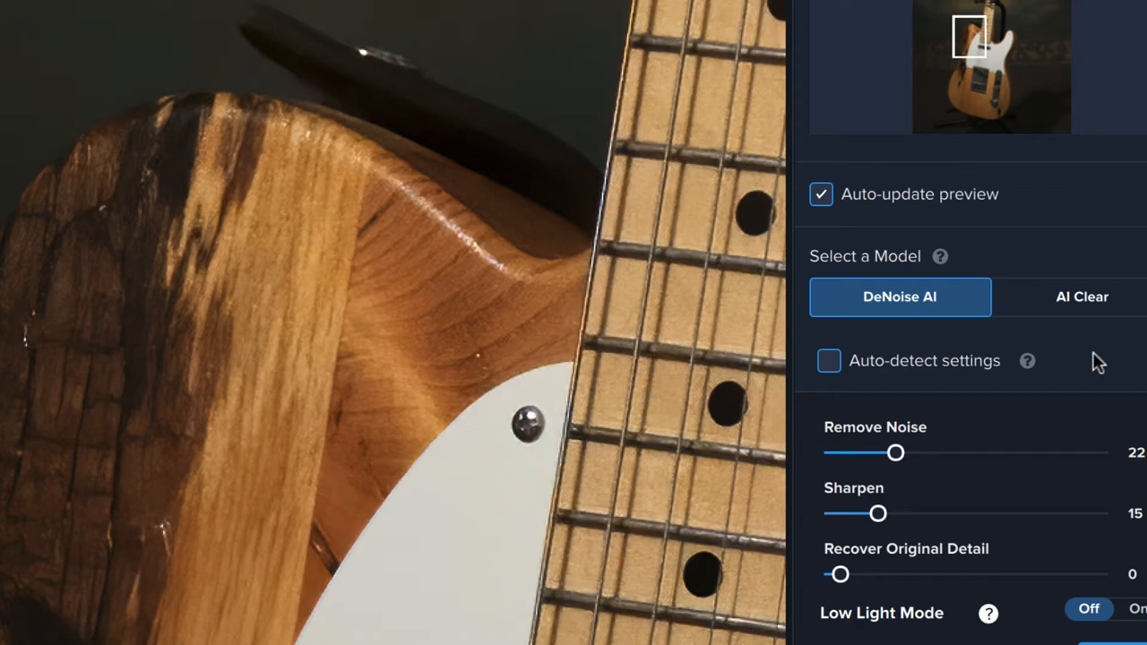
{"action": "mouse_move", "coordinate": [1027, 314]}
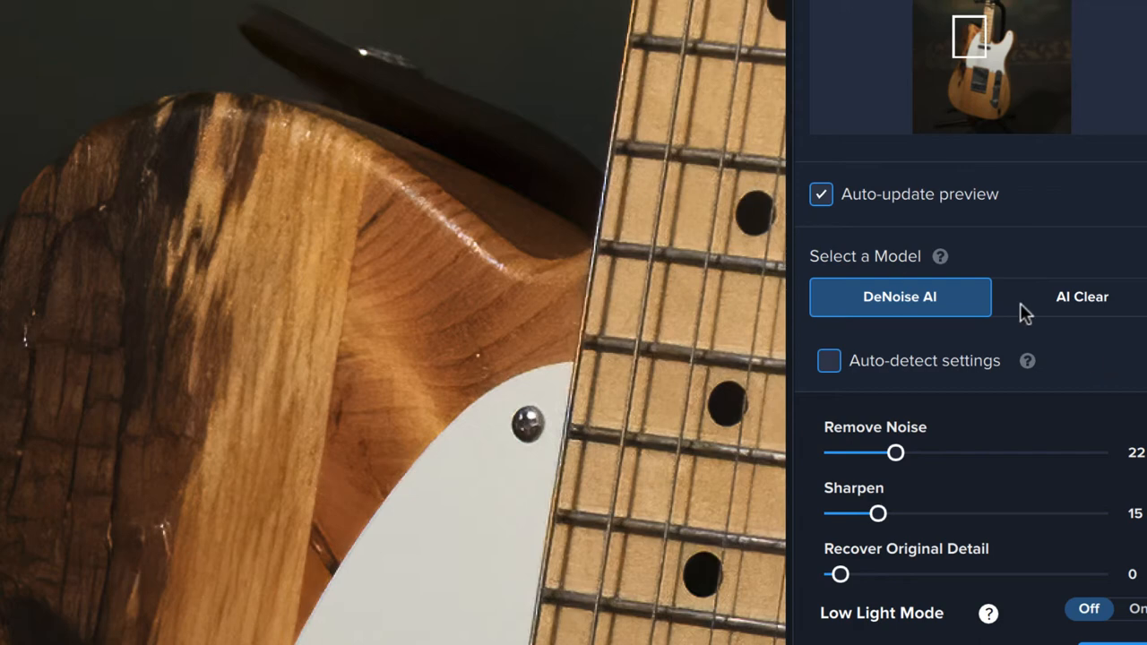
{"action": "mouse_move", "coordinate": [823, 377]}
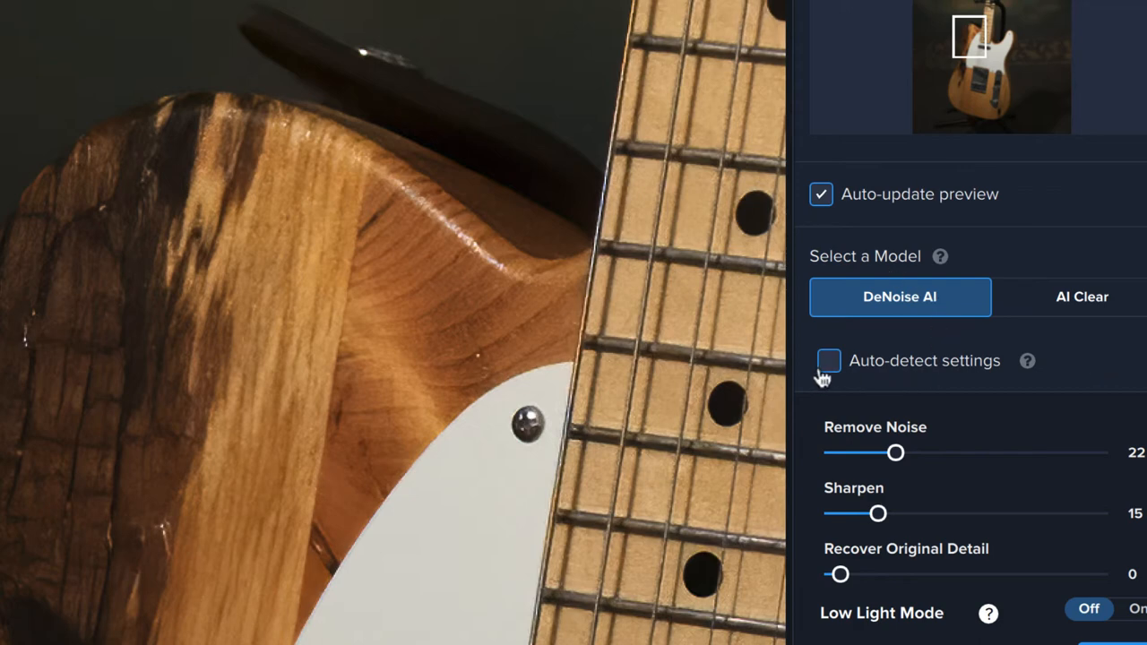
{"action": "mouse_move", "coordinate": [916, 381]}
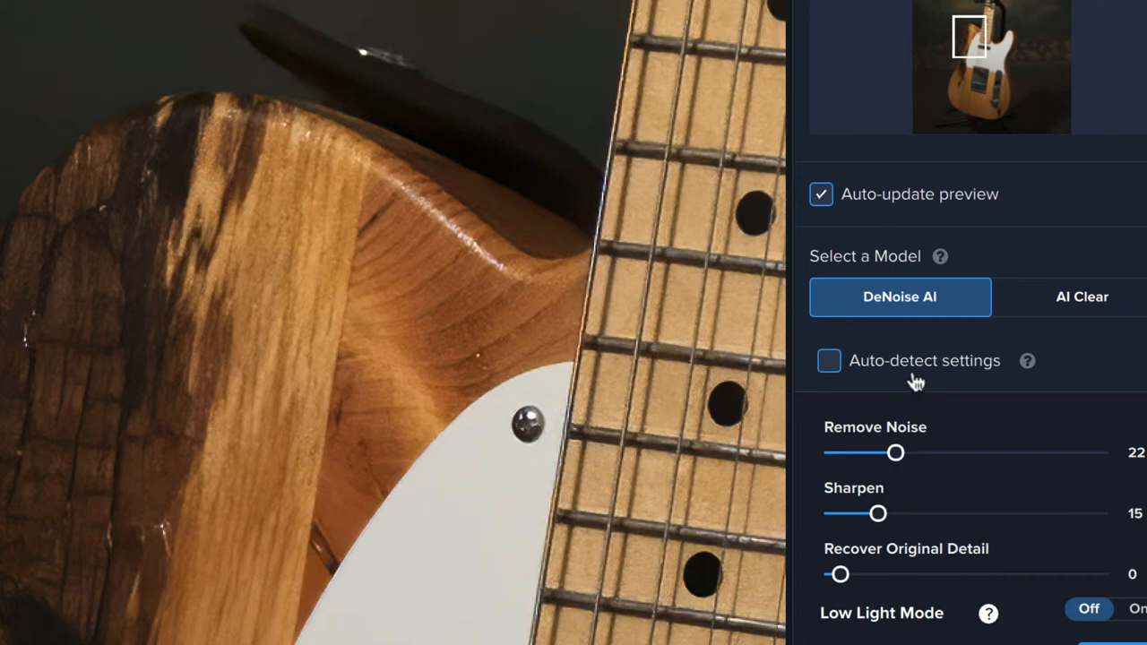
{"action": "mouse_move", "coordinate": [834, 372]}
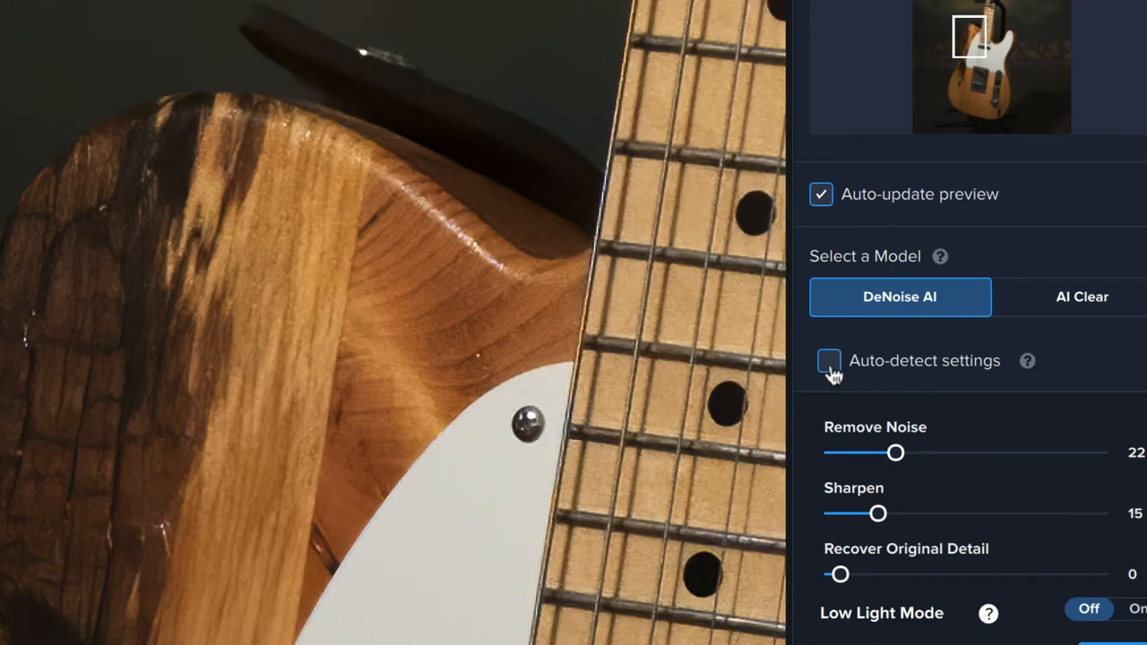
Enable Auto-detect settings, yielding Remove Noise 3 and Sharpen 34
{"action": "left_click", "coordinate": [820, 360]}
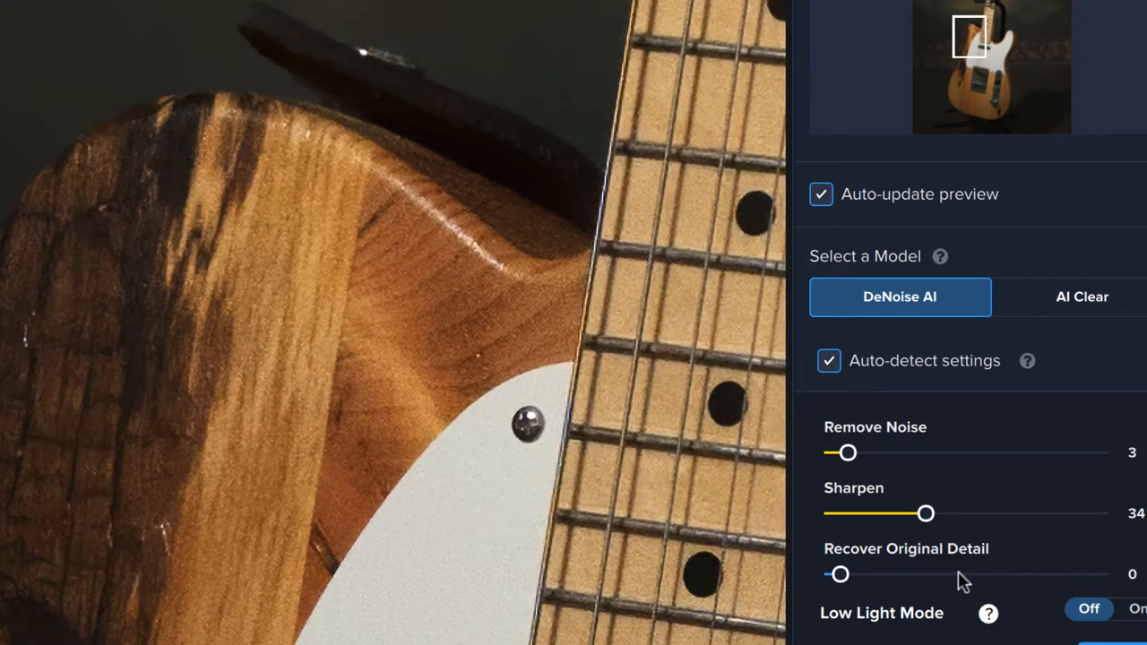
{"action": "mouse_move", "coordinate": [972, 557]}
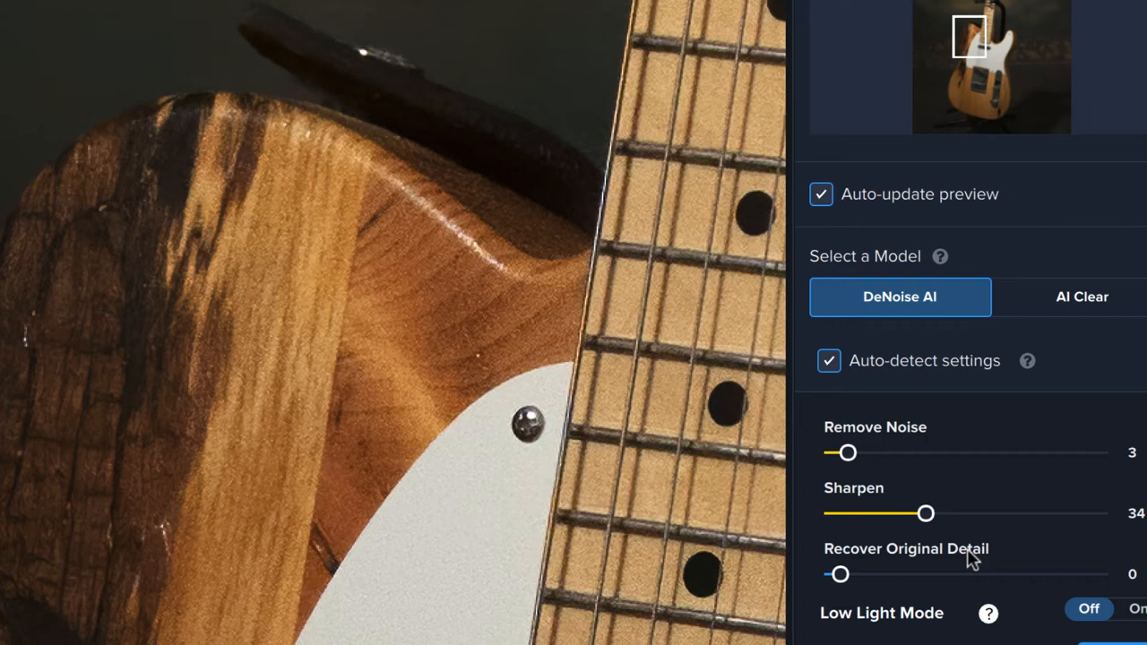
{"action": "mouse_move", "coordinate": [899, 483]}
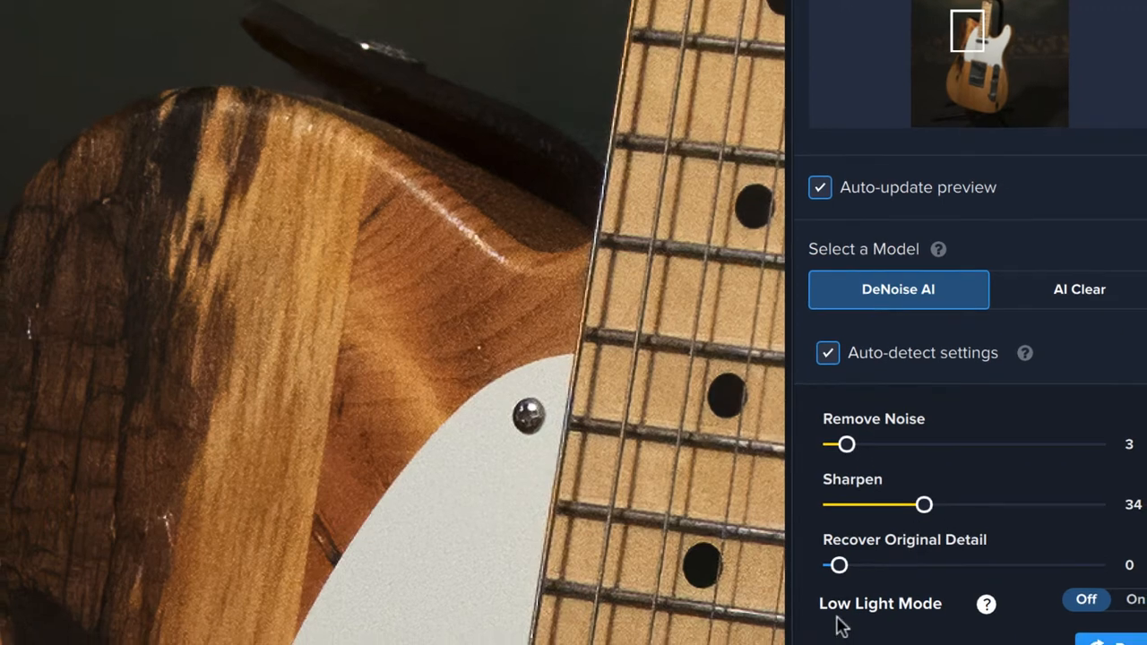
{"action": "scroll", "scroll_direction": "down", "scroll_amount": 3}
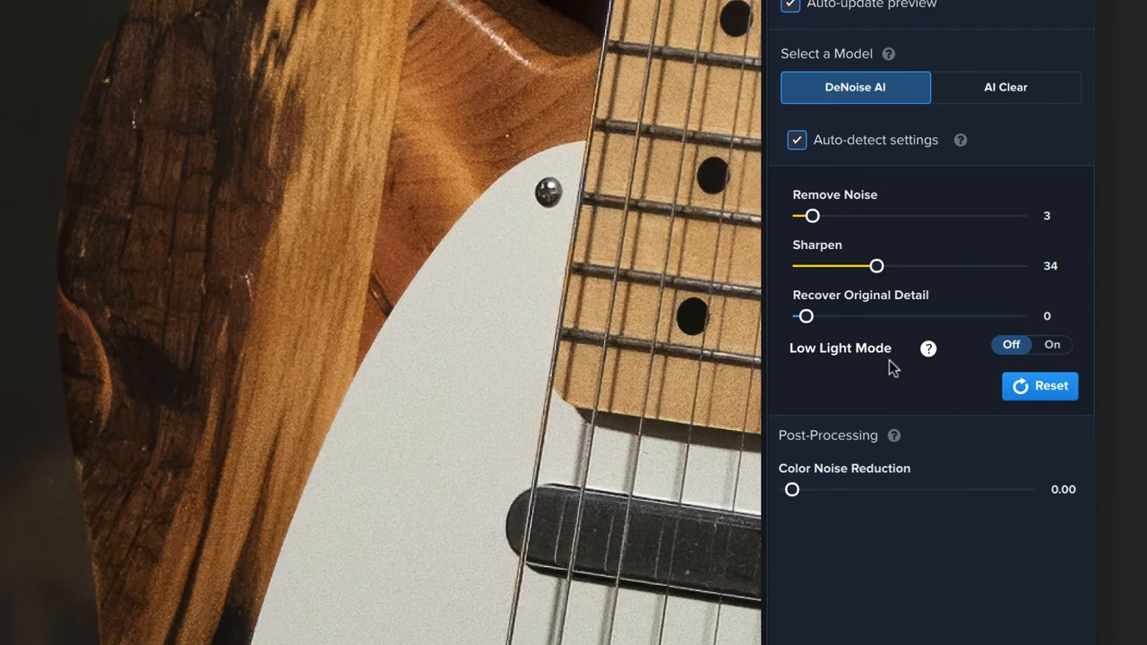
{"action": "mouse_move", "coordinate": [924, 358]}
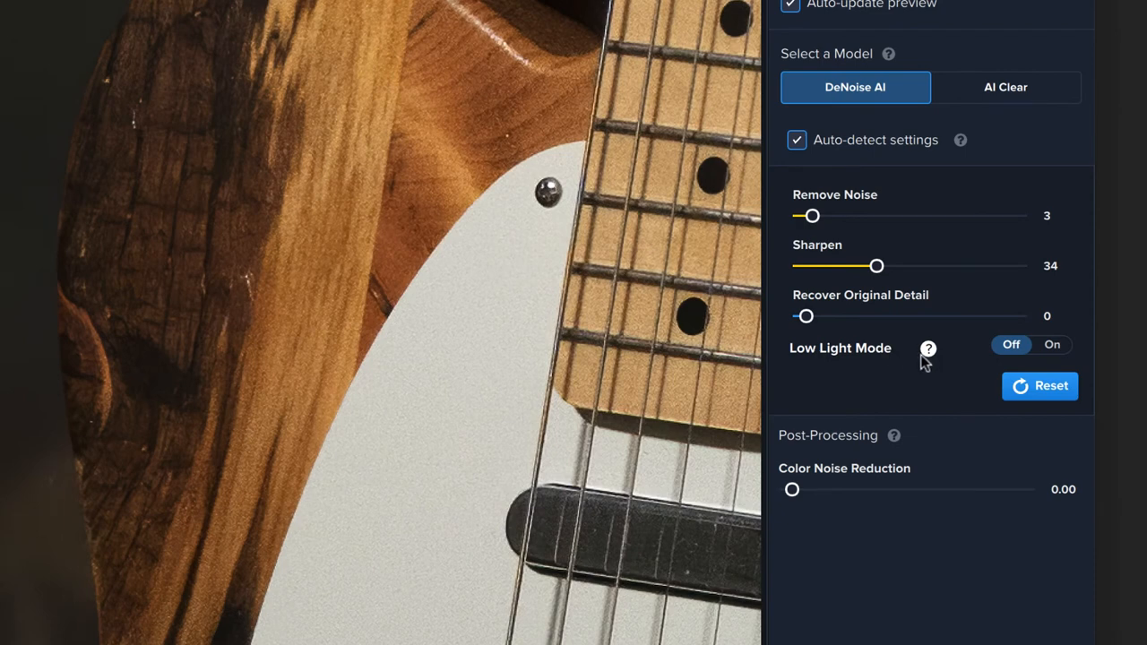
{"action": "mouse_move", "coordinate": [929, 349]}
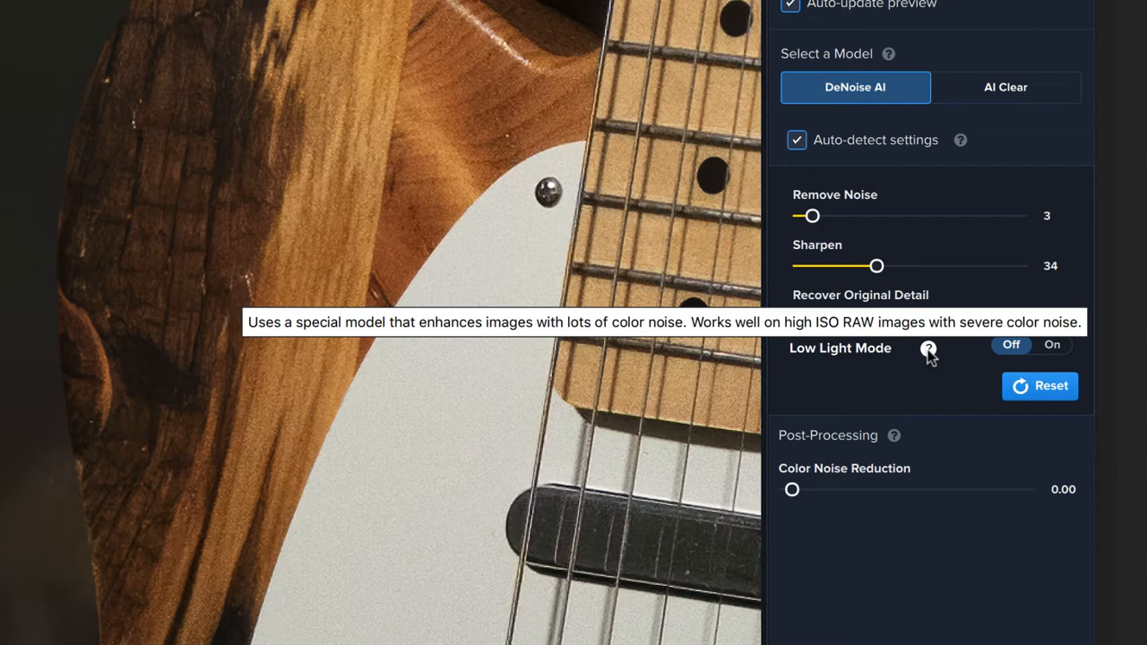
{"action": "mouse_move", "coordinate": [929, 387]}
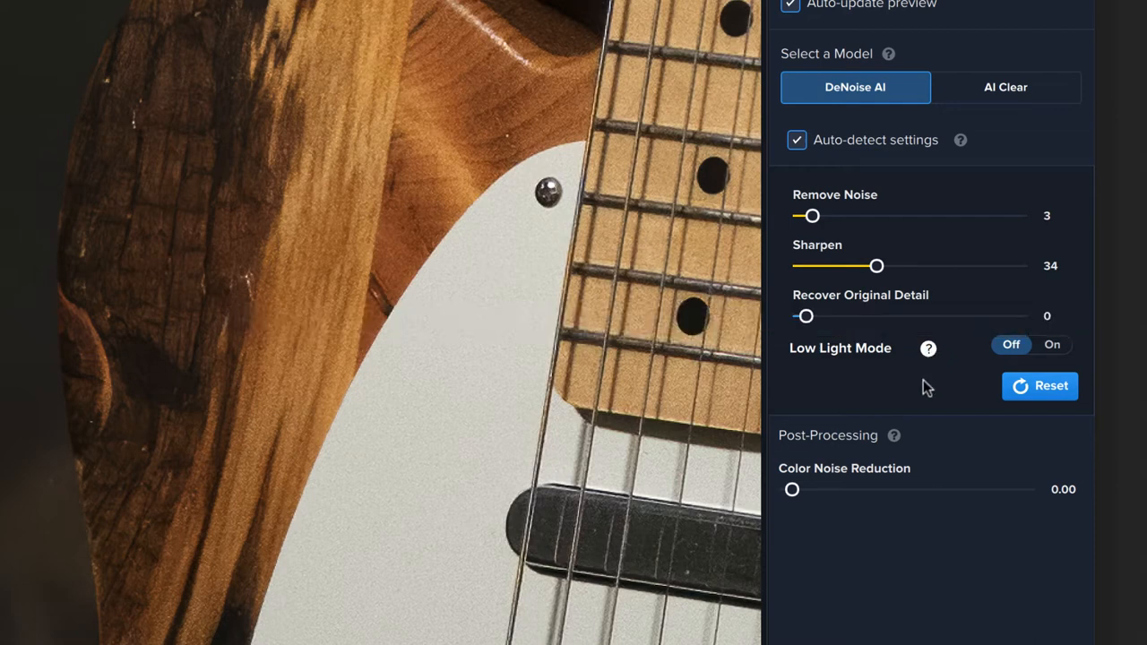
Turn Low Light Mode on and raise Remove Noise from 3 to 9
{"action": "left_click", "coordinate": [1053, 345]}
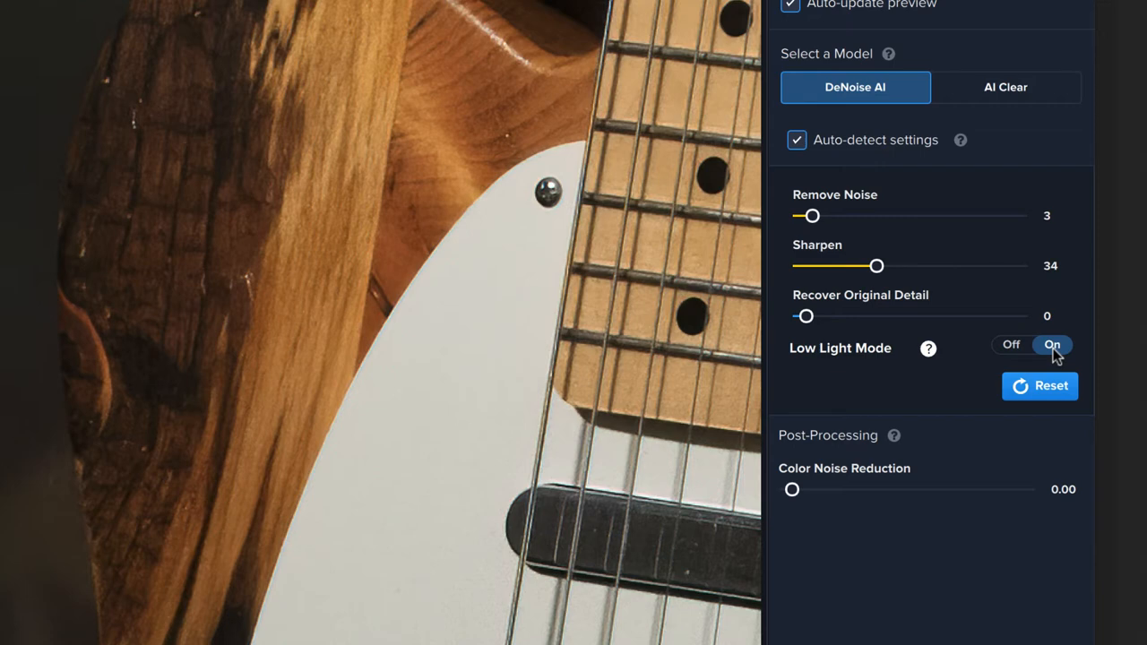
{"action": "mouse_move", "coordinate": [433, 444]}
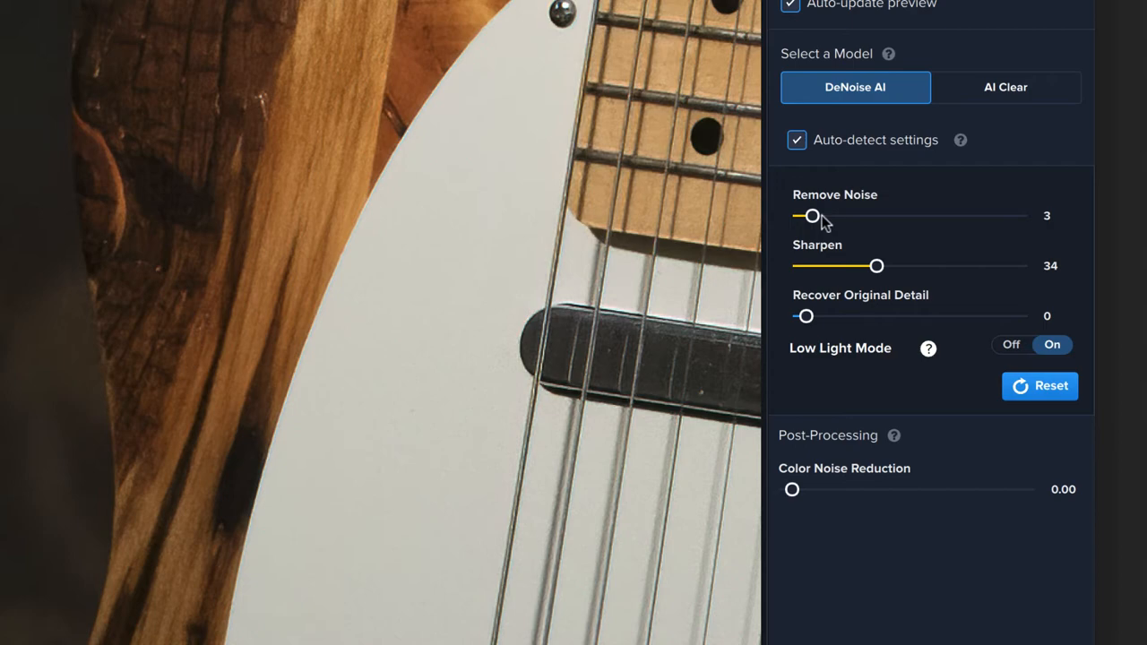
{"action": "left_click_drag", "start_coordinate": [811, 215], "coordinate": [883, 281]}
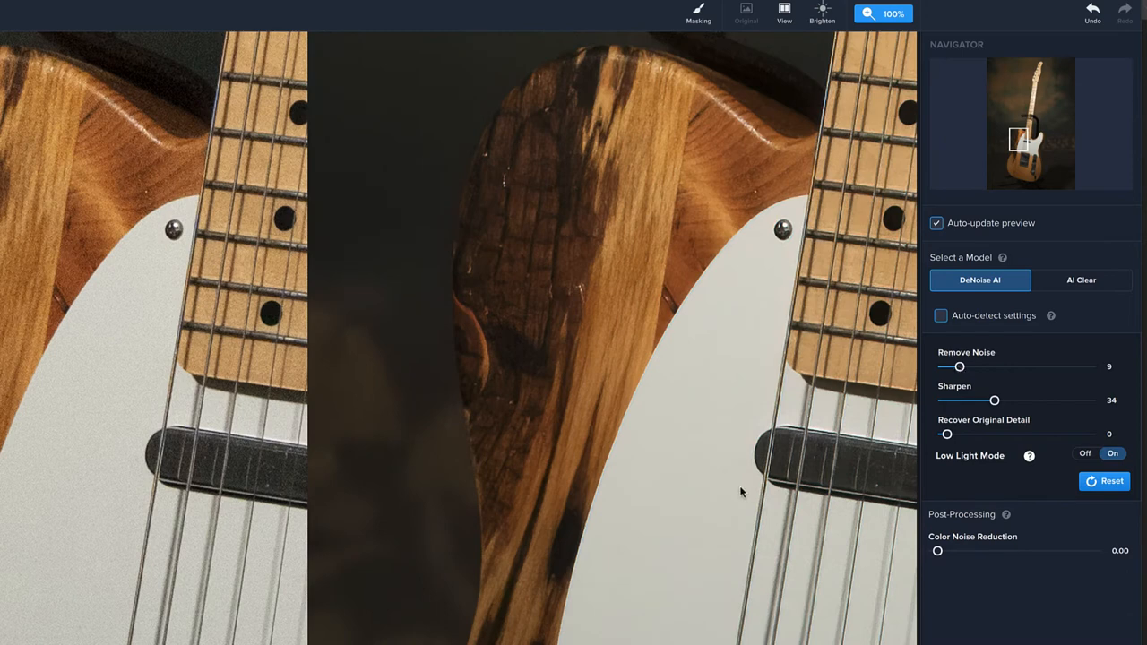
{"action": "mouse_move", "coordinate": [523, 230]}
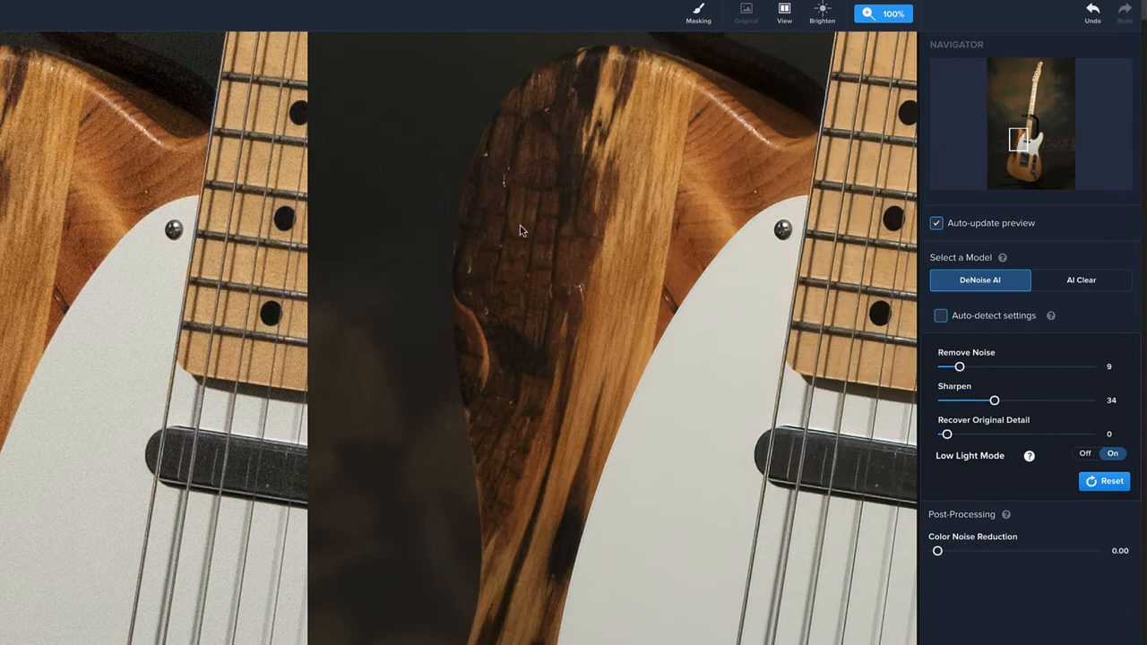
{"action": "mouse_move", "coordinate": [748, 174]}
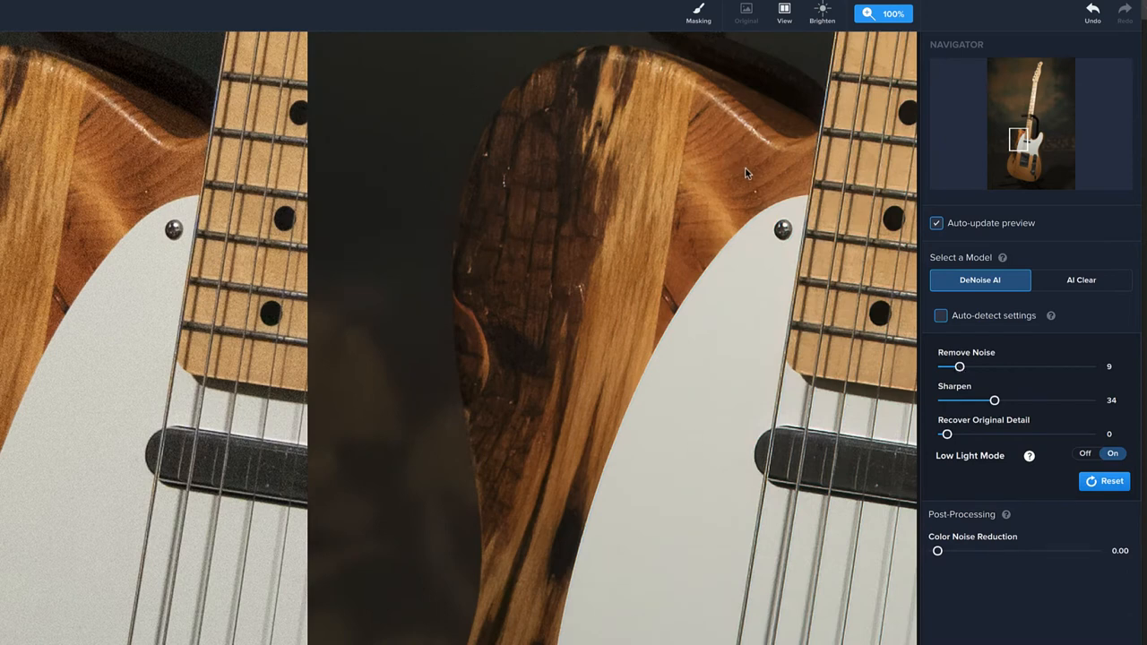
{"action": "mouse_move", "coordinate": [962, 390]}
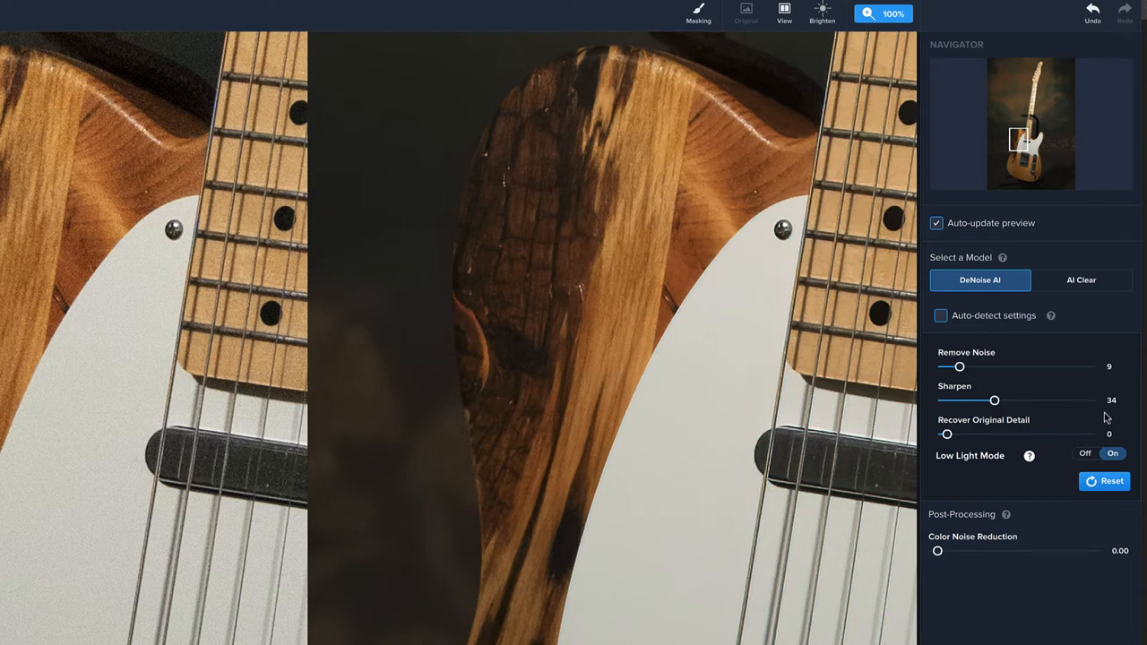
{"action": "mouse_move", "coordinate": [950, 442]}
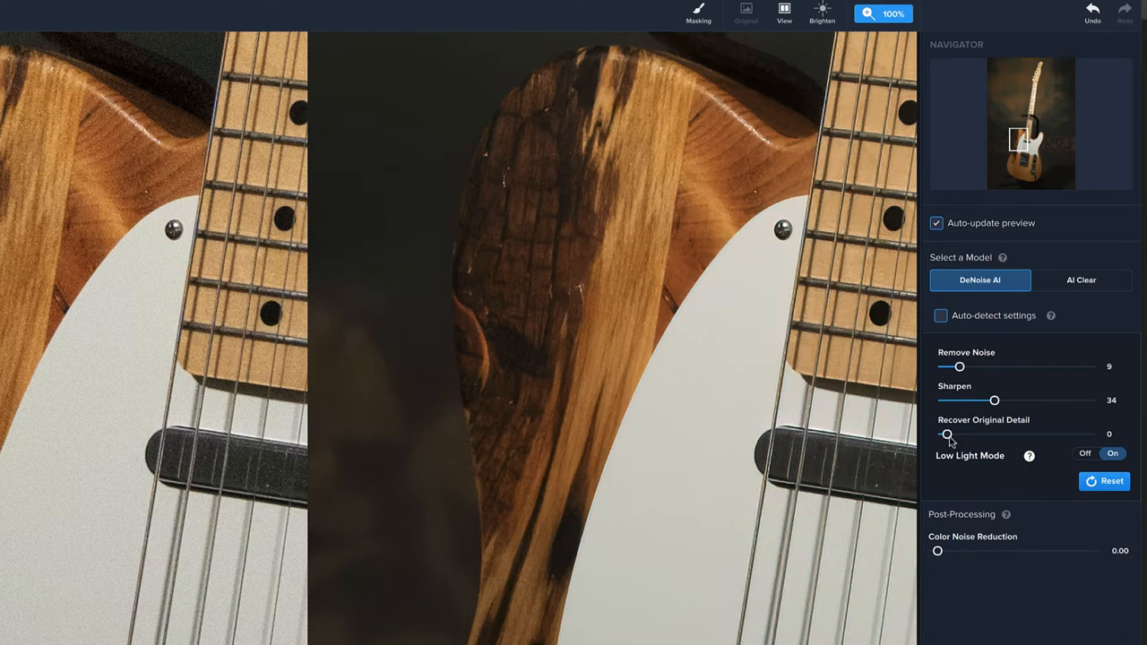
{"action": "mouse_move", "coordinate": [957, 441]}
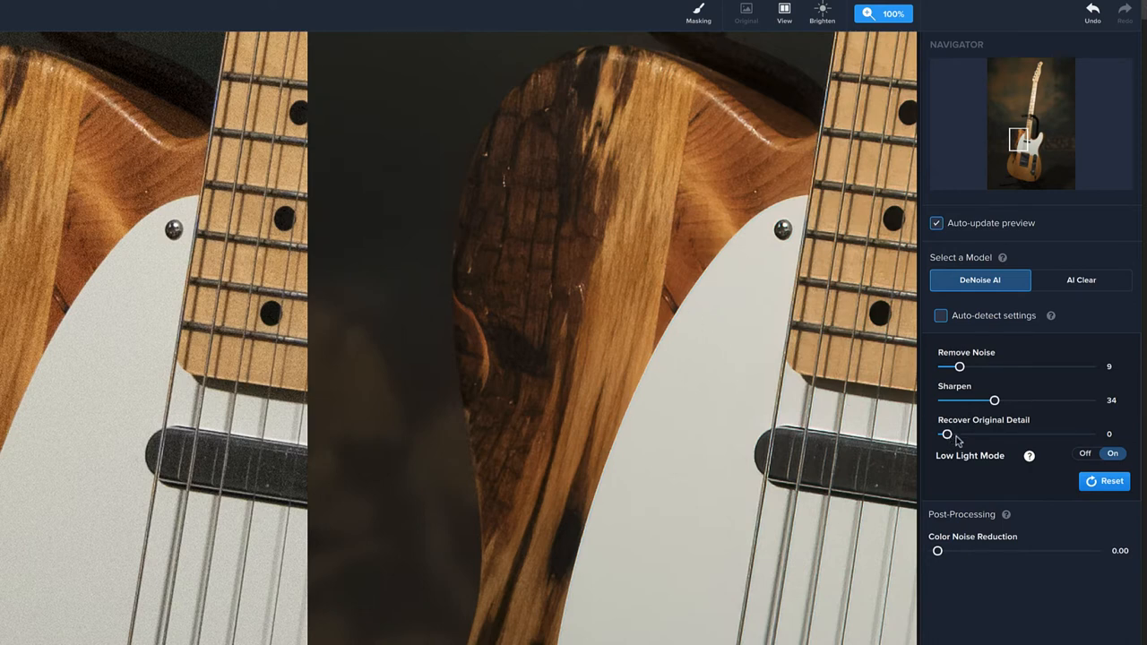
Raise Recover Original Detail to 16 and Sharpen from 34 to 41
{"action": "left_click_drag", "start_coordinate": [948, 435], "coordinate": [959, 435]}
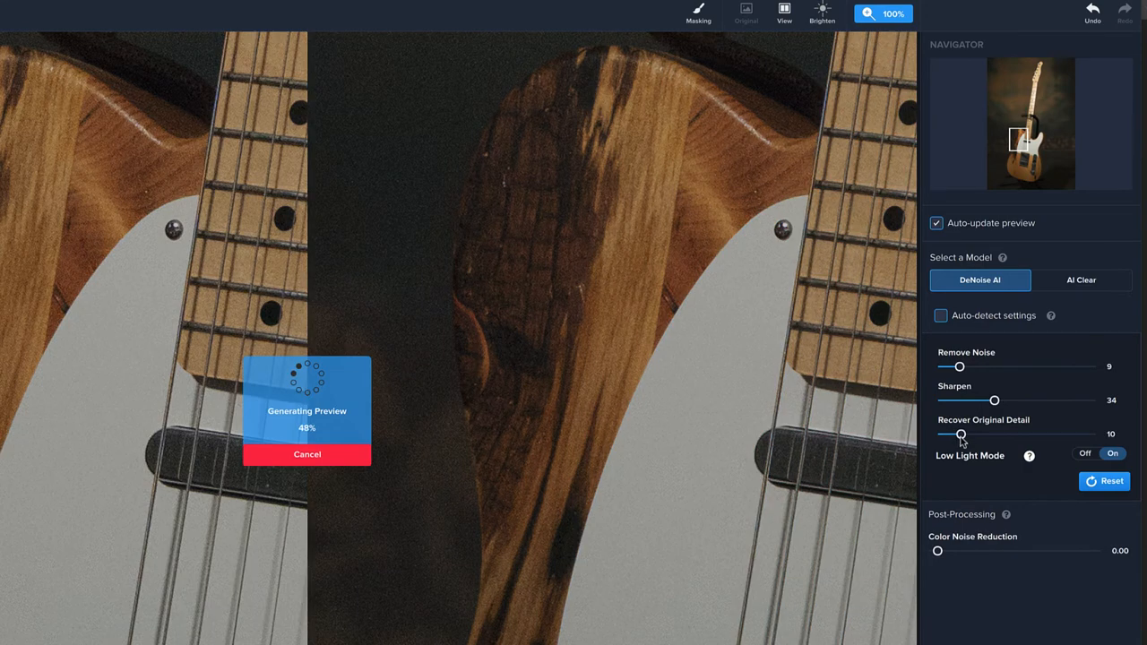
{"action": "left_click_drag", "start_coordinate": [961, 435], "coordinate": [967, 435]}
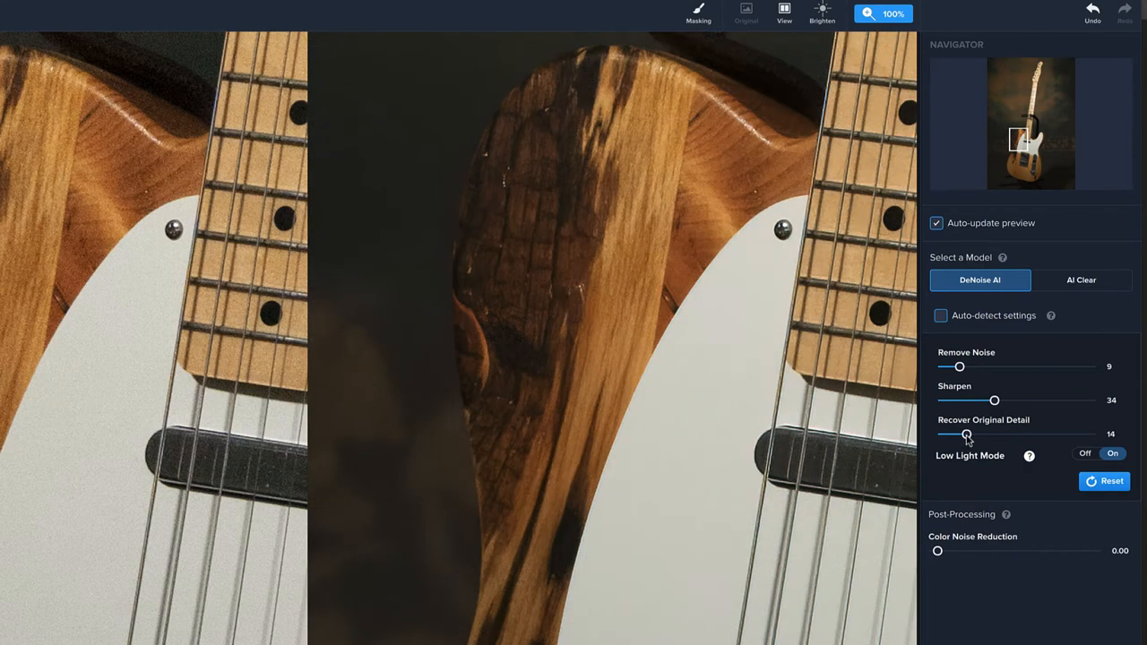
{"action": "left_click_drag", "start_coordinate": [966, 435], "coordinate": [969, 435]}
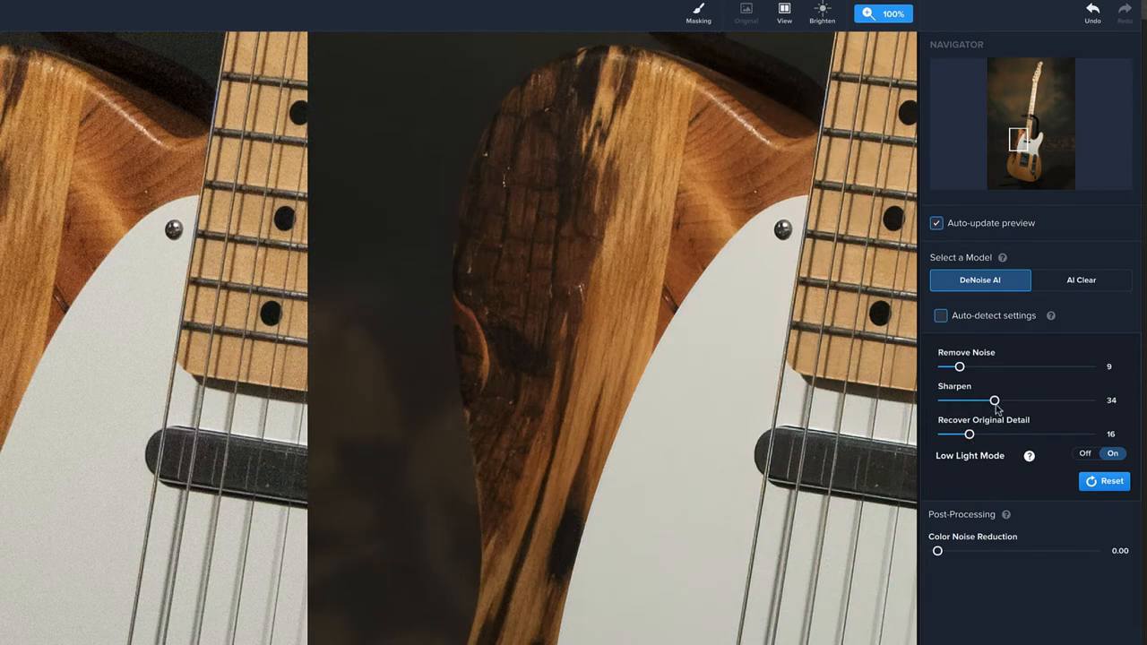
{"action": "left_click_drag", "start_coordinate": [995, 401], "coordinate": [1005, 401]}
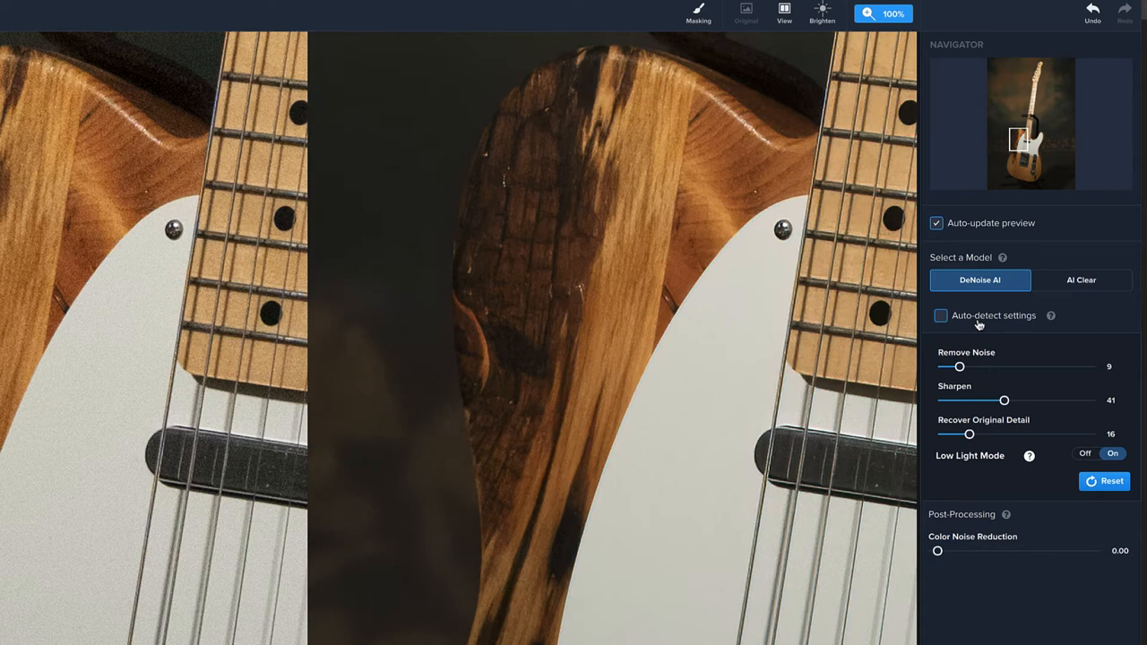
{"action": "mouse_move", "coordinate": [976, 409]}
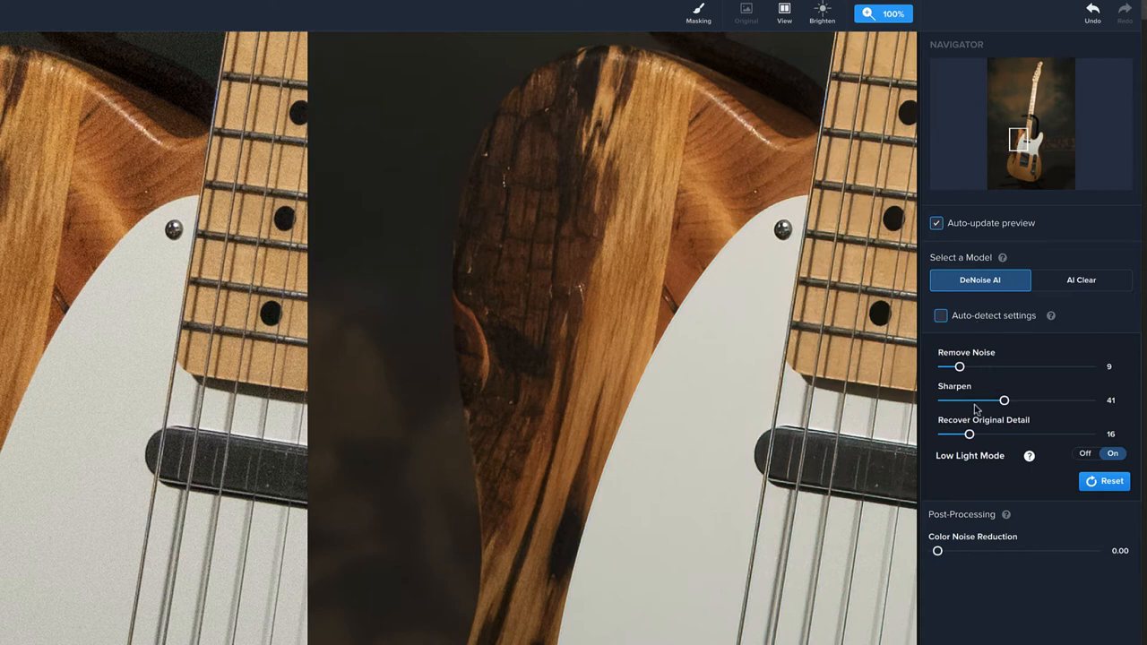
{"action": "mouse_move", "coordinate": [1028, 414]}
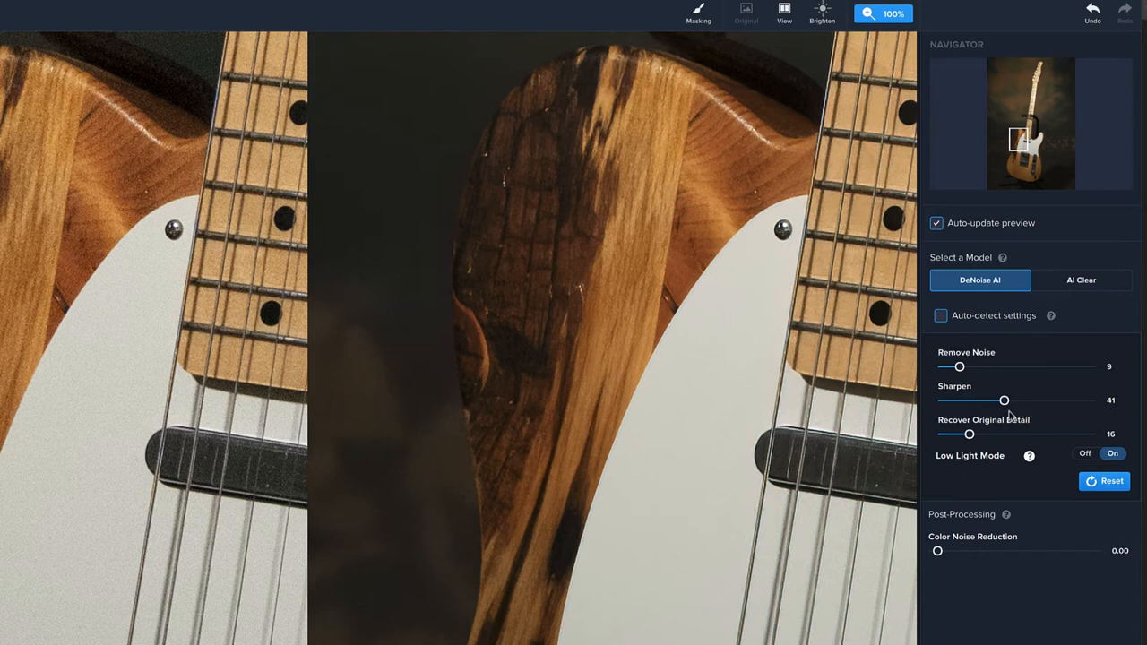
{"action": "mouse_move", "coordinate": [424, 186]}
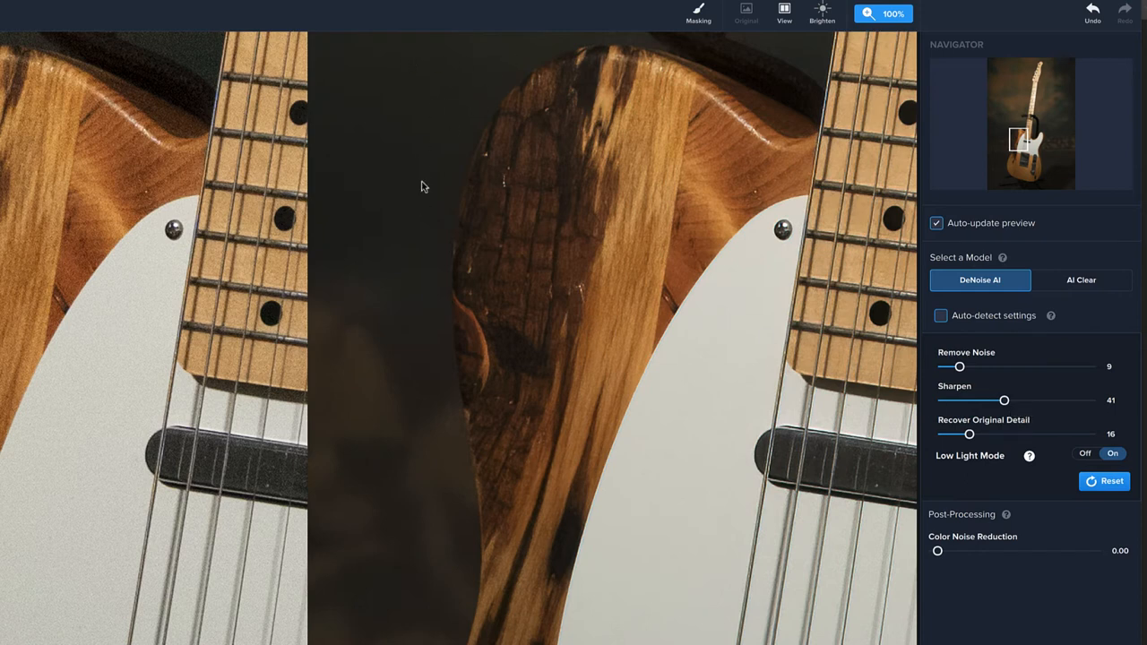
{"action": "mouse_move", "coordinate": [729, 150]}
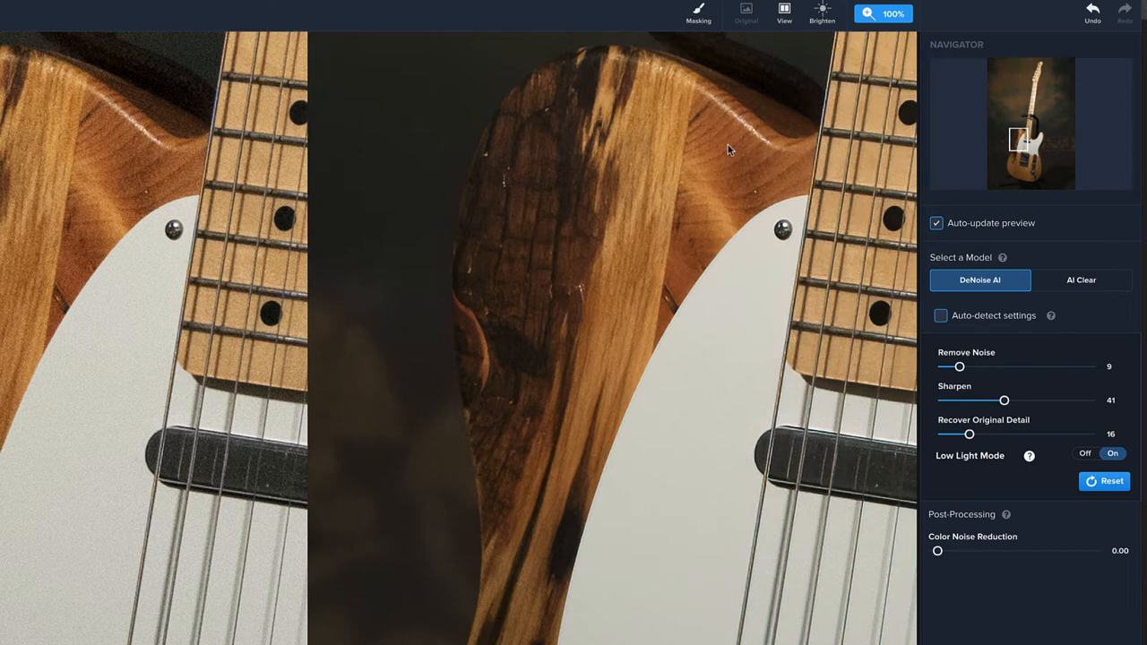
{"action": "mouse_move", "coordinate": [606, 219]}
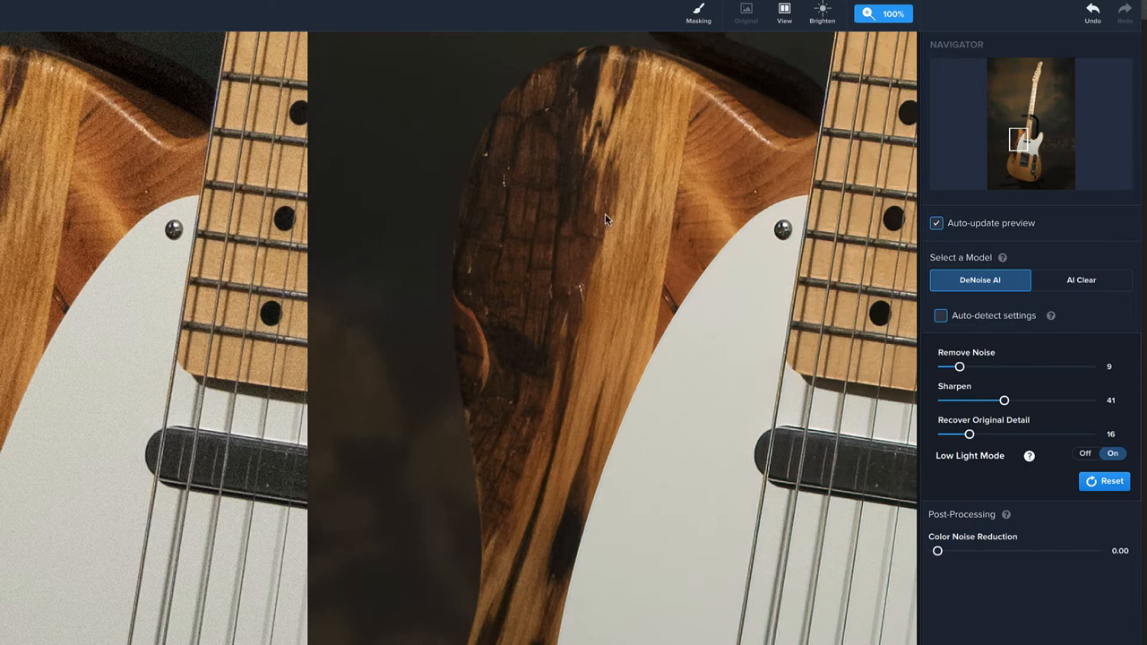
{"action": "mouse_move", "coordinate": [686, 523]}
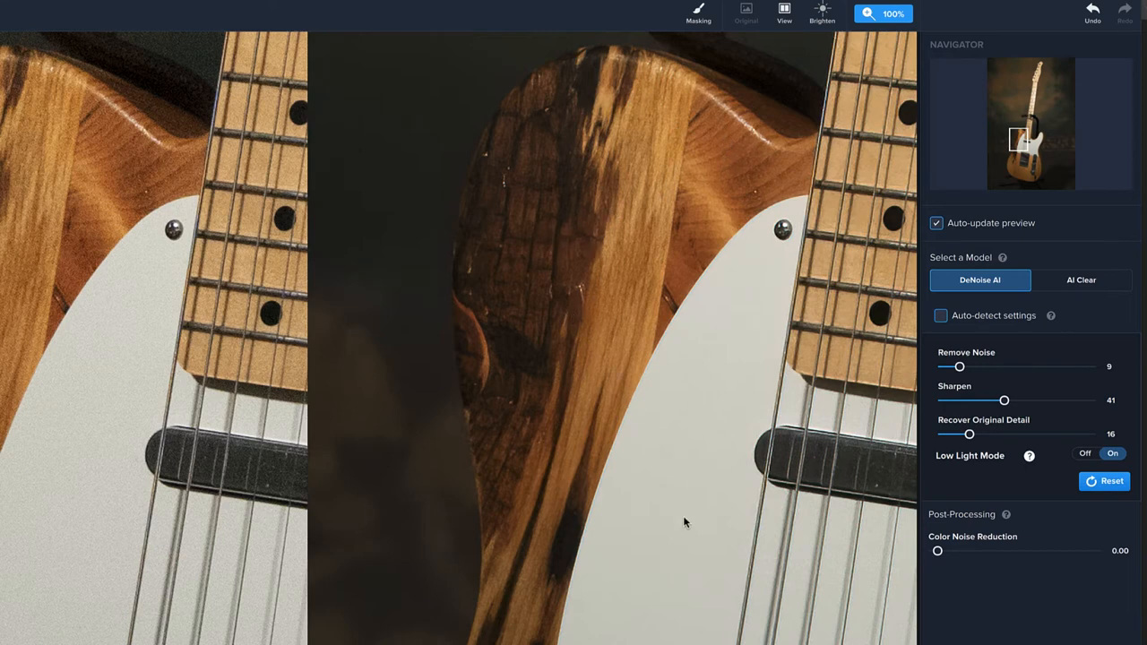
{"action": "mouse_move", "coordinate": [702, 386]}
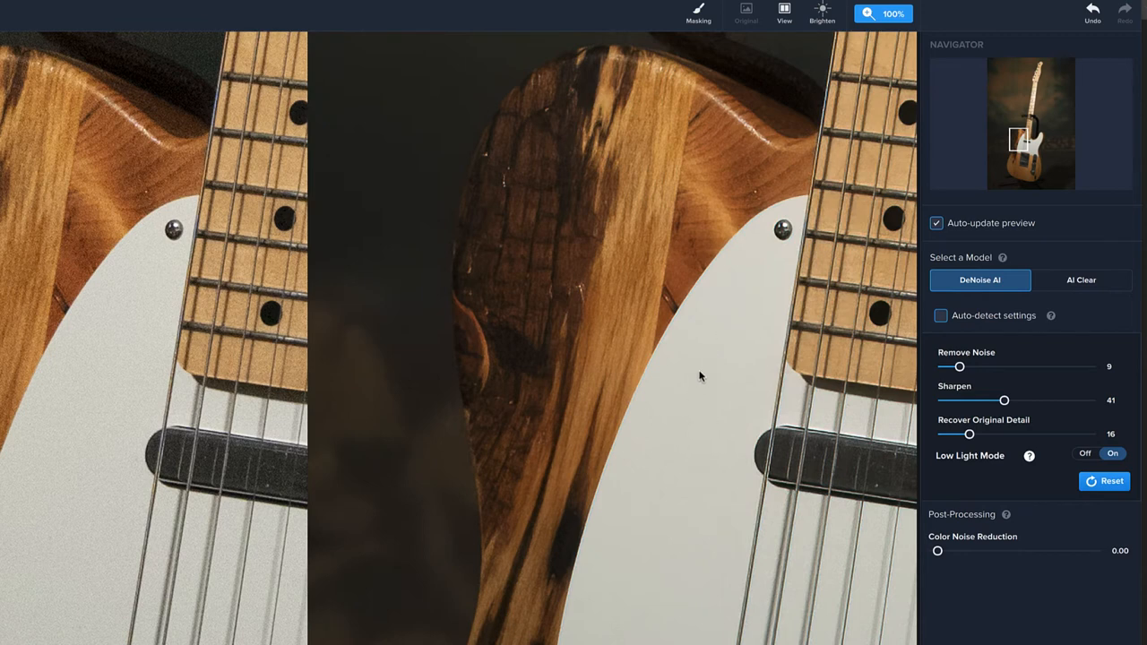
Set Remove Noise to 12, Color Noise Reduction to 0.10 and Sharpen to 46
{"action": "left_click_drag", "start_coordinate": [960, 367], "coordinate": [955, 366]}
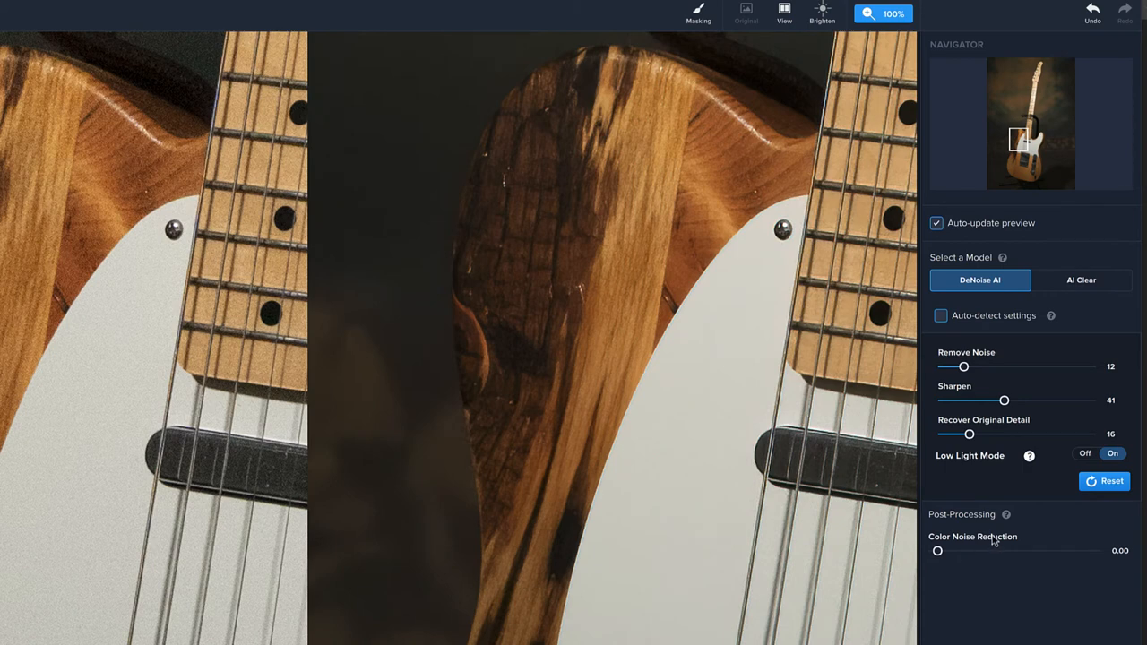
{"action": "mouse_move", "coordinate": [1006, 514]}
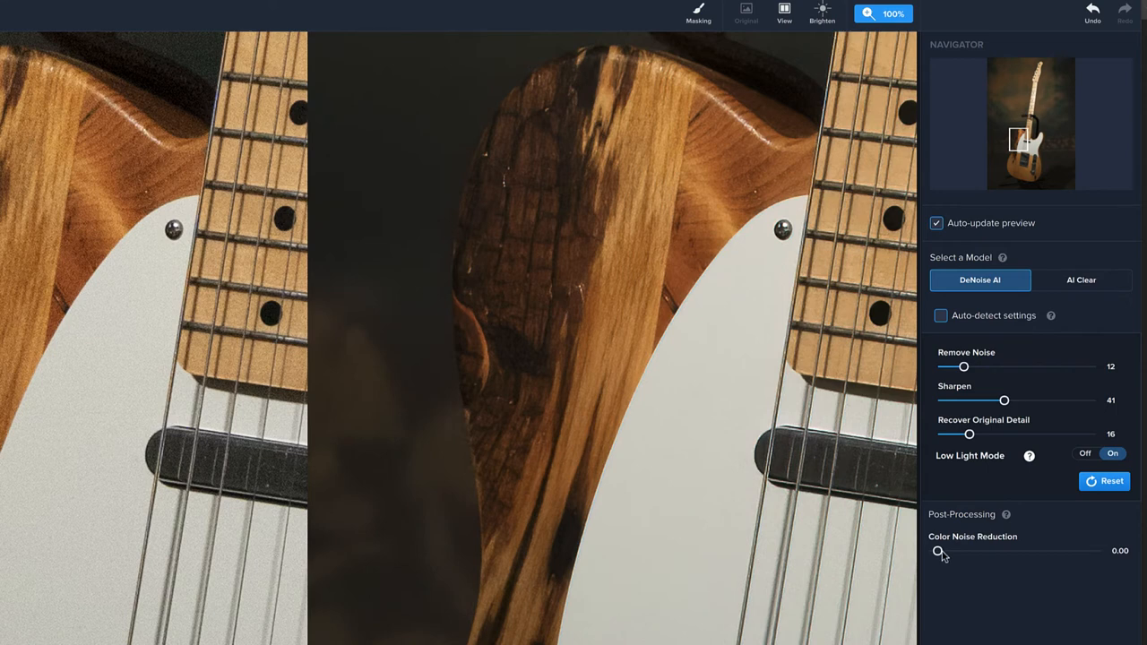
{"action": "left_click_drag", "start_coordinate": [939, 552], "coordinate": [1014, 551]}
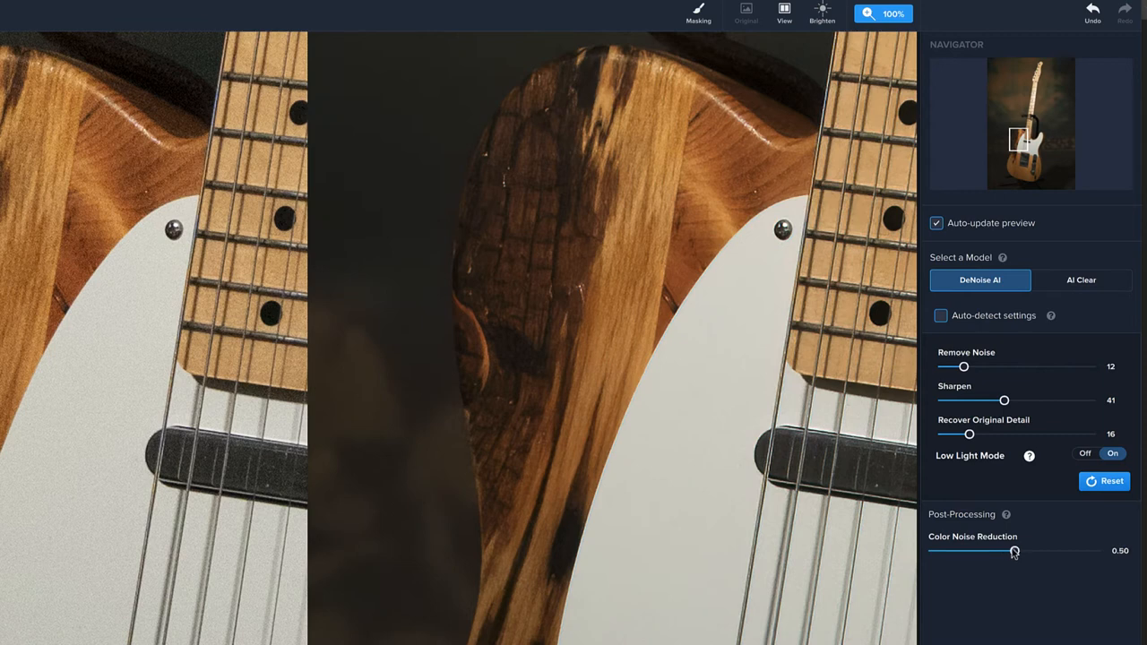
{"action": "left_click_drag", "start_coordinate": [1013, 551], "coordinate": [1017, 552]}
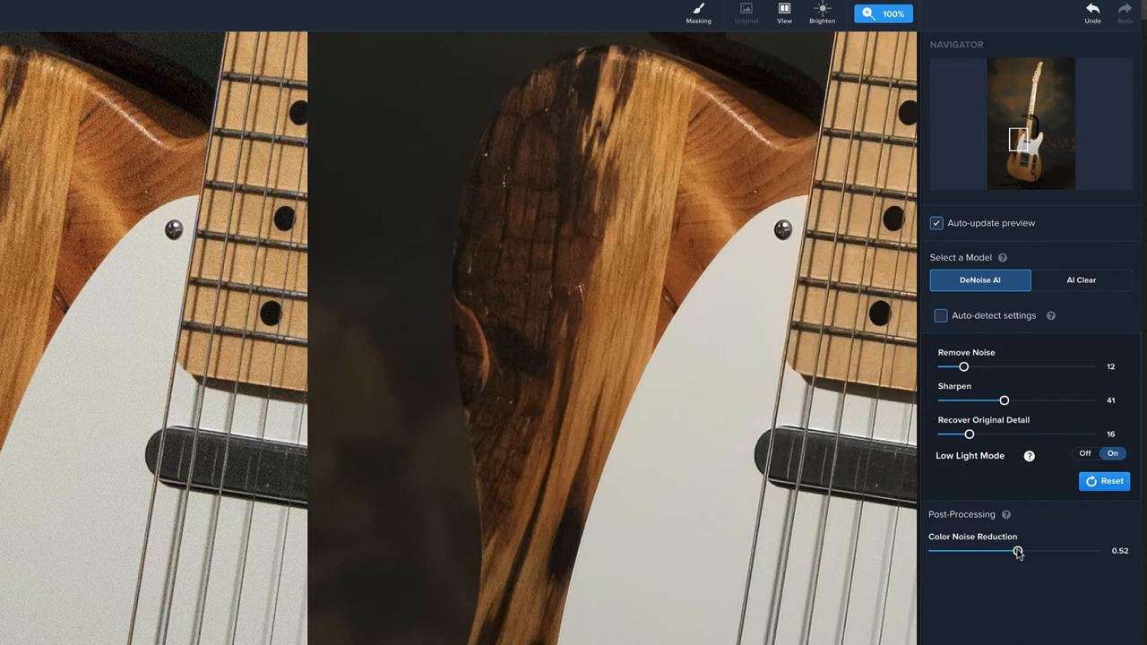
{"action": "left_click_drag", "start_coordinate": [1017, 551], "coordinate": [957, 551]}
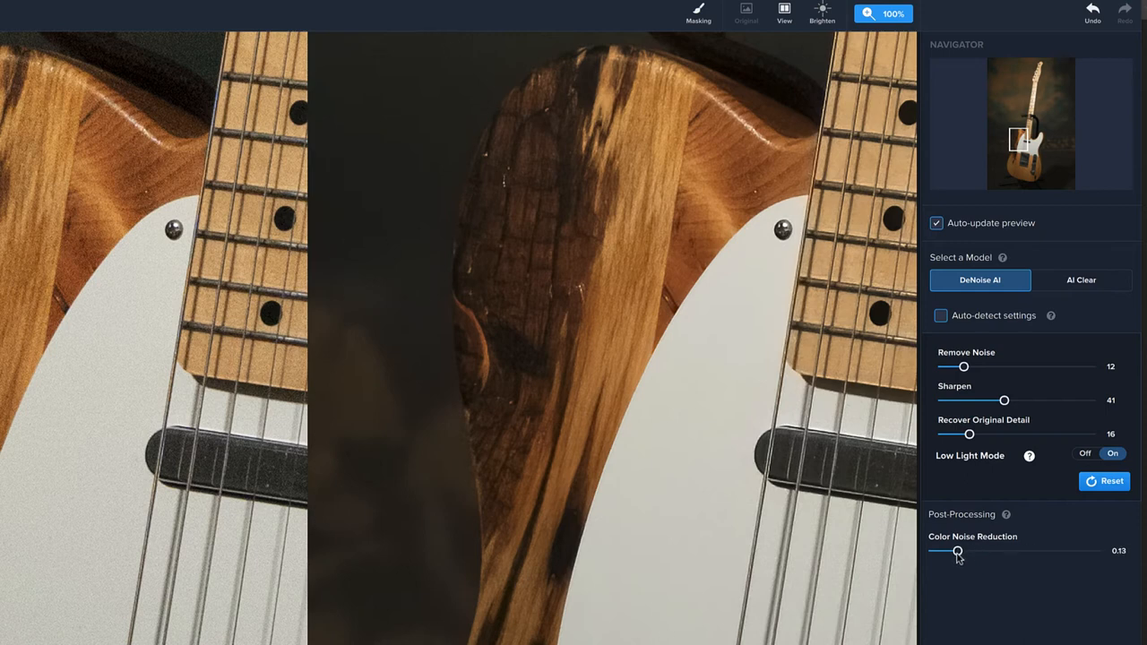
{"action": "left_click_drag", "start_coordinate": [958, 551], "coordinate": [941, 551]}
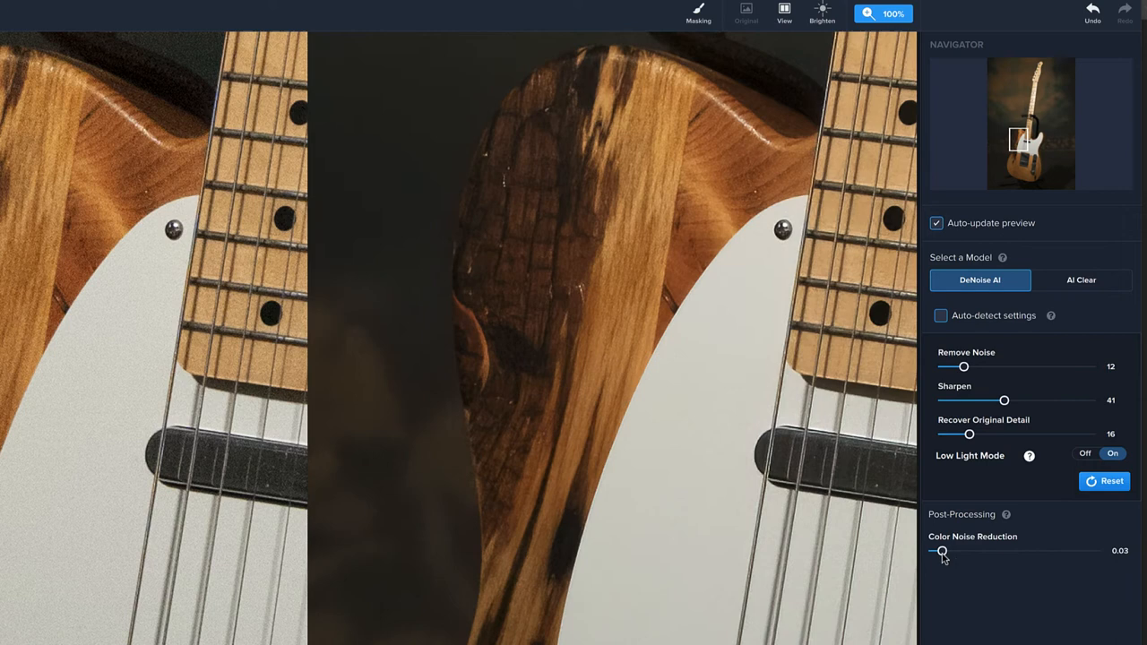
{"action": "left_click_drag", "start_coordinate": [939, 551], "coordinate": [952, 551]}
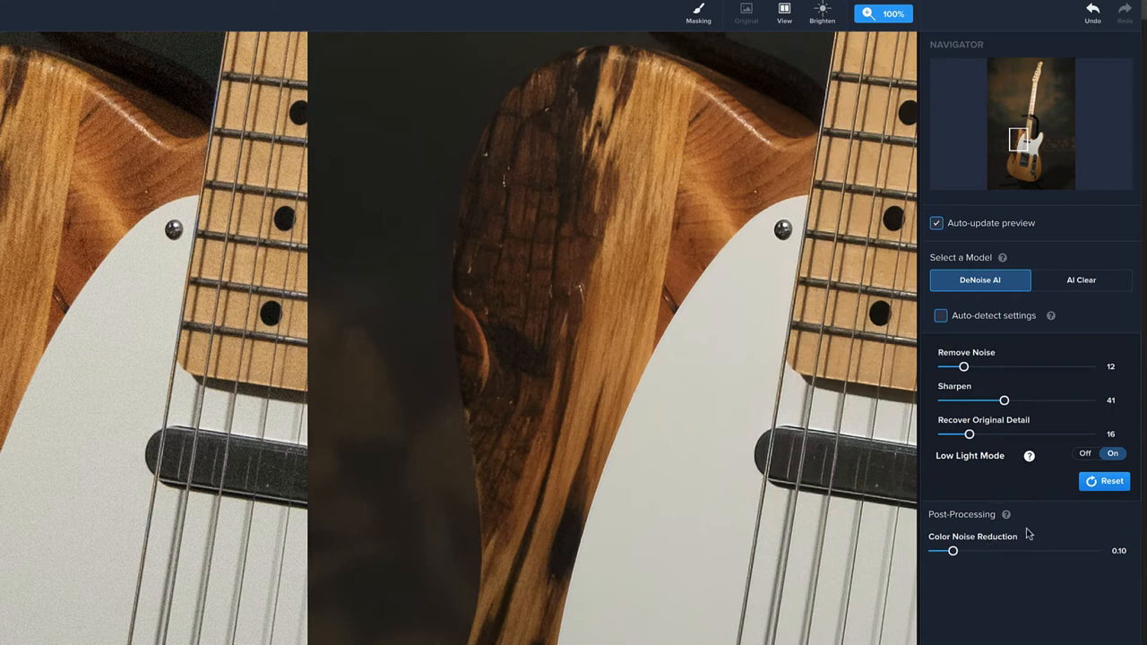
{"action": "mouse_move", "coordinate": [707, 165]}
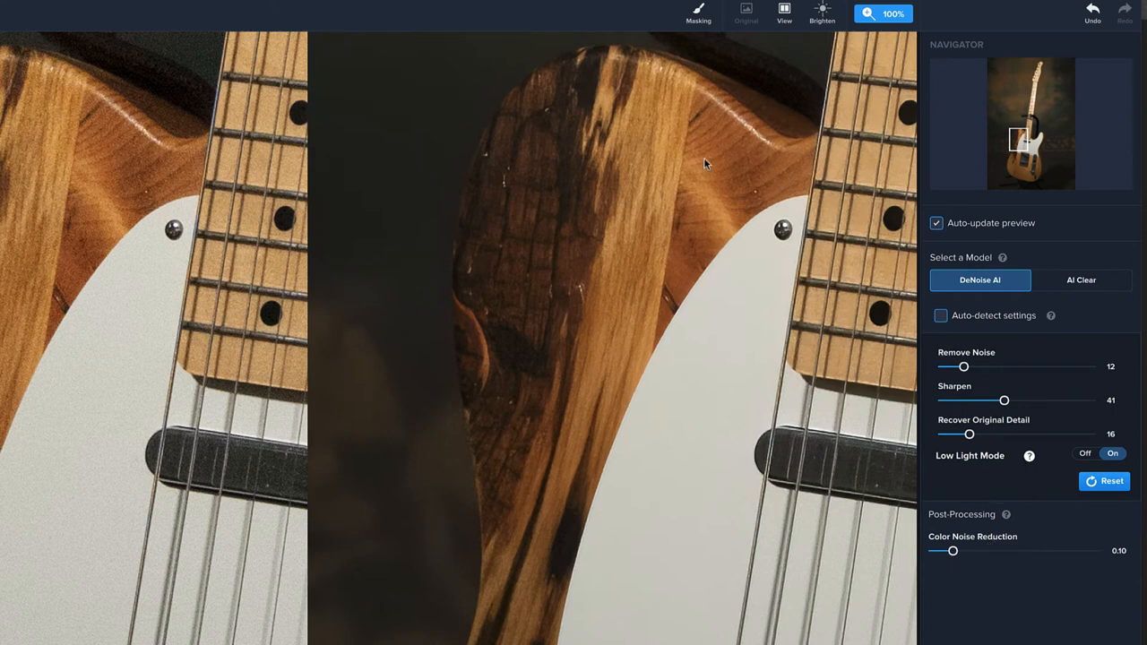
{"action": "mouse_move", "coordinate": [697, 172]}
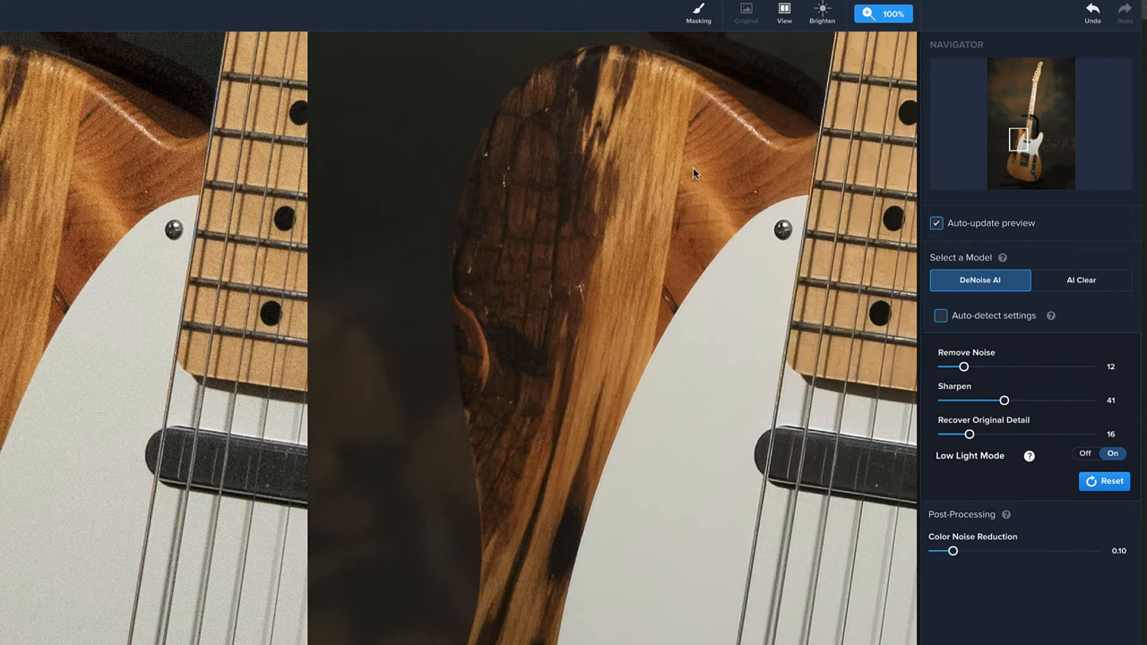
{"action": "left_click_drag", "start_coordinate": [1005, 401], "coordinate": [1012, 400]}
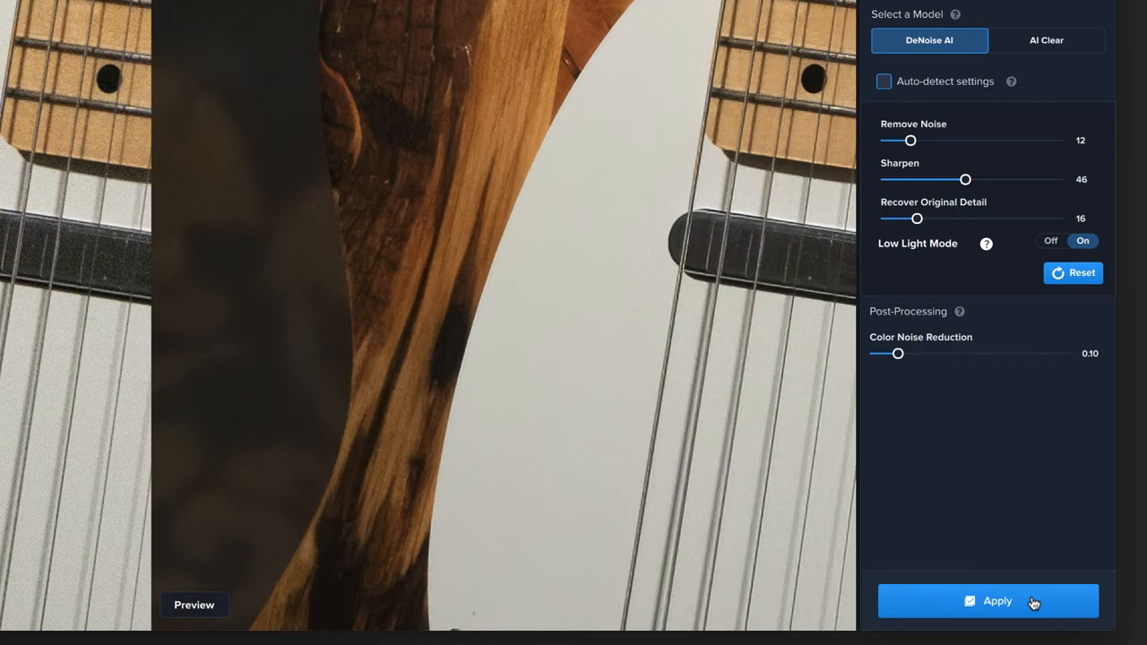
Apply the DeNoise AI settings, returning the cleaned GuitarAI.CR2 to Photoshop
{"action": "left_click", "coordinate": [989, 601]}
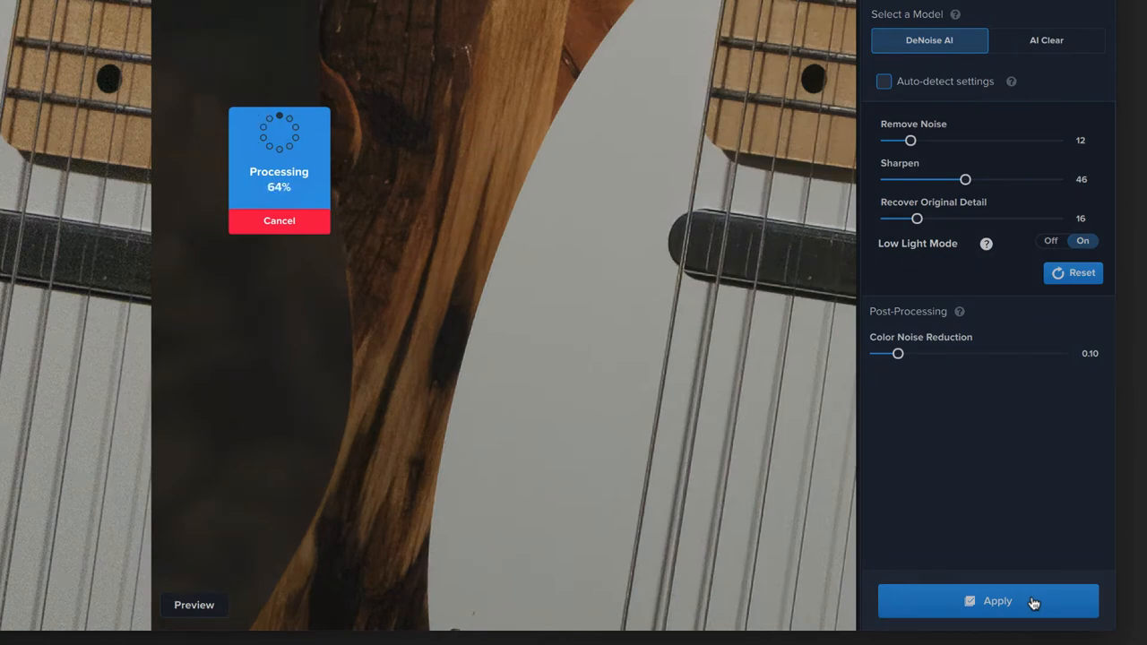
{"action": "left_click", "coordinate": [987, 601]}
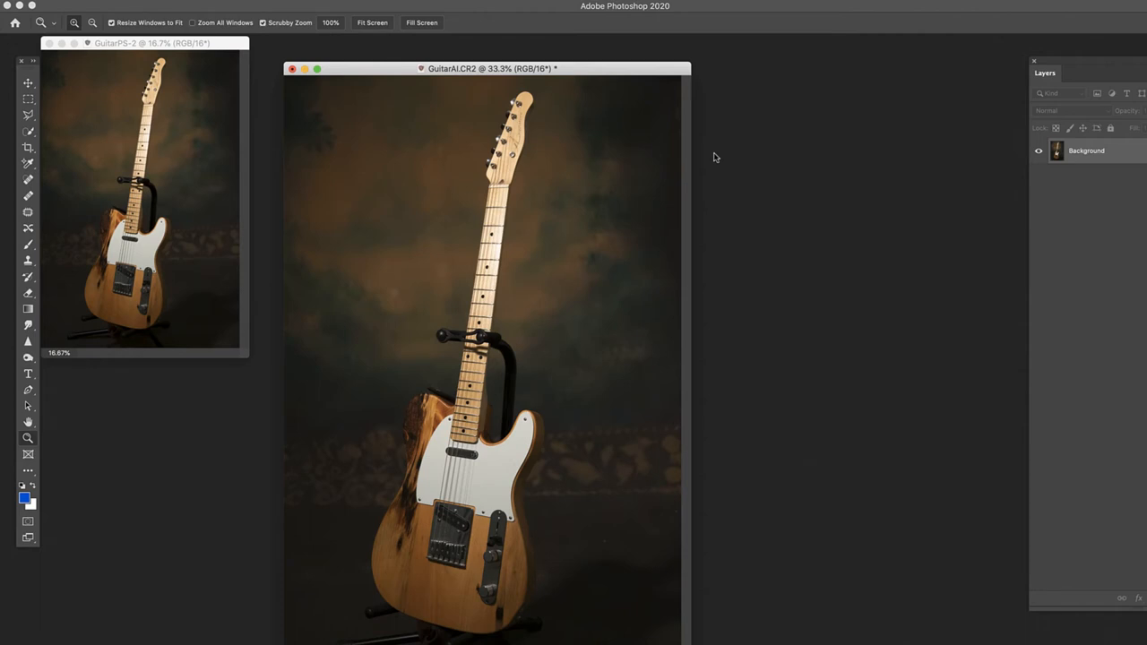
Move the GuitarAI.CR2 window further right beside GuitarPS-2
{"action": "left_click_drag", "start_coordinate": [491, 68], "coordinate": [523, 64]}
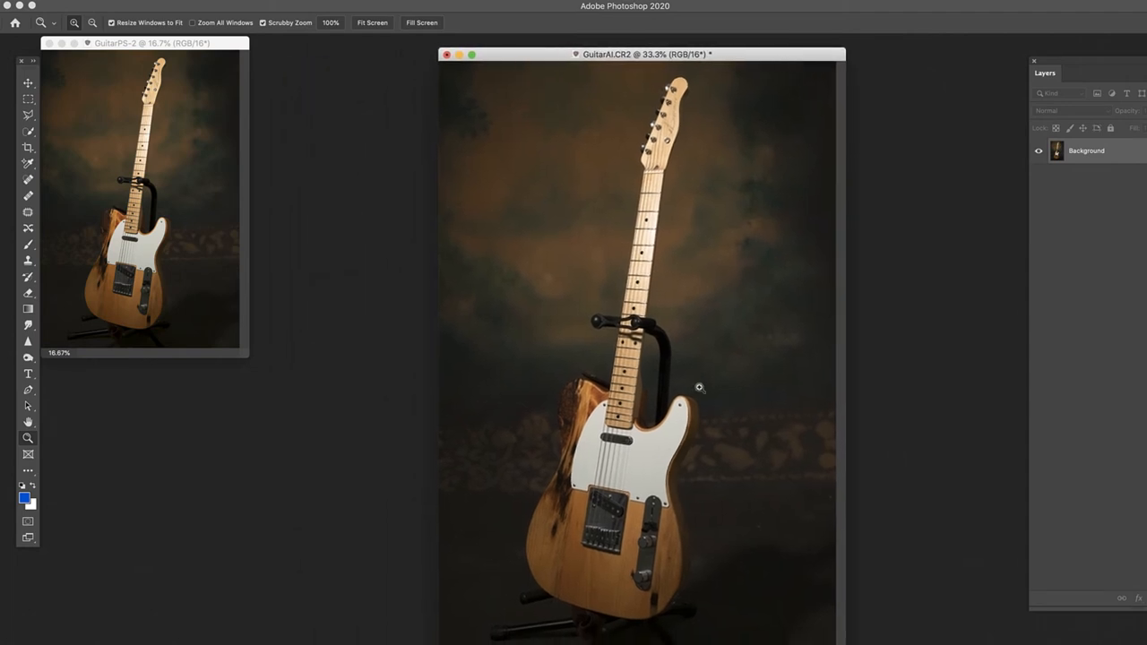
{"action": "mouse_move", "coordinate": [641, 413]}
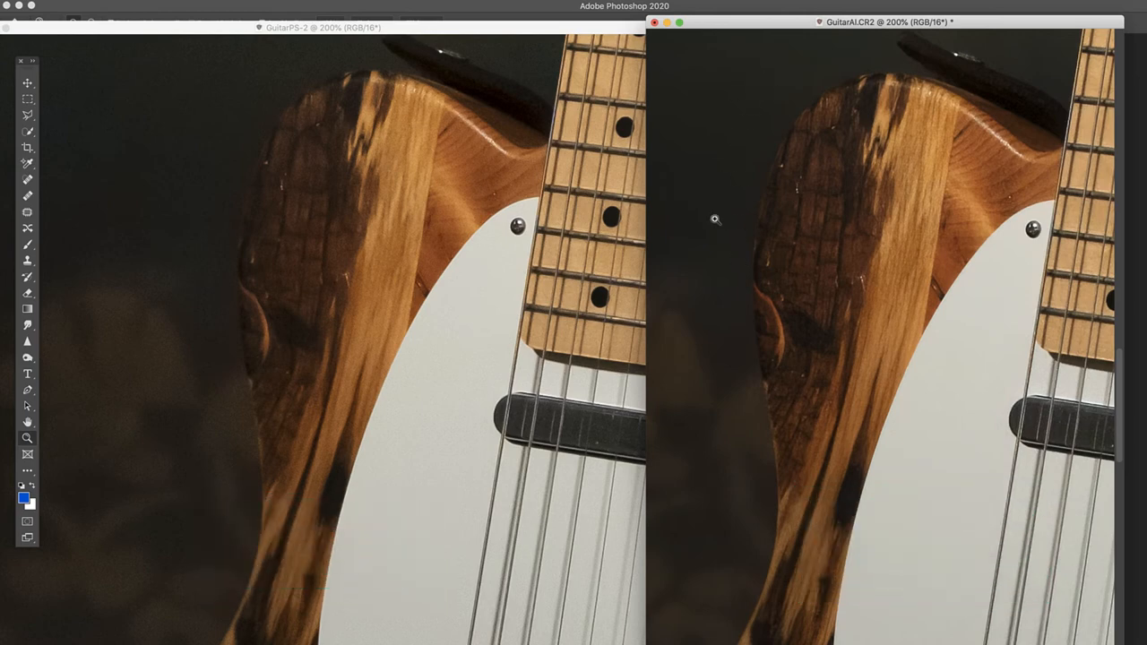
{"action": "mouse_move", "coordinate": [761, 22]}
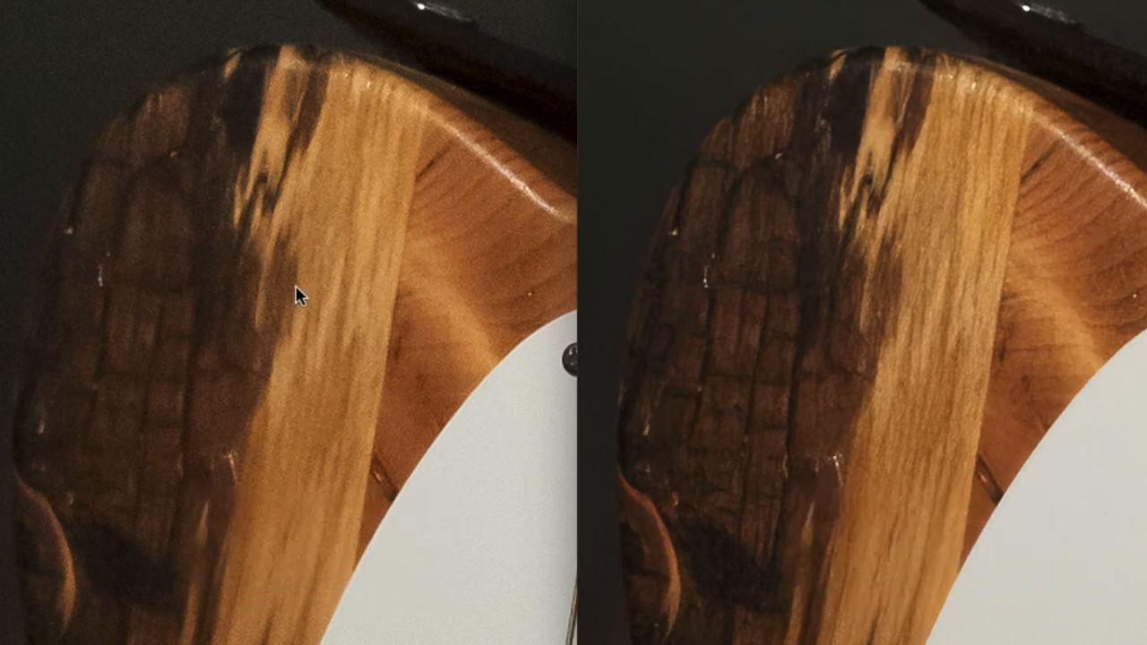
{"action": "mouse_move", "coordinate": [457, 276]}
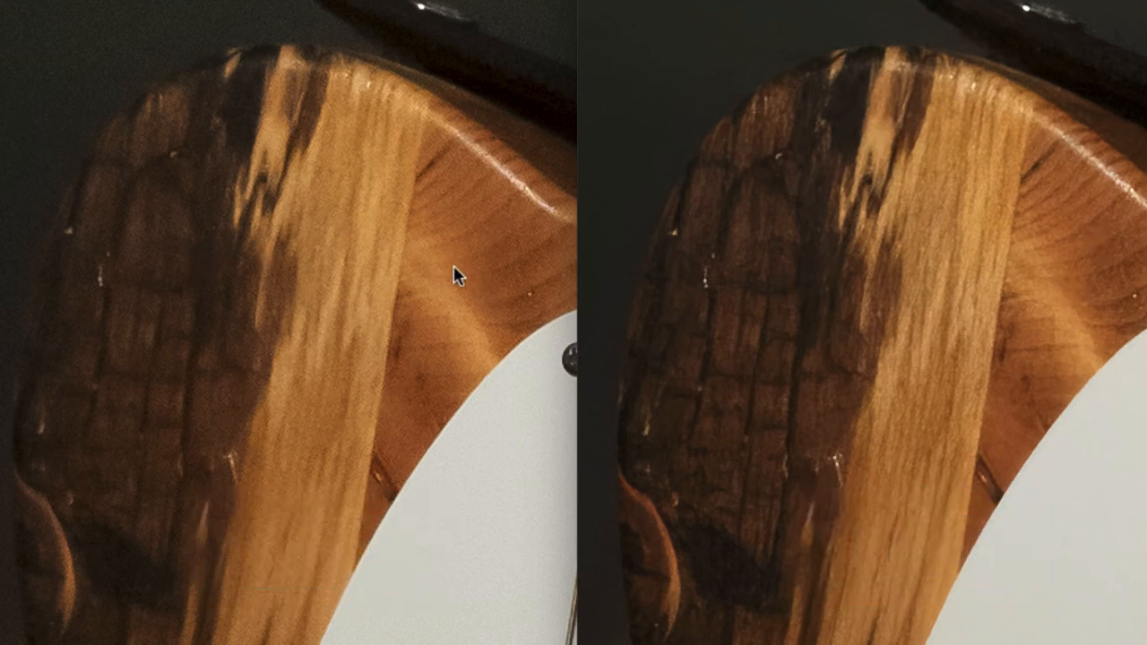
{"action": "mouse_move", "coordinate": [300, 280]}
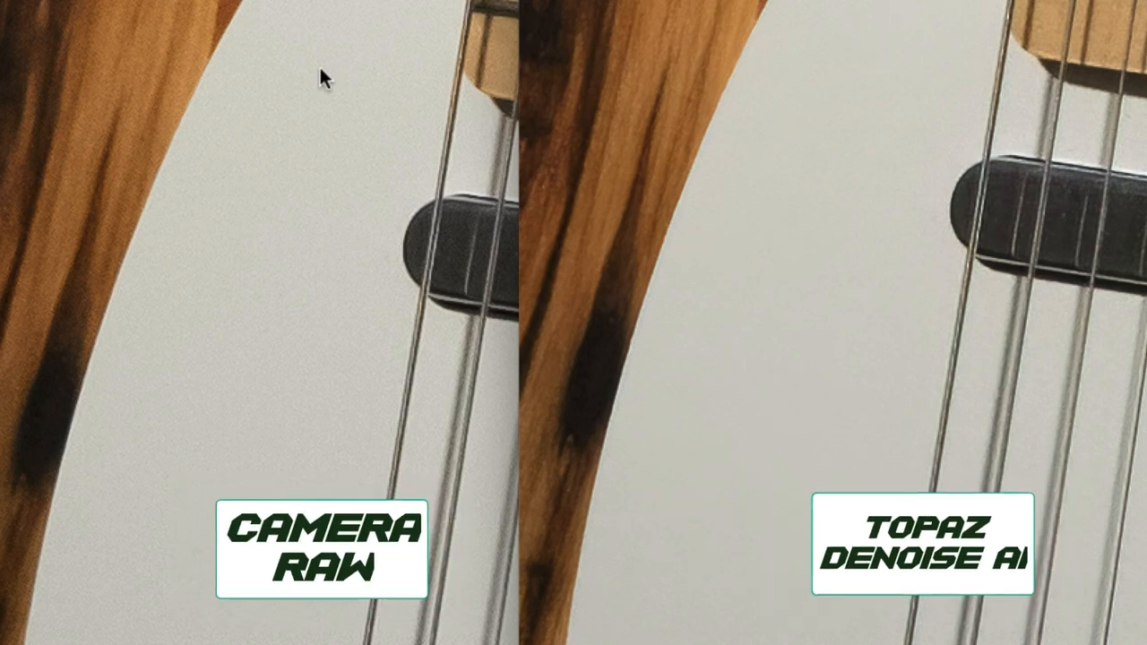
{"action": "mouse_move", "coordinate": [258, 217]}
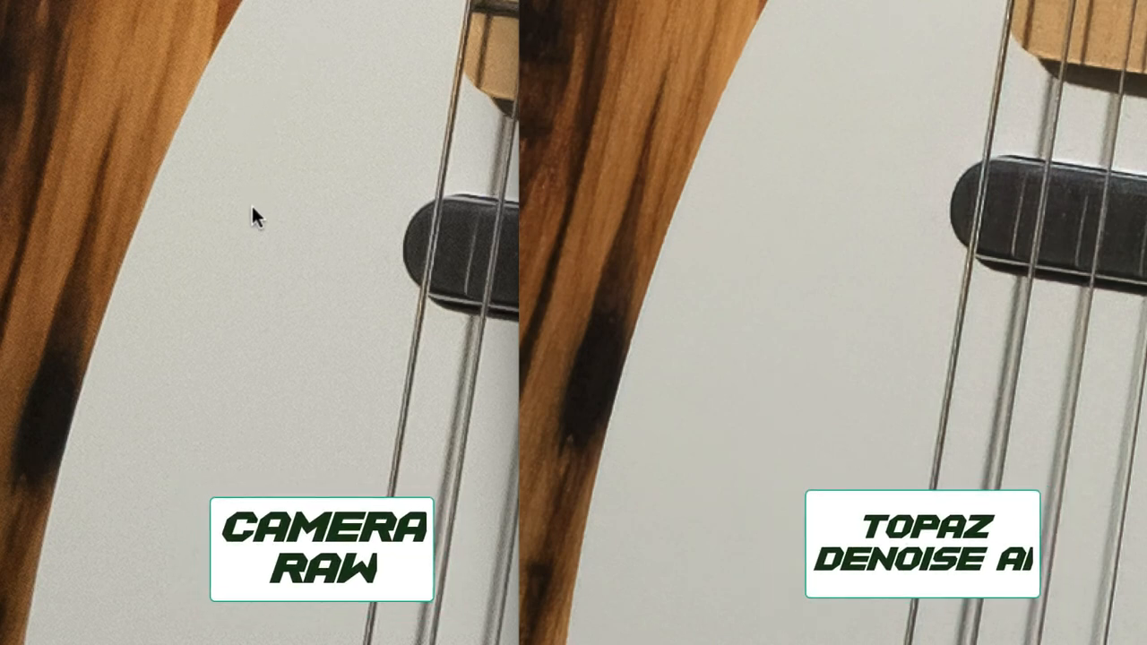
{"action": "mouse_move", "coordinate": [350, 58]}
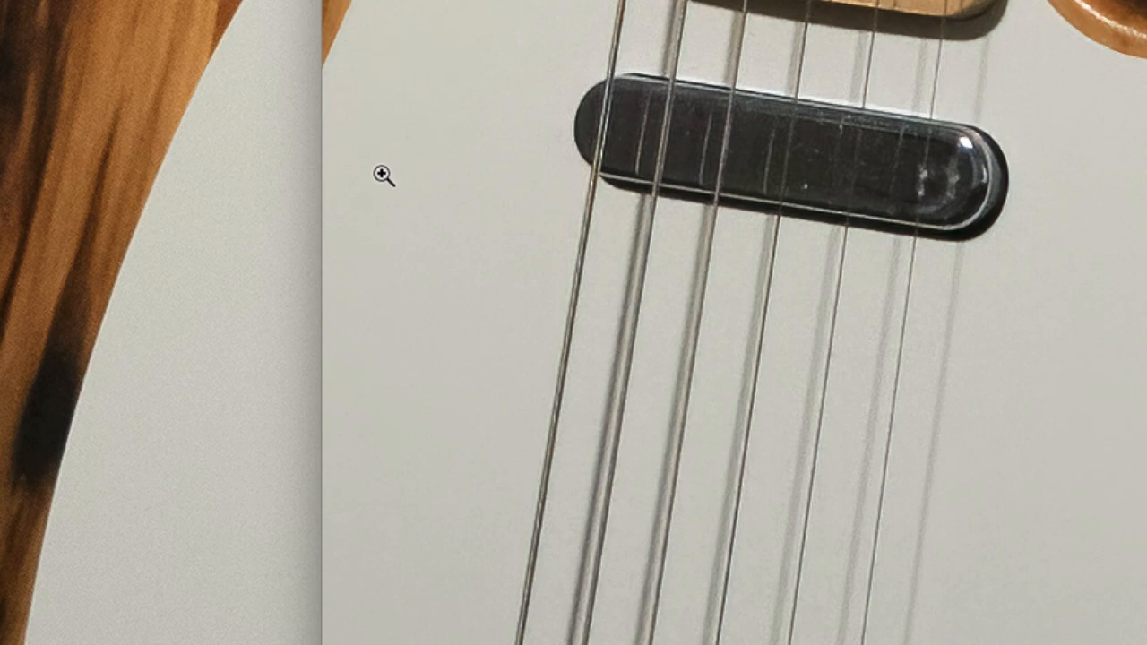
{"action": "mouse_move", "coordinate": [219, 242]}
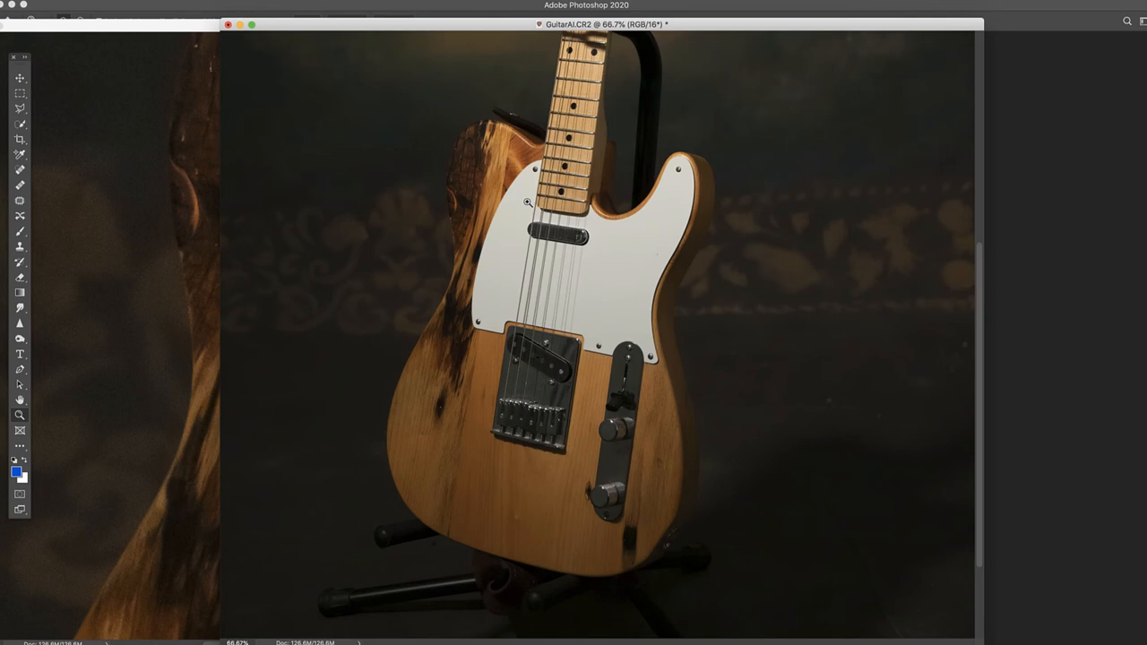
{"action": "mouse_move", "coordinate": [600, 244]}
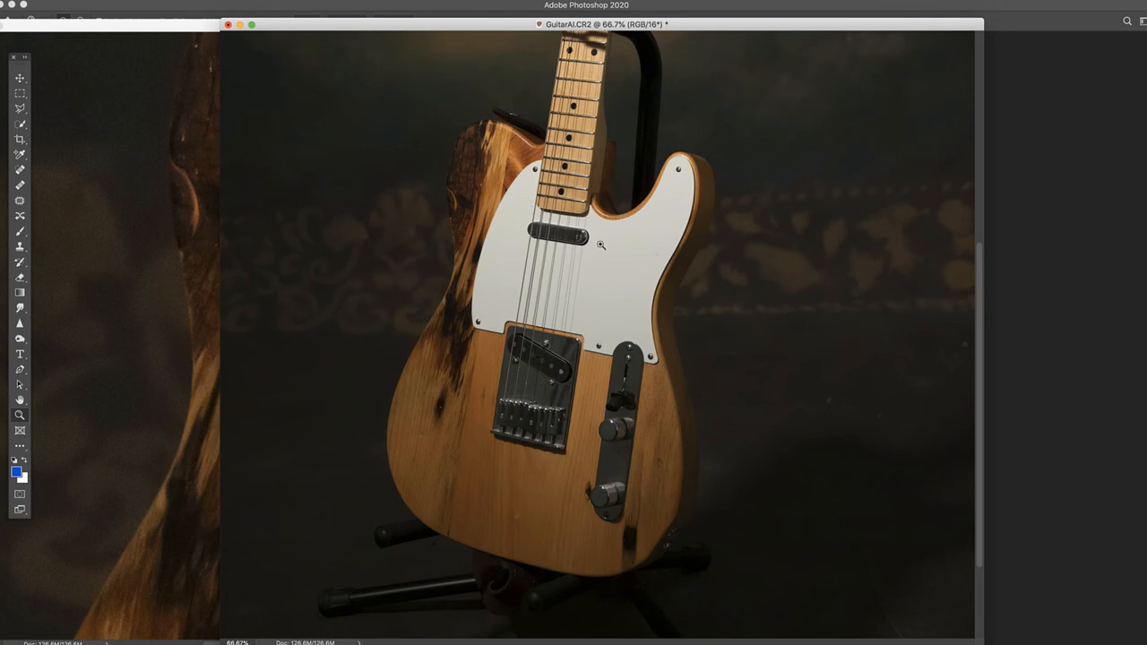